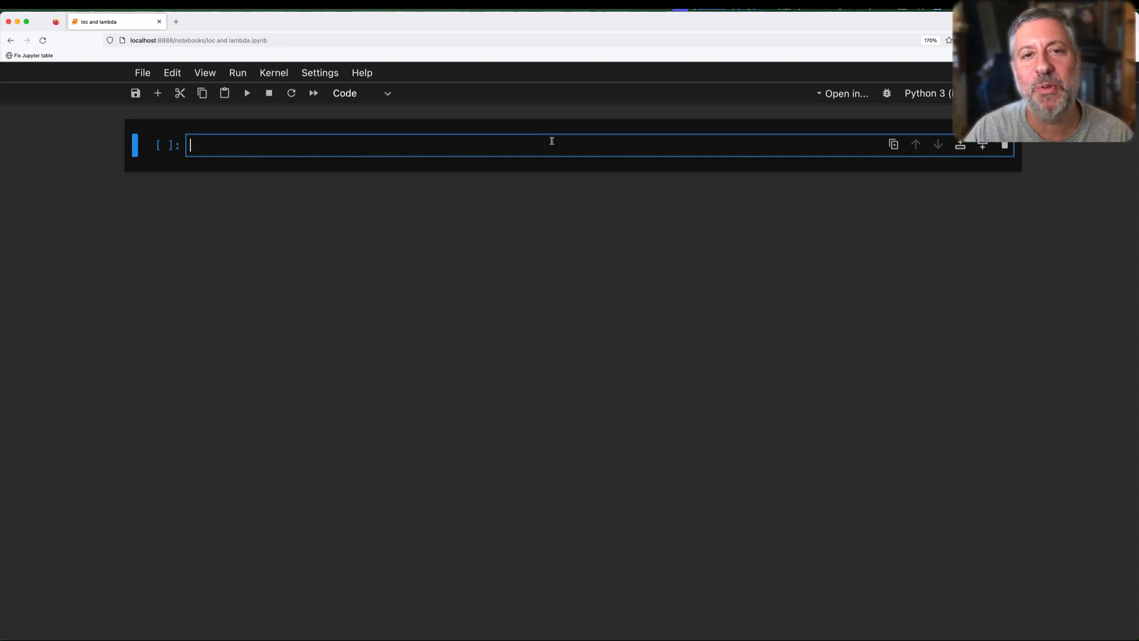
# Step: Write a comment about using .loc to select rows from a Pandas data frame
pyautogui.write('# use lambda and .l')
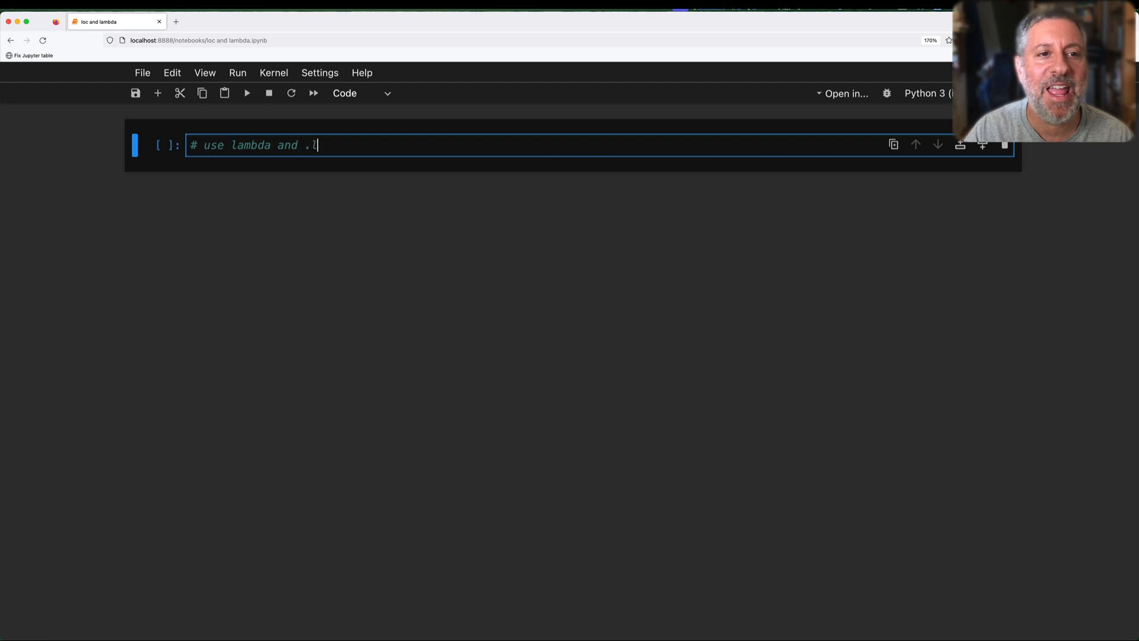
pyautogui.write('oc to select')
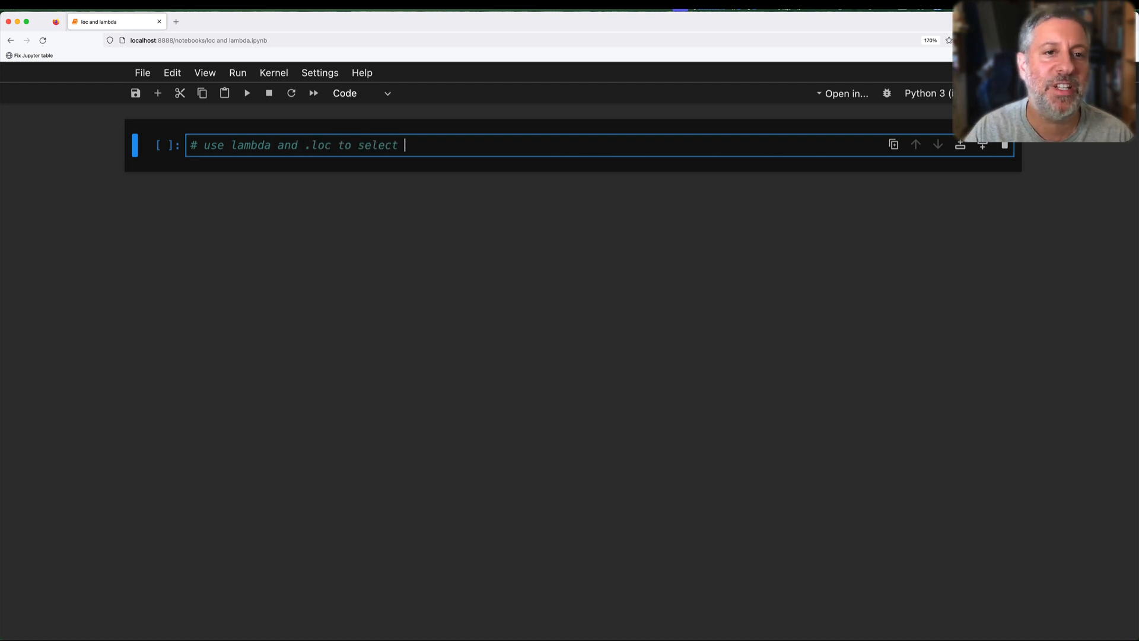
pyautogui.write('rows from a Pandas data frame')
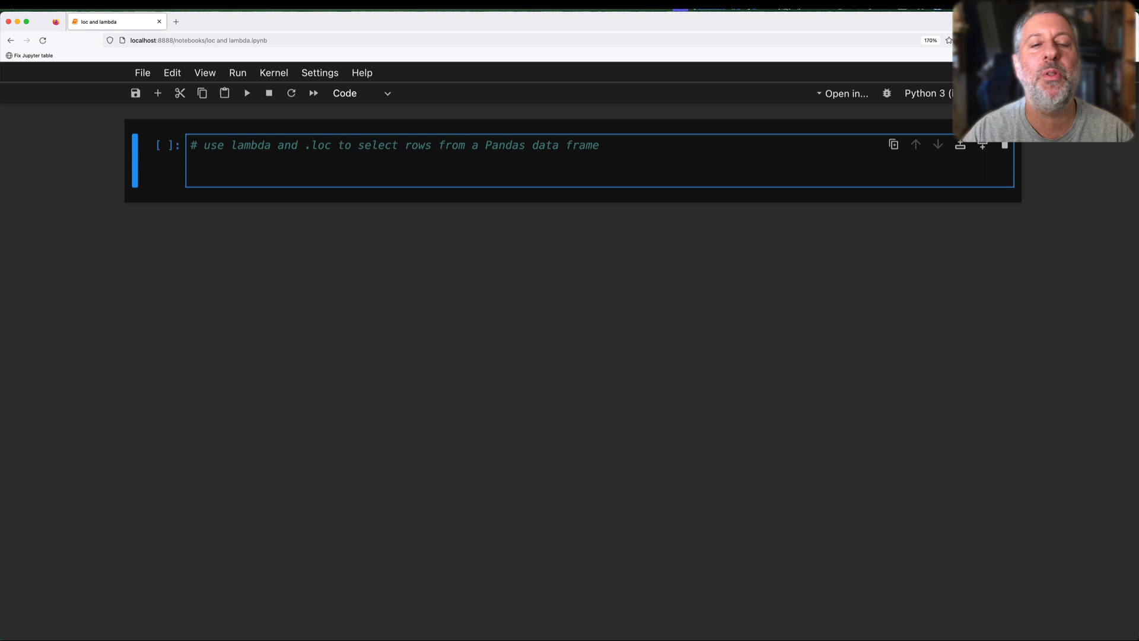
# Step: Import pandas as pd and Series, DataFrame, then run the cell
pyautogui.write('import')
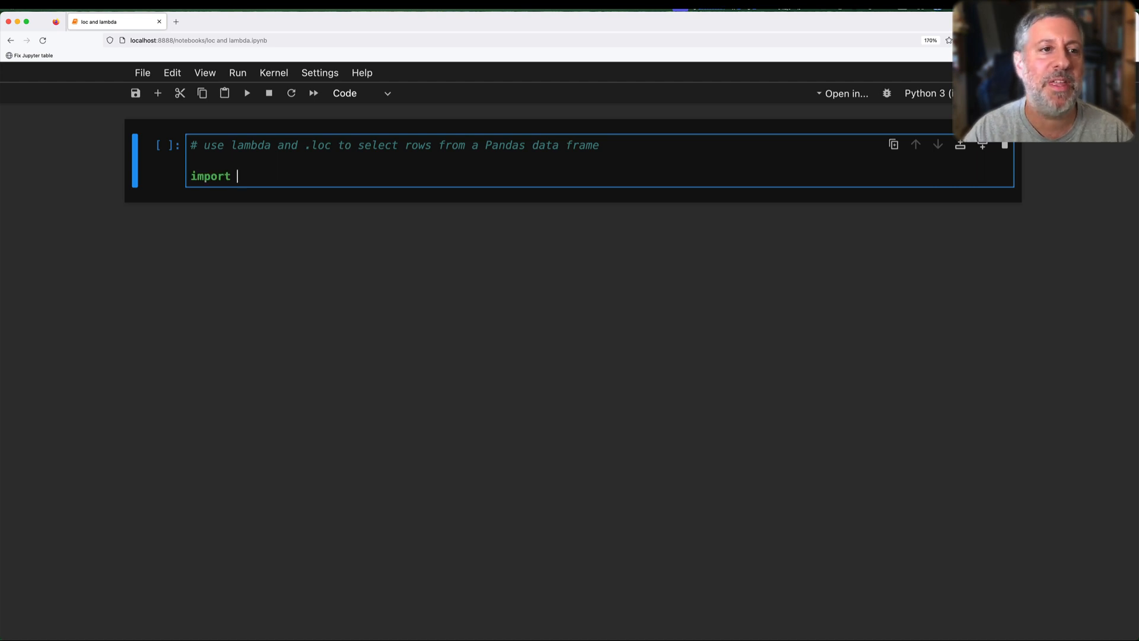
pyautogui.write('pandas as pd')
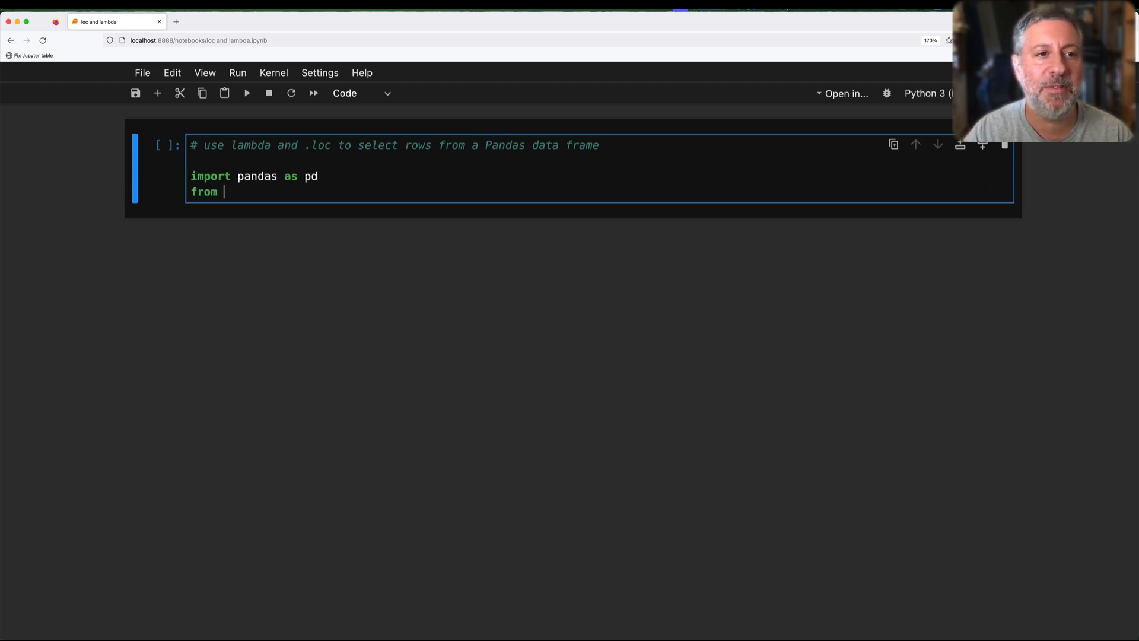
pyautogui.write('pandas import SEries')
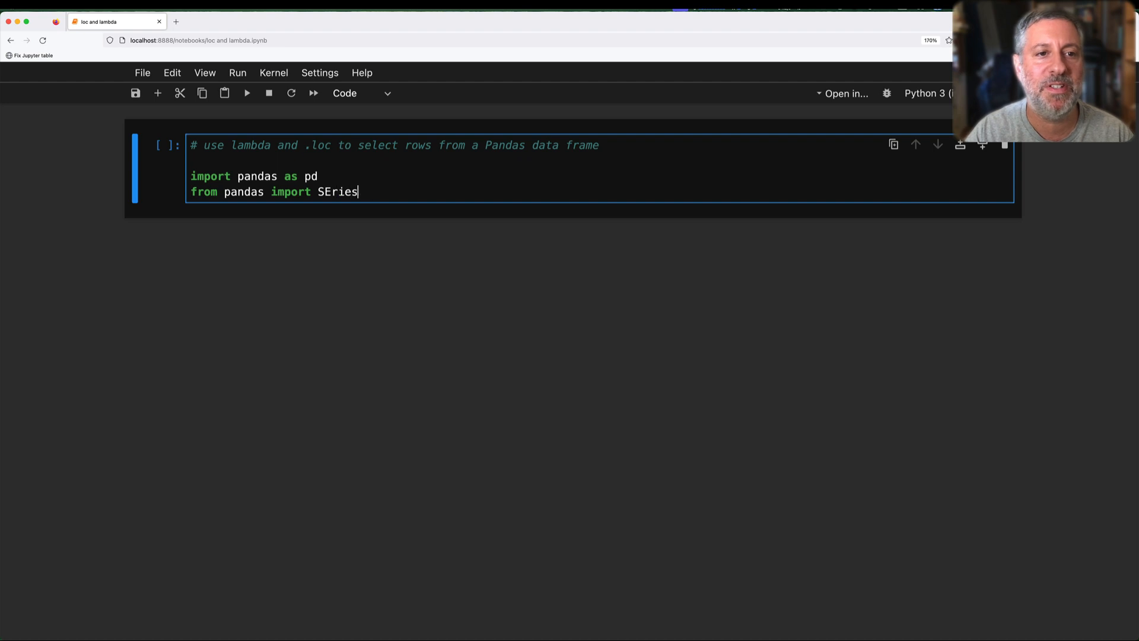
pyautogui.write('Series, DataFram')
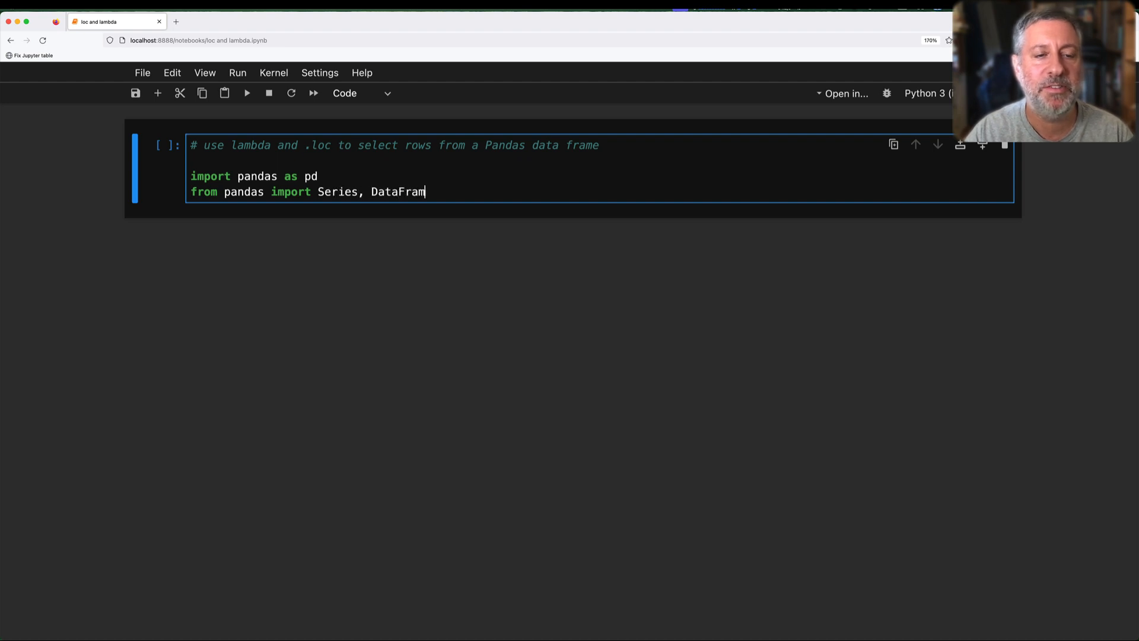
pyautogui.press('shift+enter')
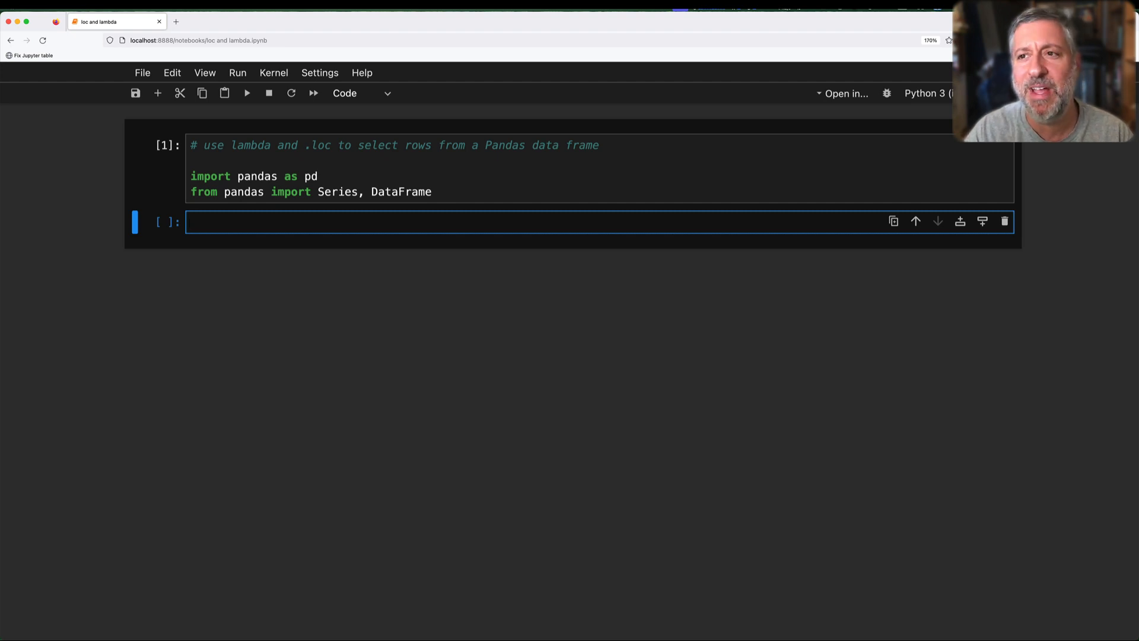
# Step: Load taxi.csv into df with usecols passenger_count, trip_distance, total_amount and display df
pyautogui.click(291, 222)
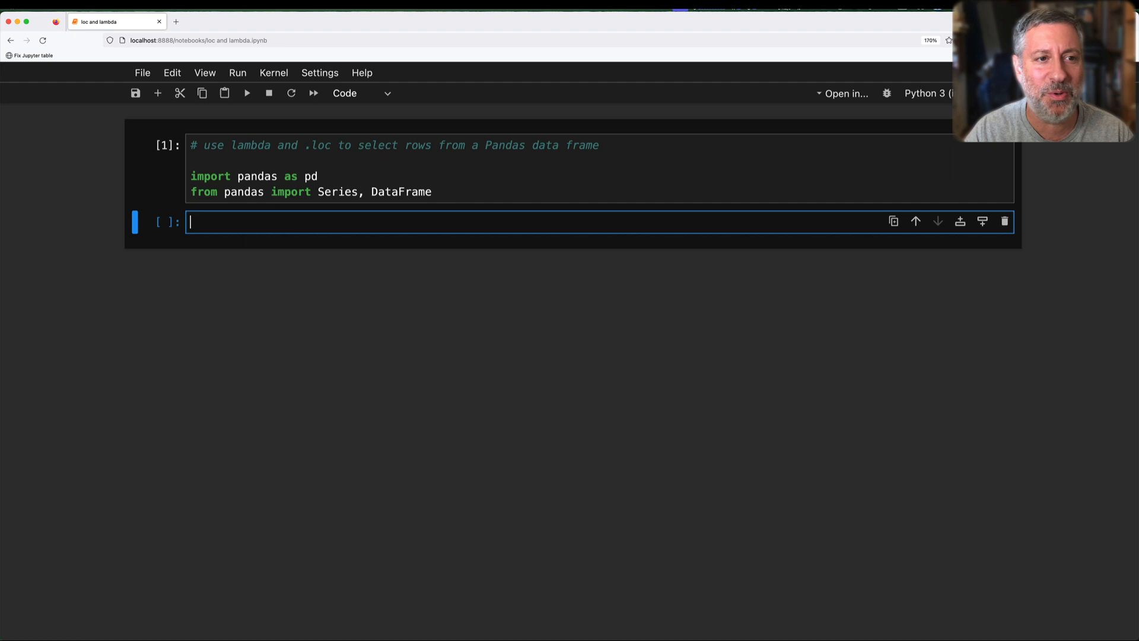
pyautogui.write('df =')
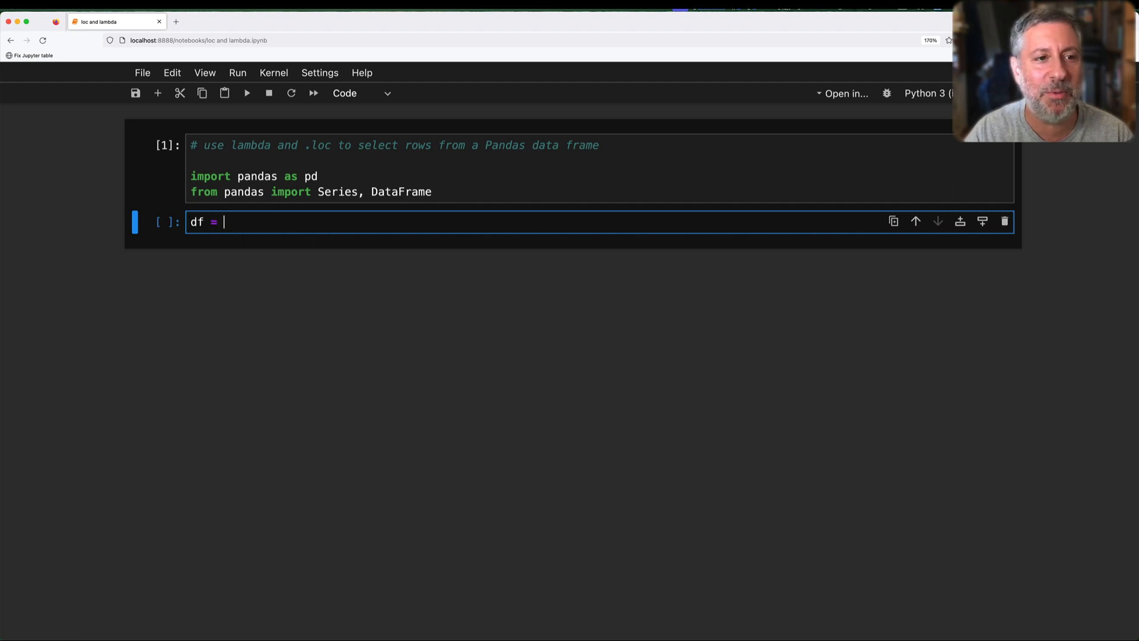
pyautogui.write("pd.read_csv('taxi")
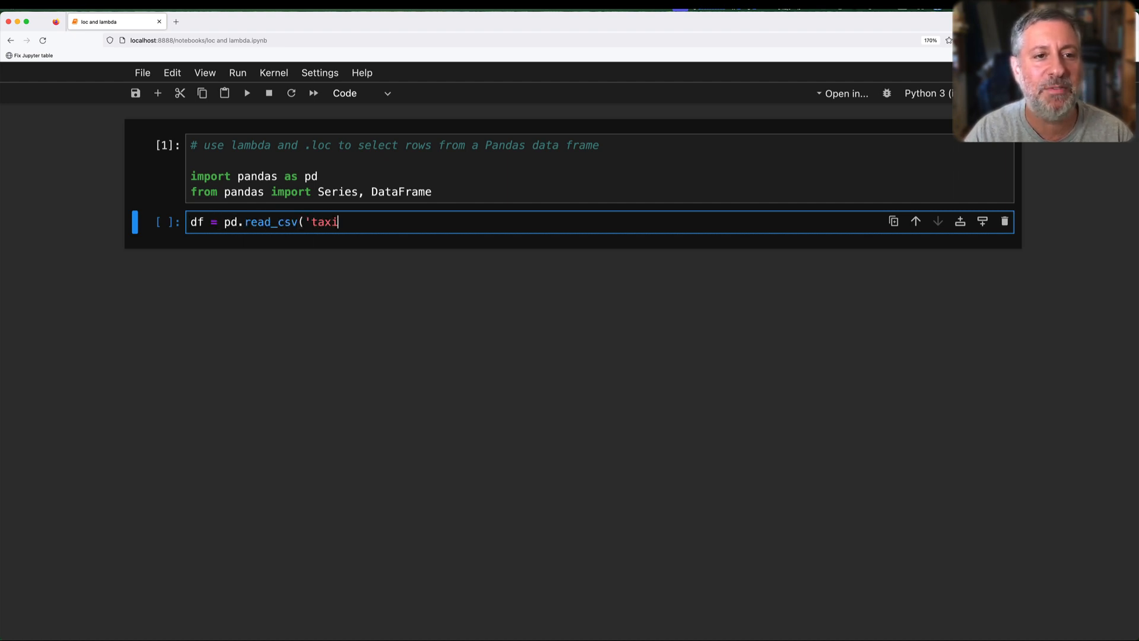
pyautogui.write(".csv', useco")
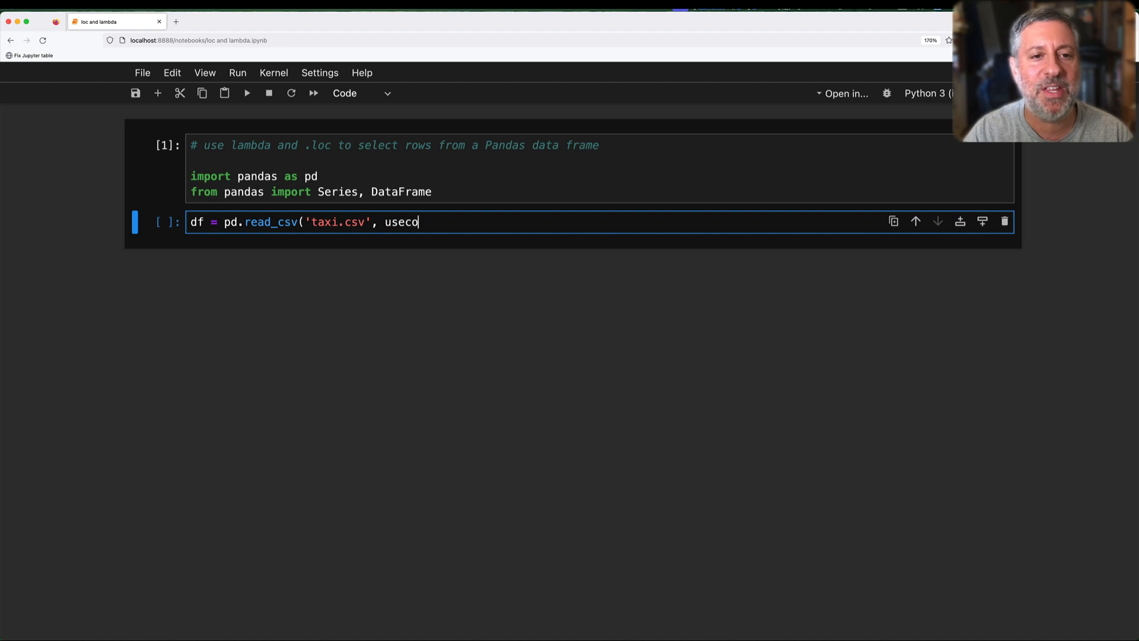
pyautogui.write("ls=['")
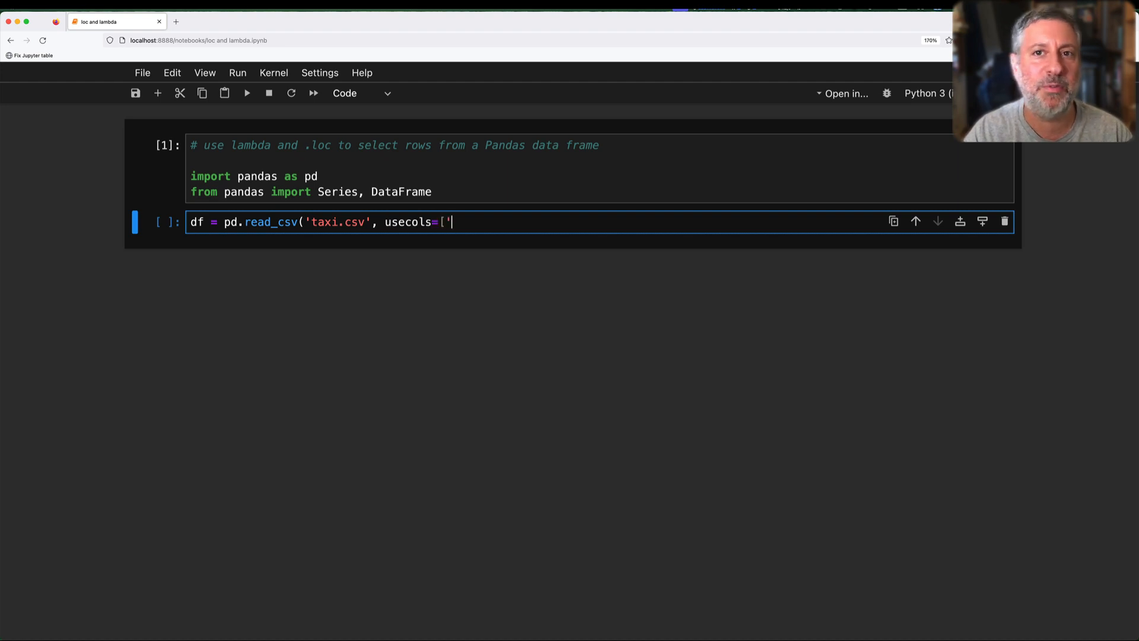
pyautogui.write('passe')
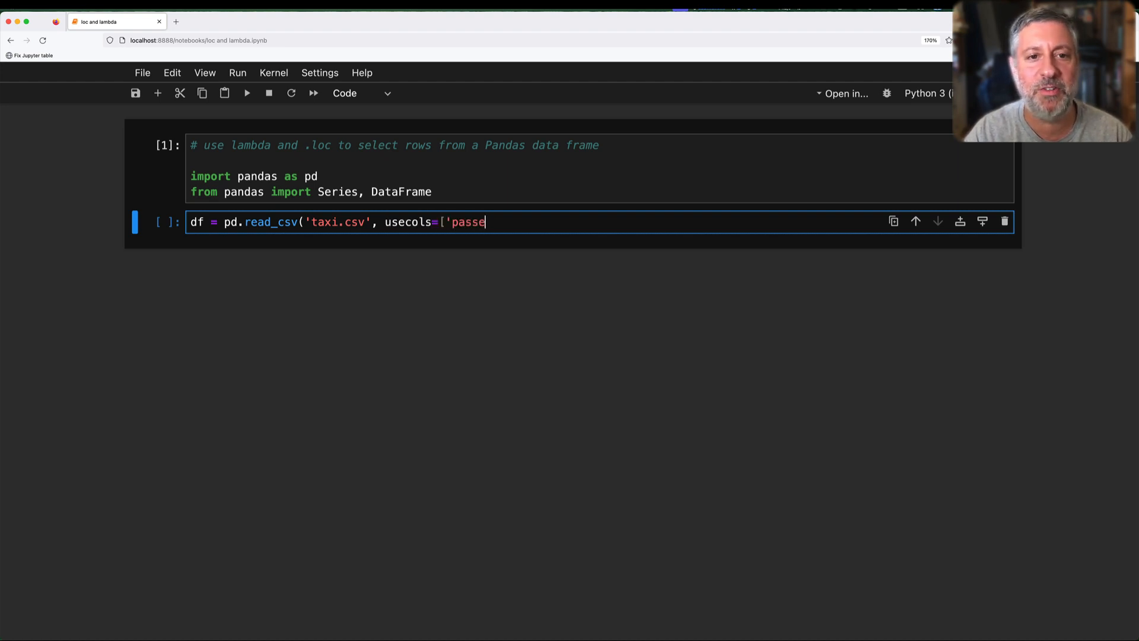
pyautogui.write("nger_count', 'trip_")
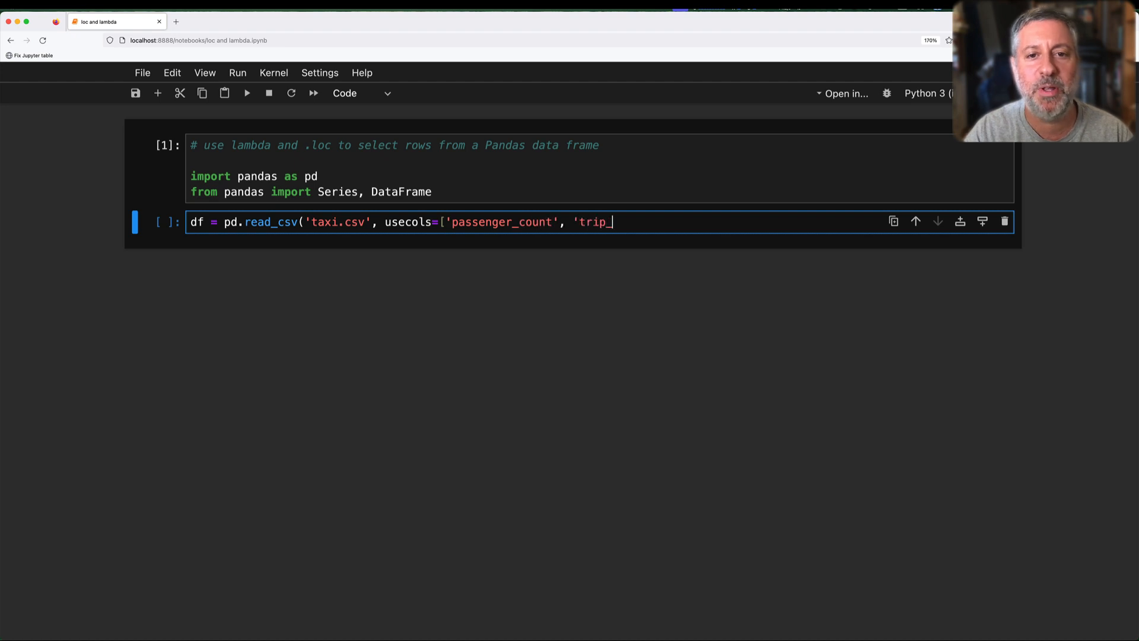
pyautogui.write("distance',")
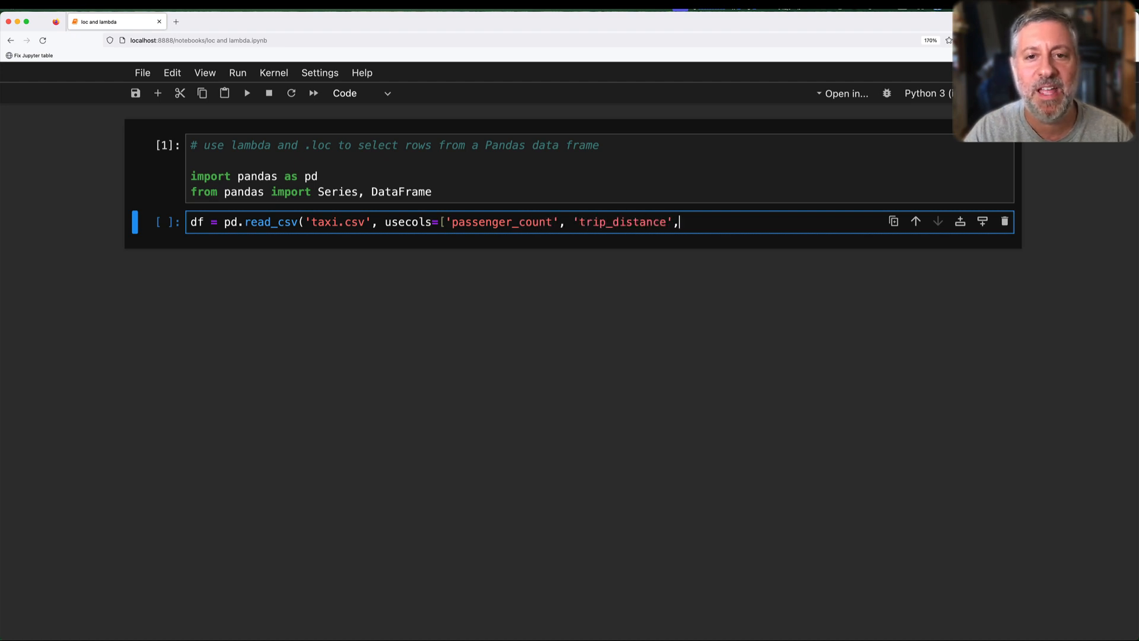
pyautogui.write("'total_amount')")
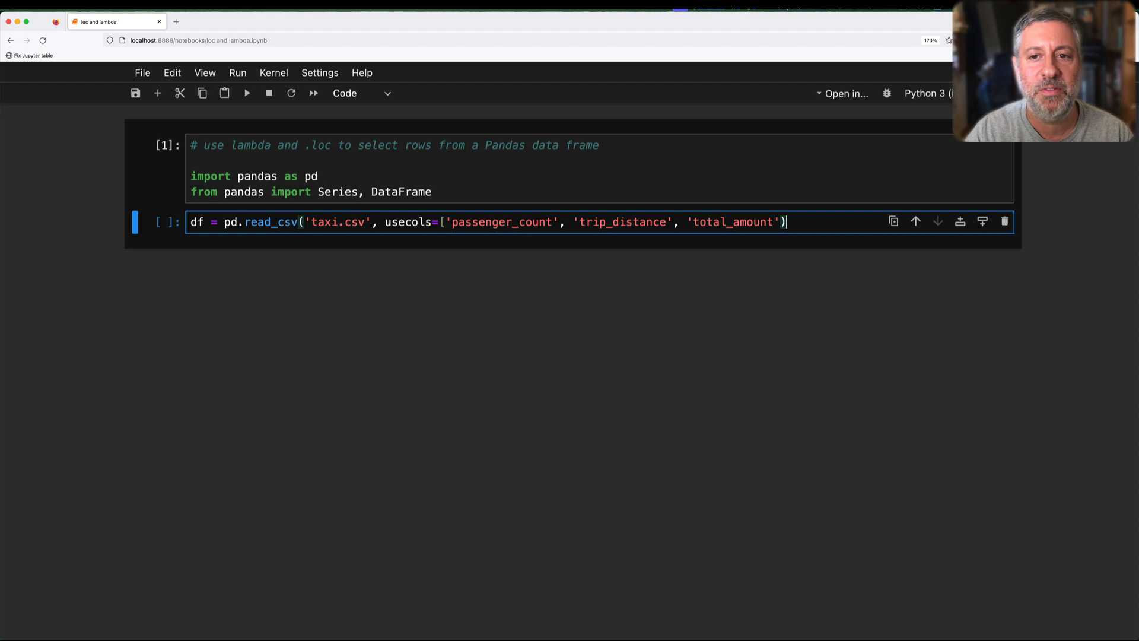
pyautogui.write('df')
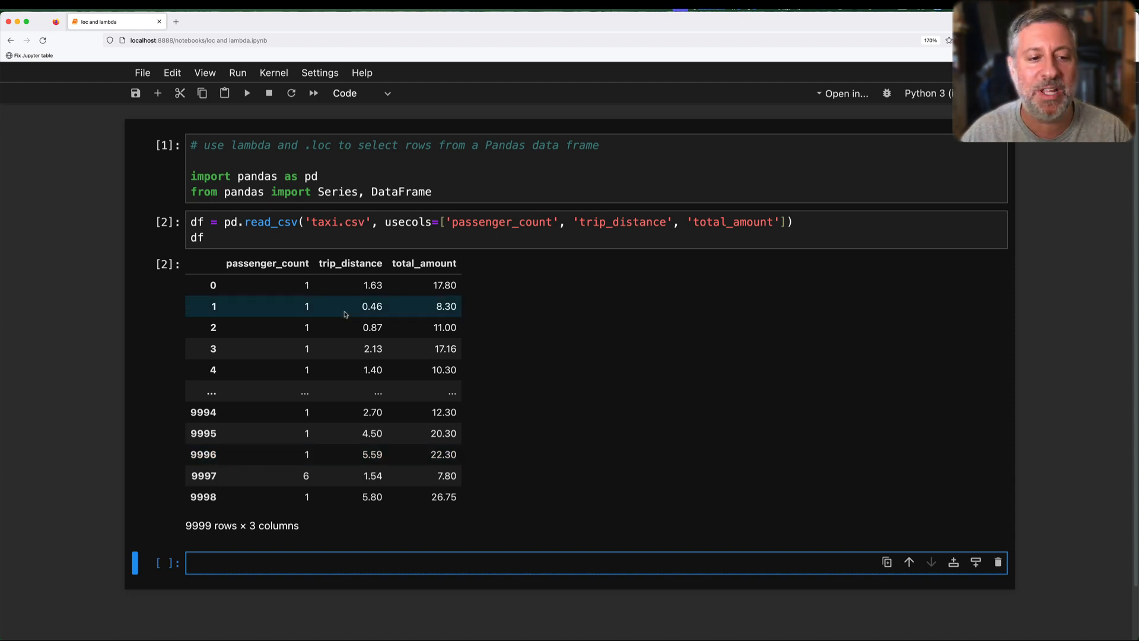
# Step: Write comments asking how to get rows where passenger_count was > 4, step (1) a boolean series
pyautogui.write('# h')
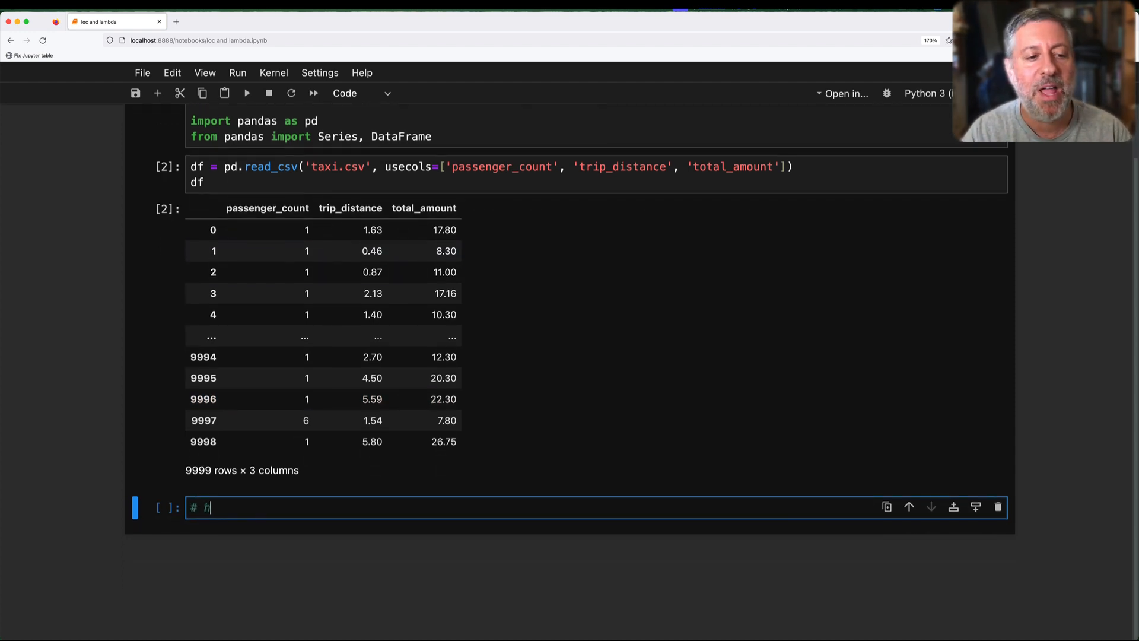
pyautogui.write('how can I get those rows in which the')
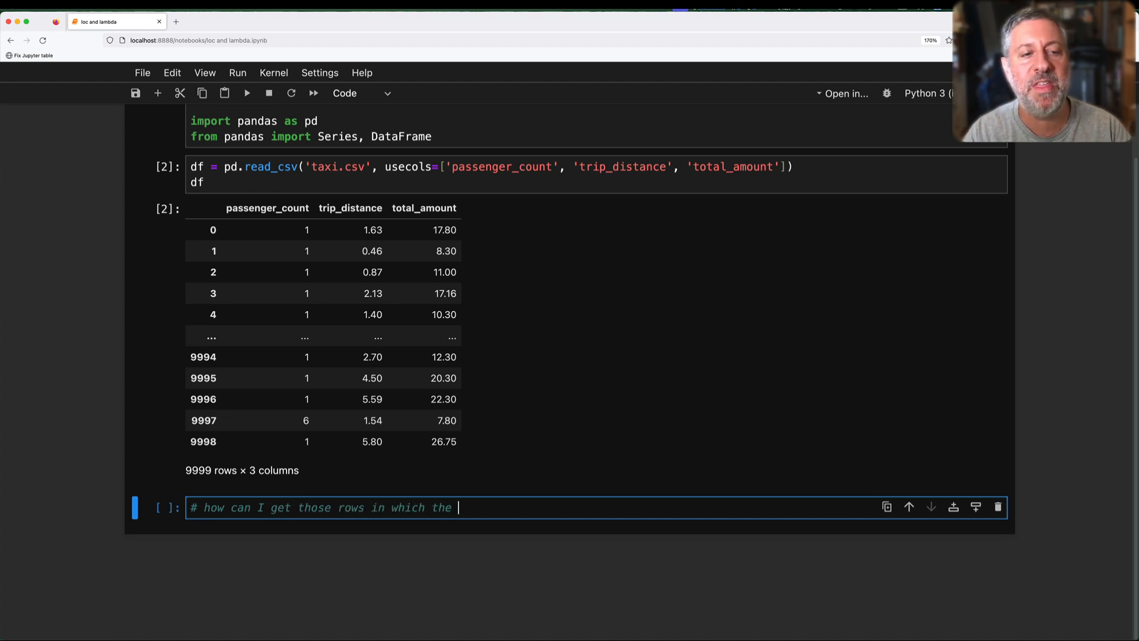
pyautogui.write('passenger_count')
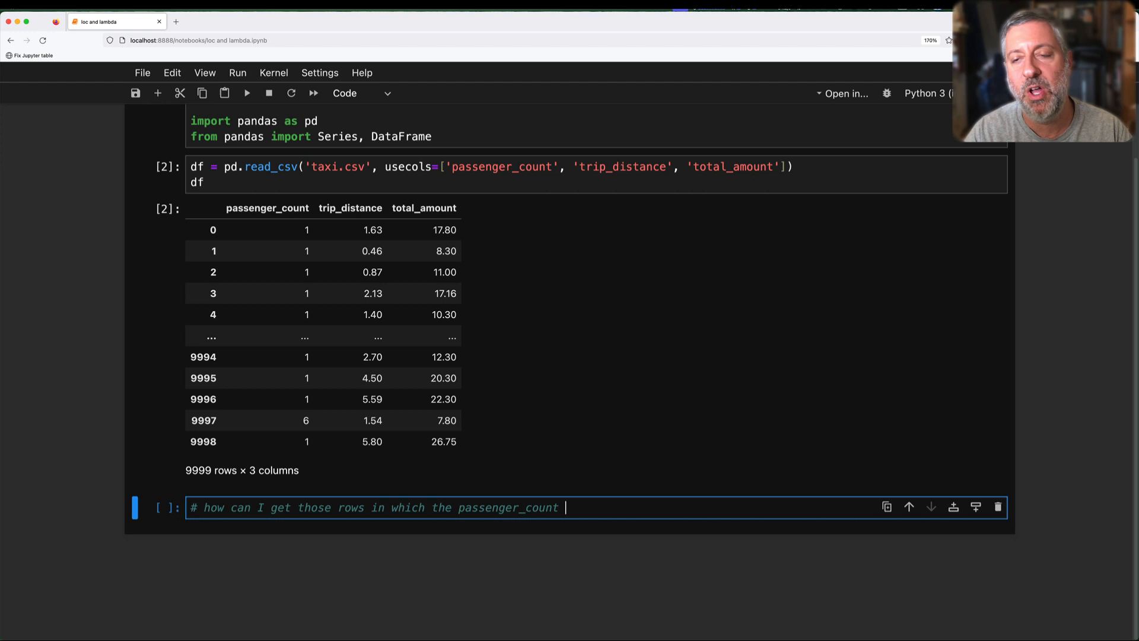
pyautogui.write('was > 4?')
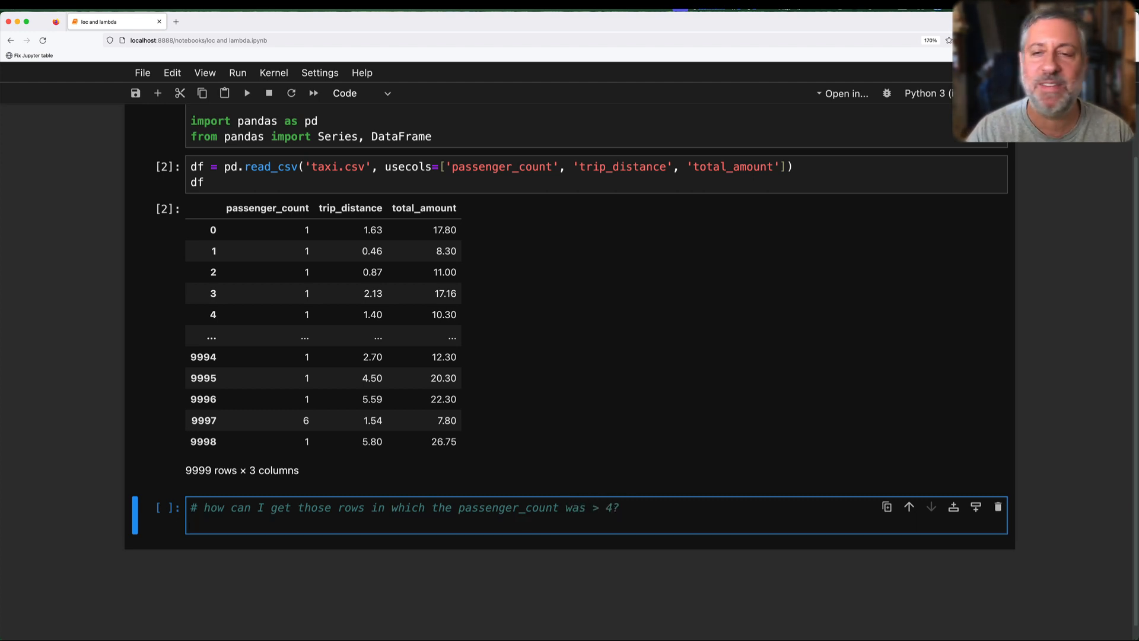
pyautogui.press('enter')
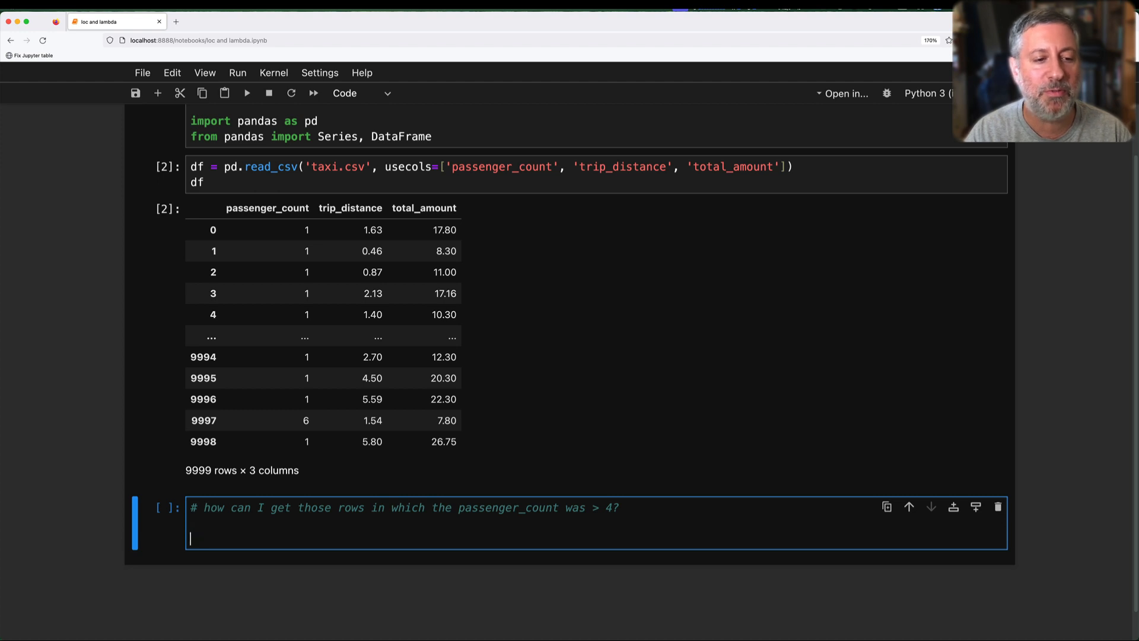
pyautogui.write('# (1)')
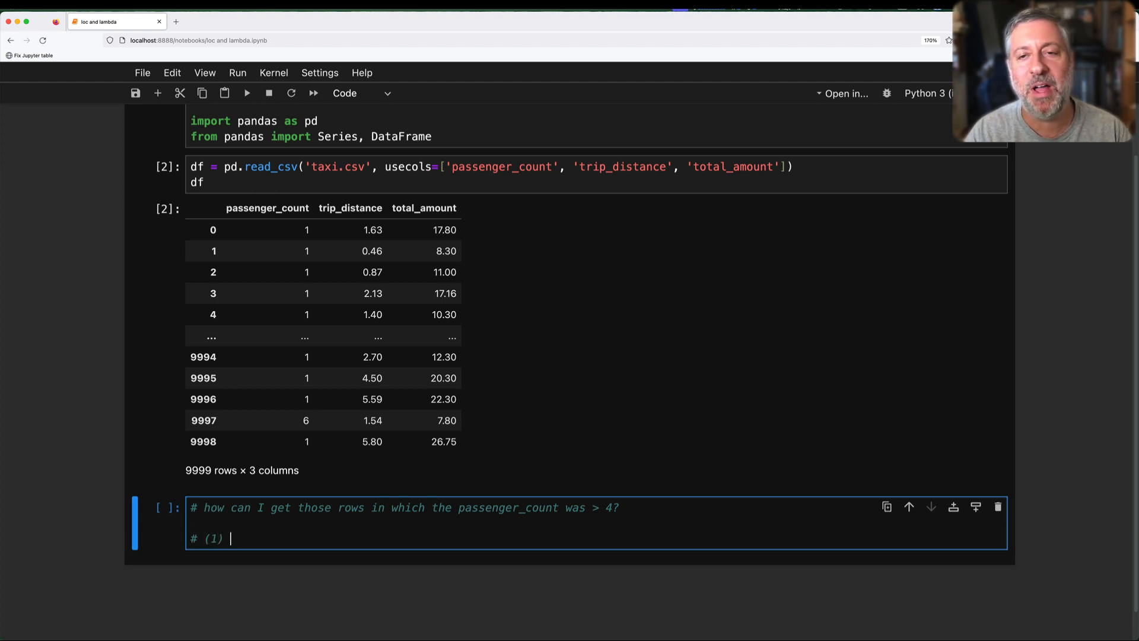
pyautogui.write('get a boolean se')
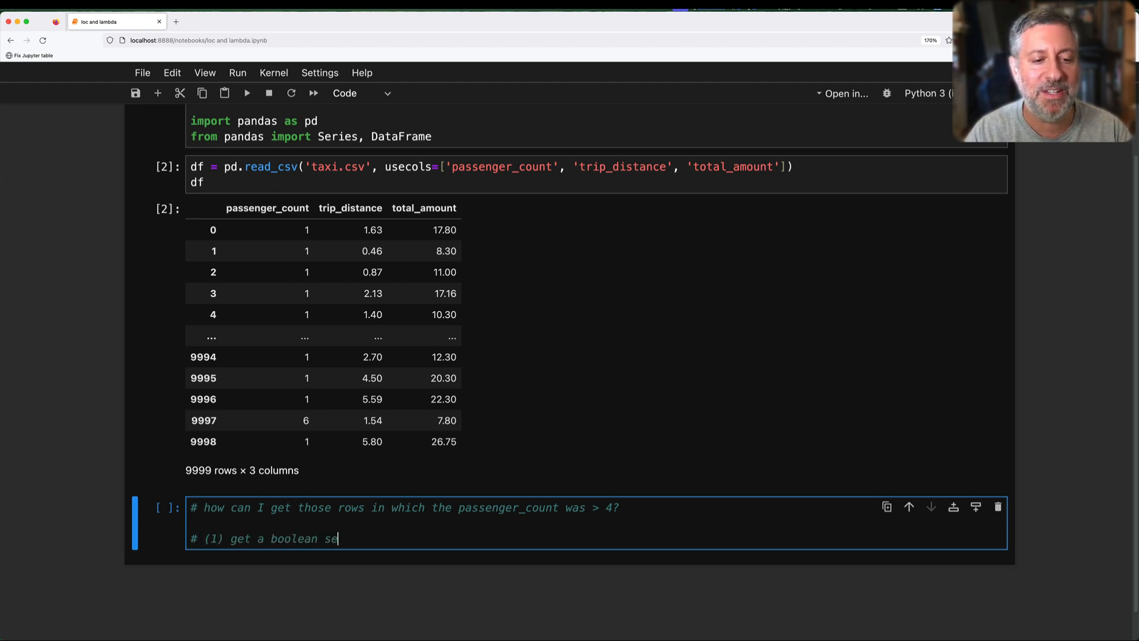
pyautogui.write('ries based on pa')
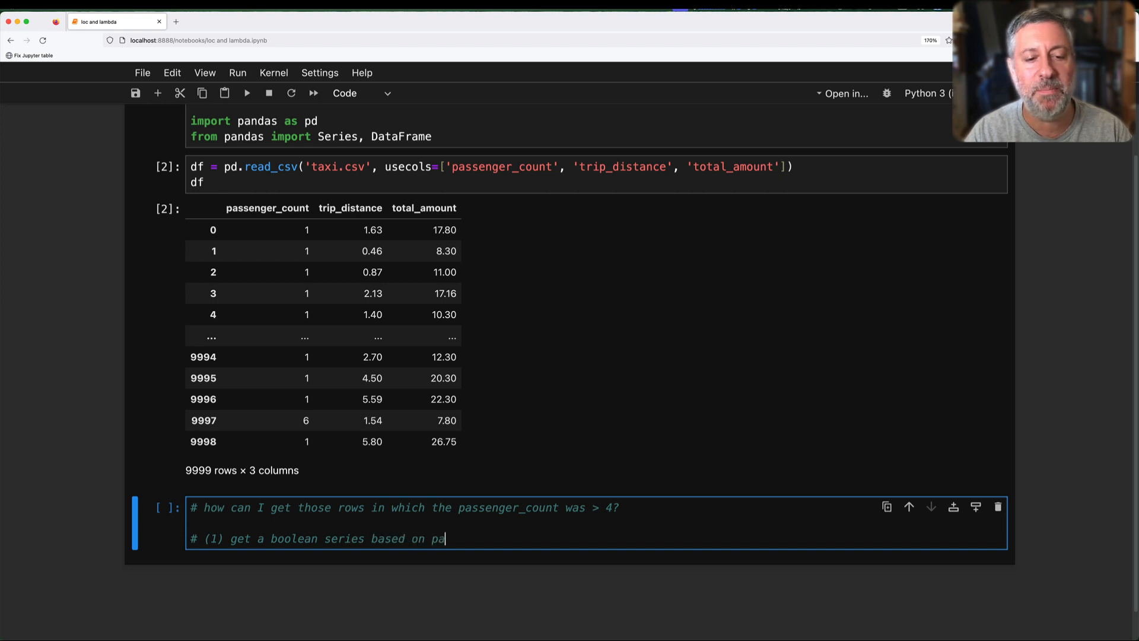
pyautogui.write('ssenger_count')
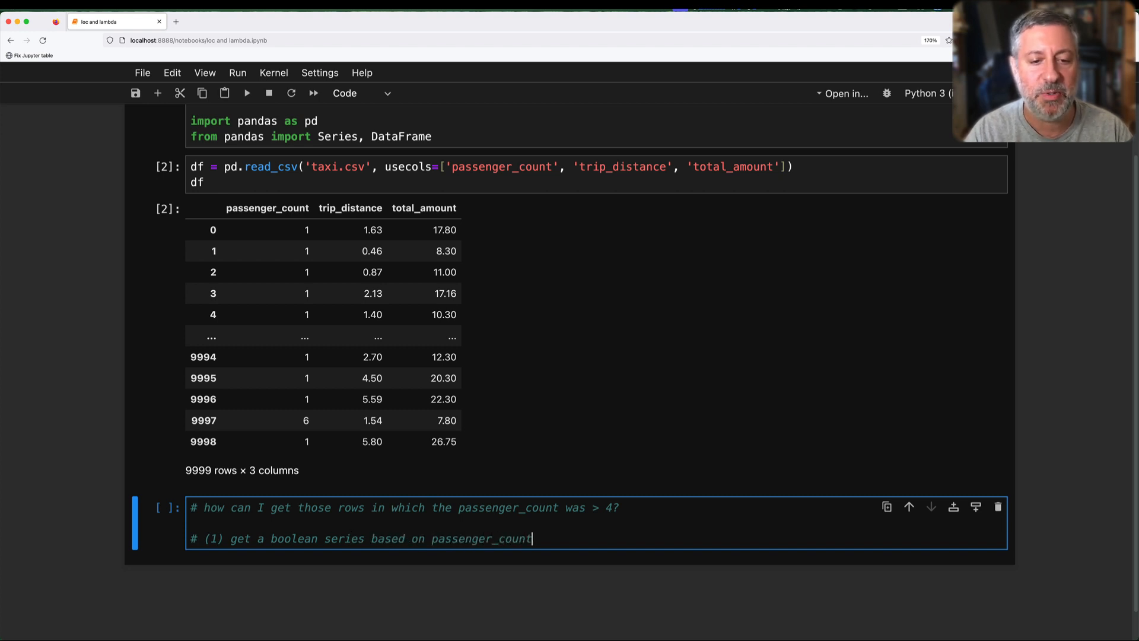
# Step: Compute the boolean series df['passenger_count'] > 4
pyautogui.write("df['pas")
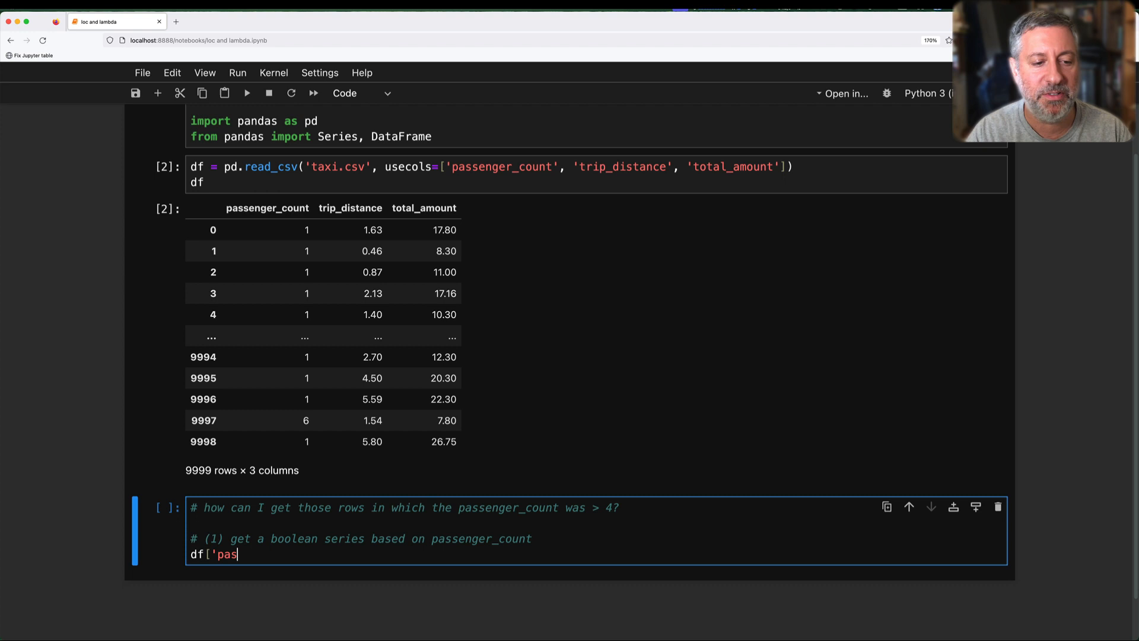
pyautogui.press('Backspace')
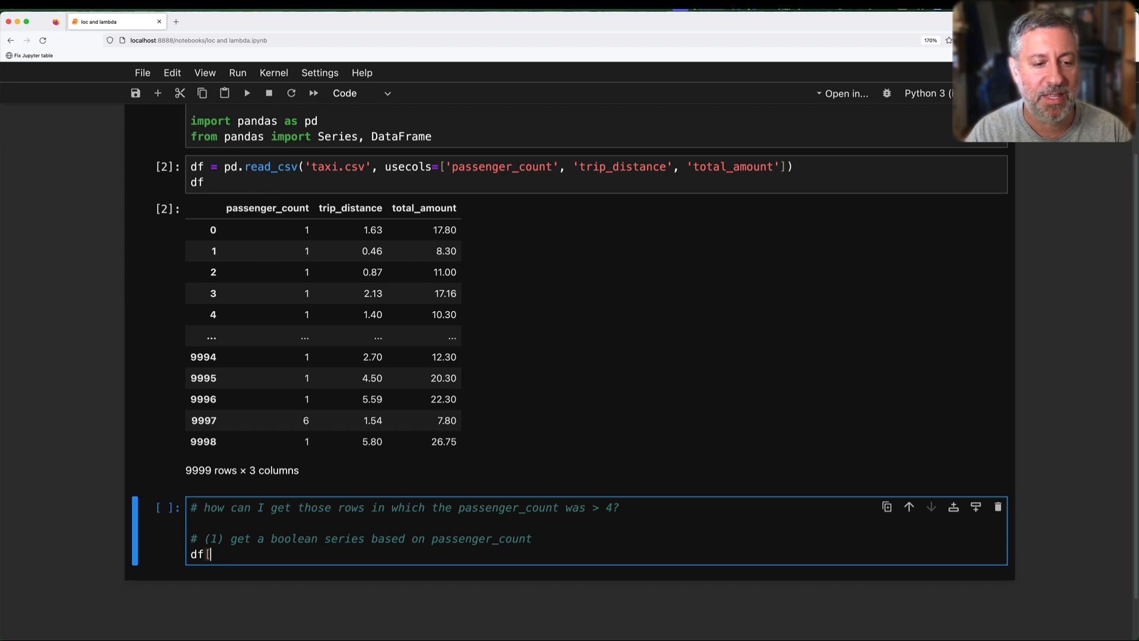
pyautogui.write("['pass")
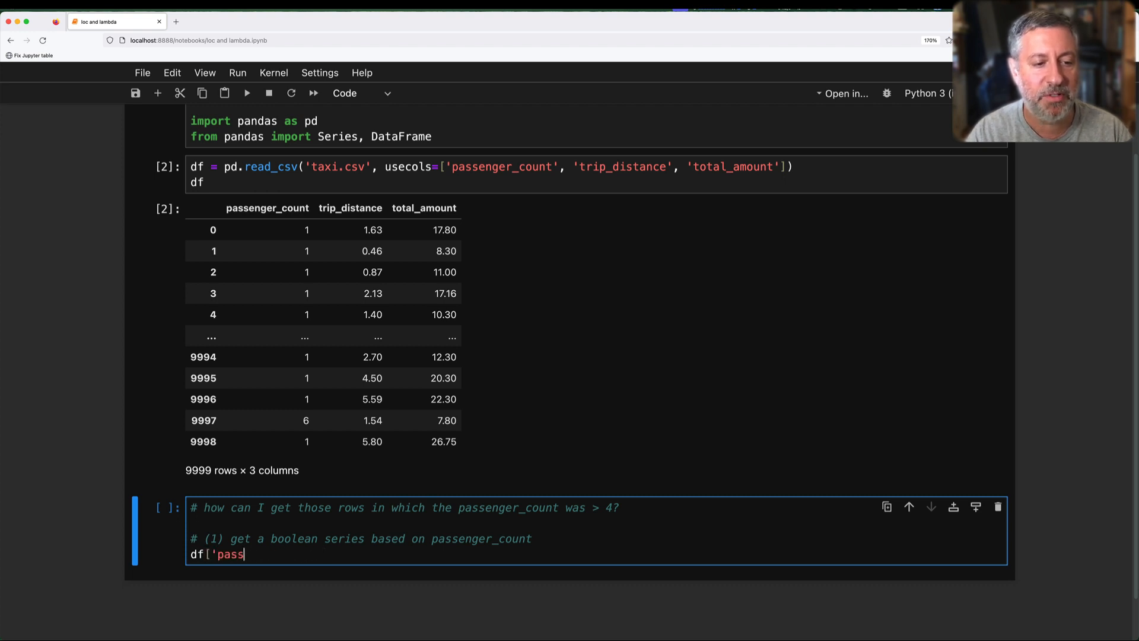
pyautogui.write("senger_count'] >")
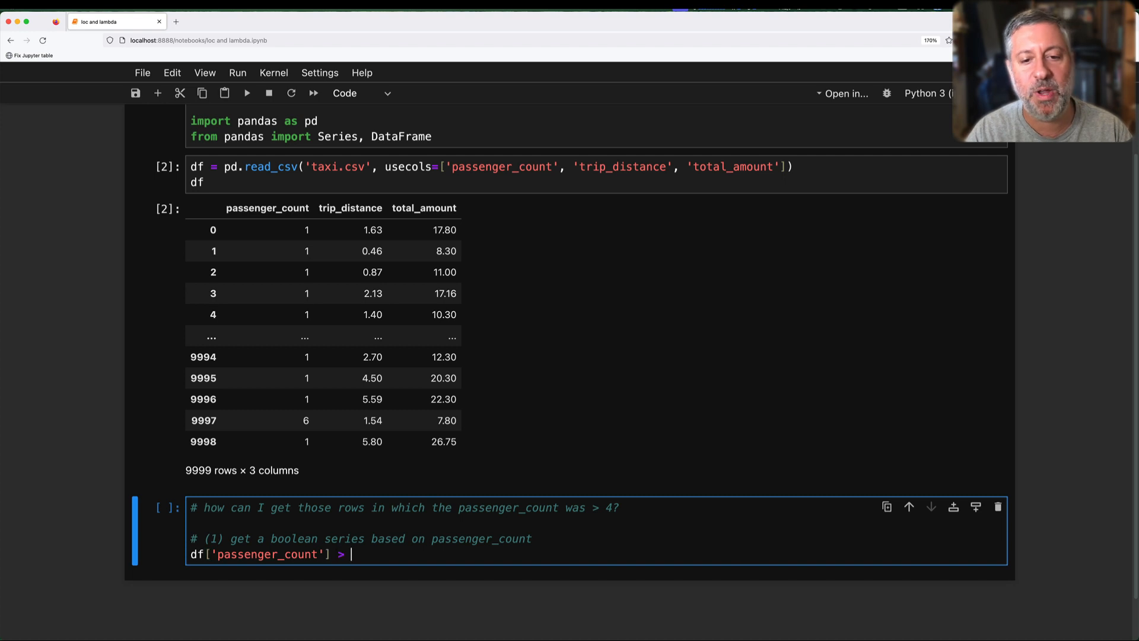
pyautogui.write('4')
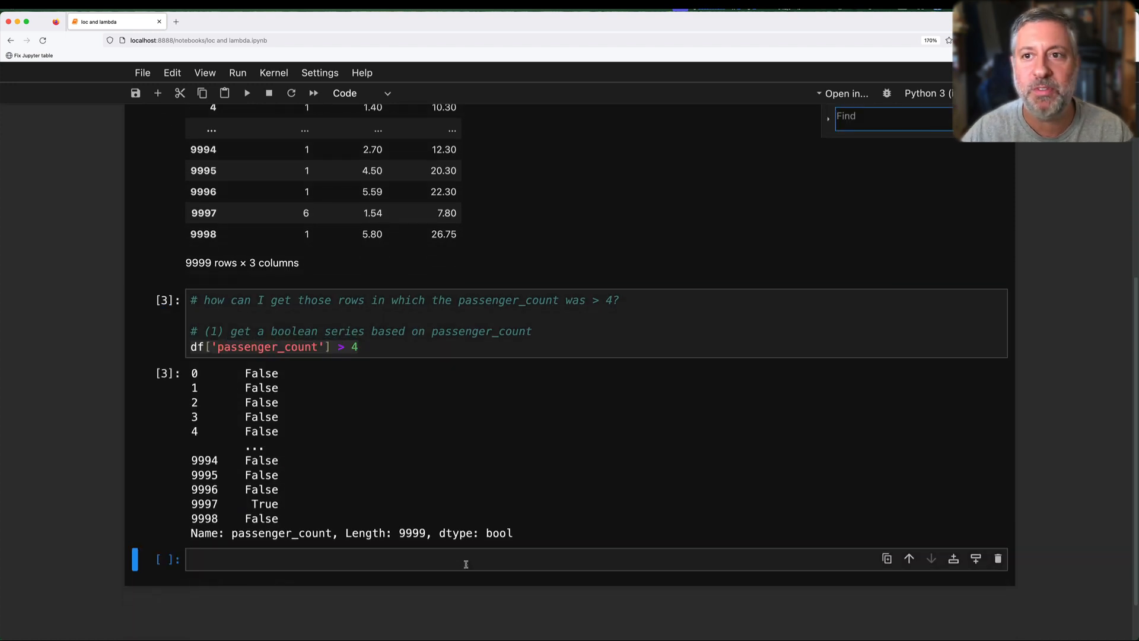
# Step: Write comments explaining .loc's first argument is a "row selector" that can take several forms
pyautogui.write('#')
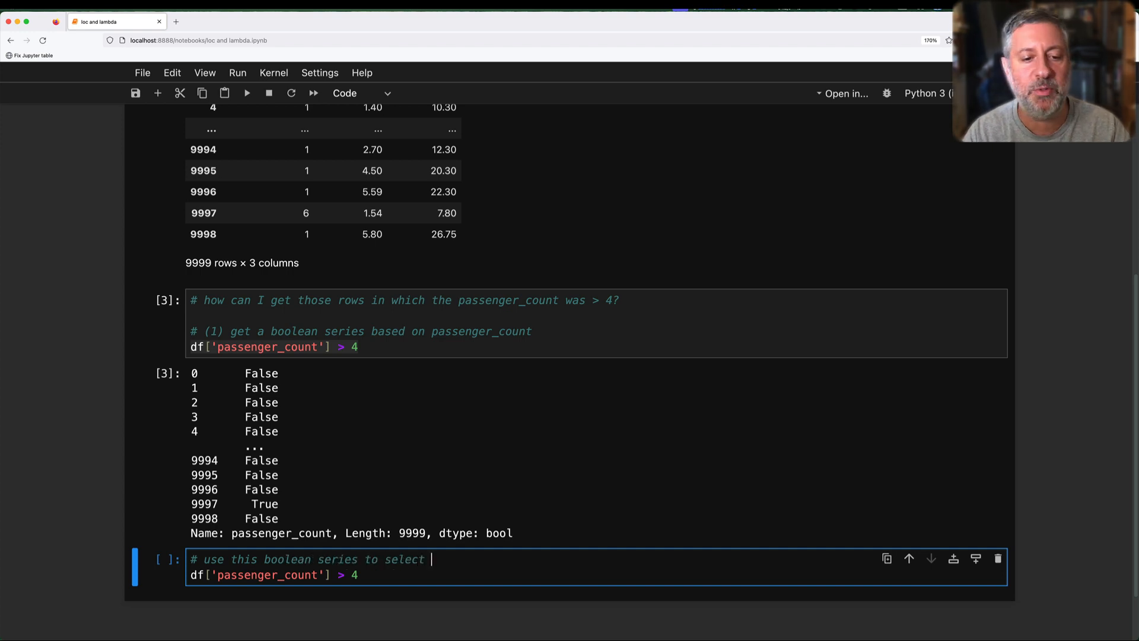
pyautogui.write('rows from our data frame, using .loc')
pyautogui.write('# .loc')
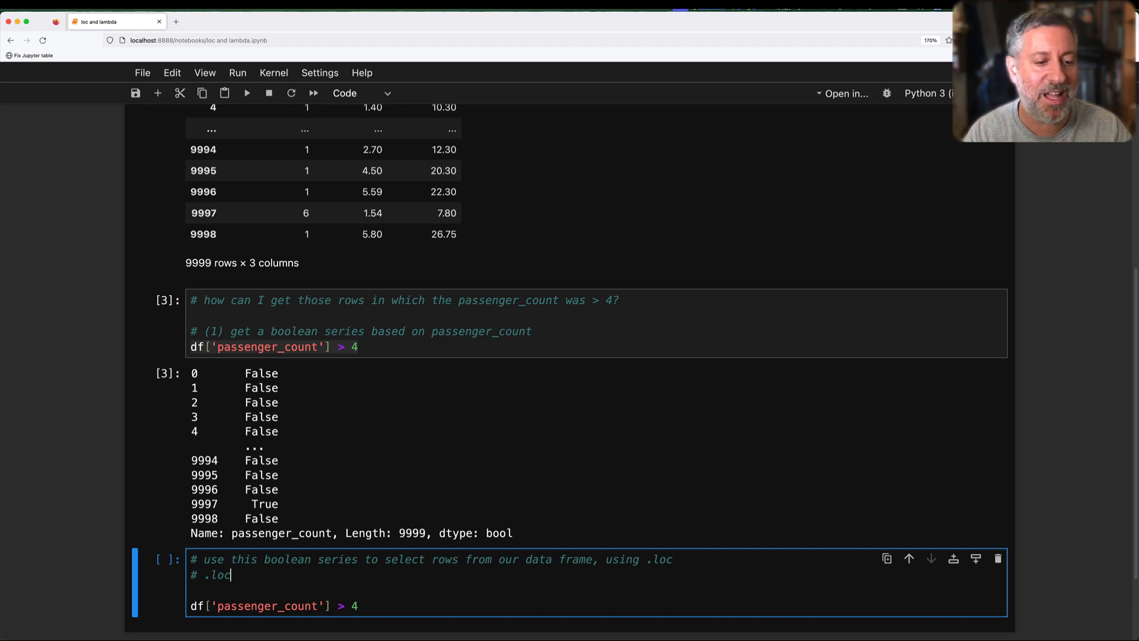
pyautogui.write("'s first argu")
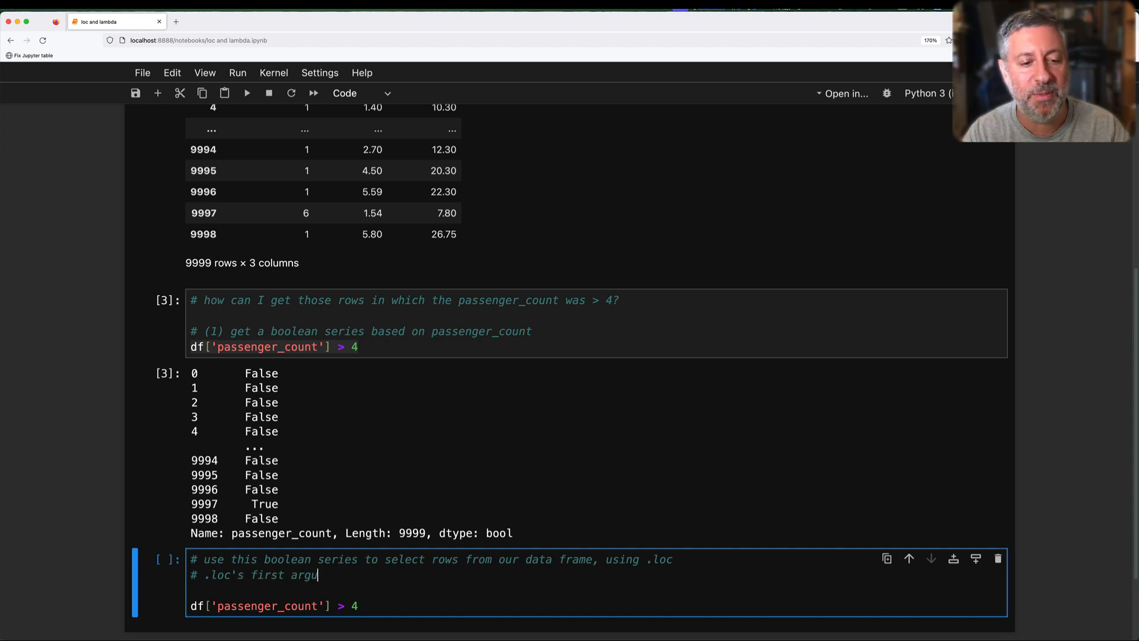
pyautogui.write('ment is a "')
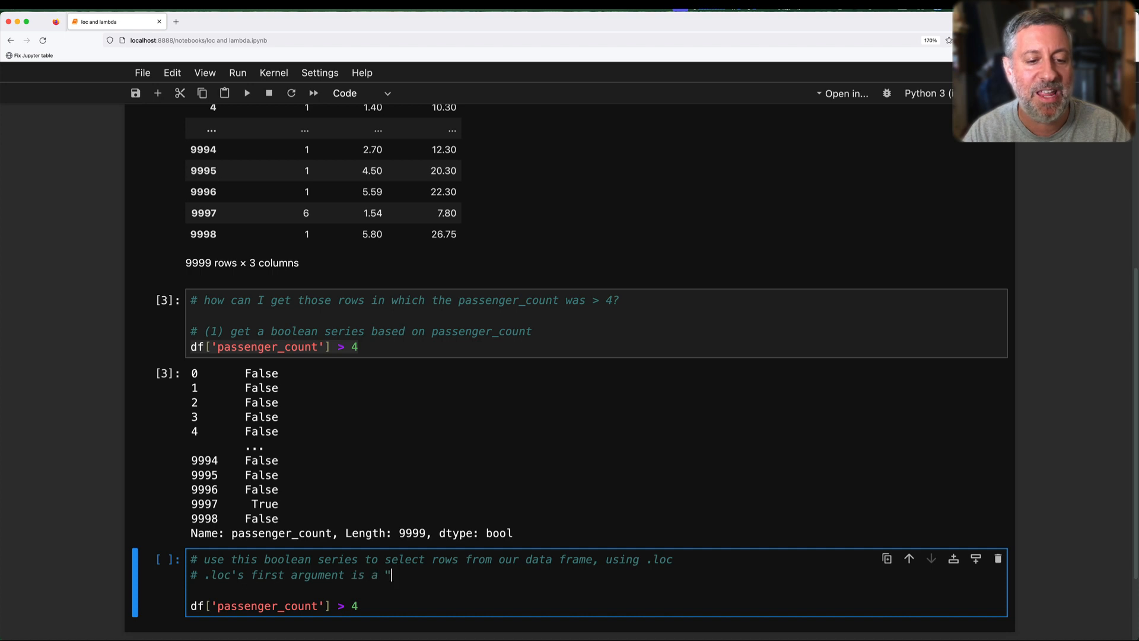
pyautogui.write('row selector" -- it')
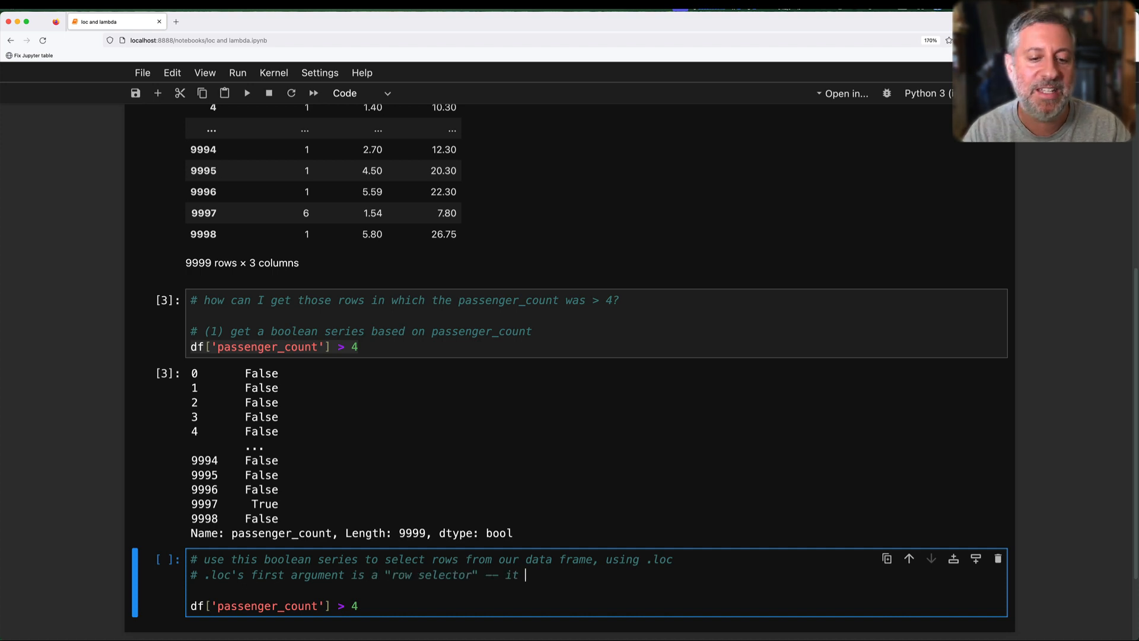
pyautogui.write('can be a bunch of different types')
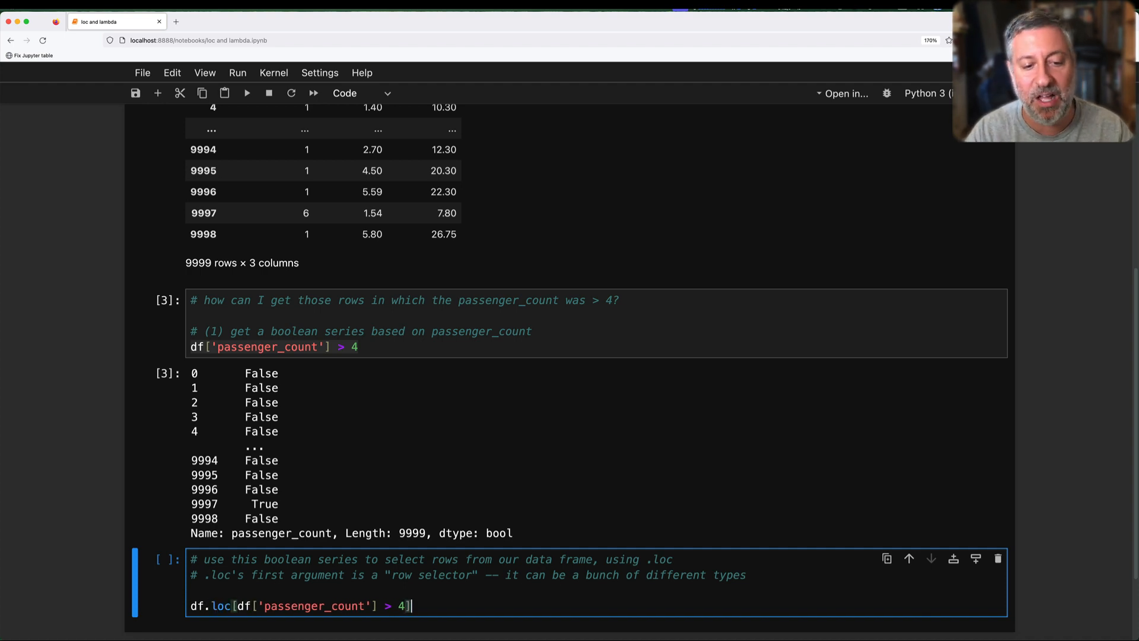
pyautogui.scroll(-3)
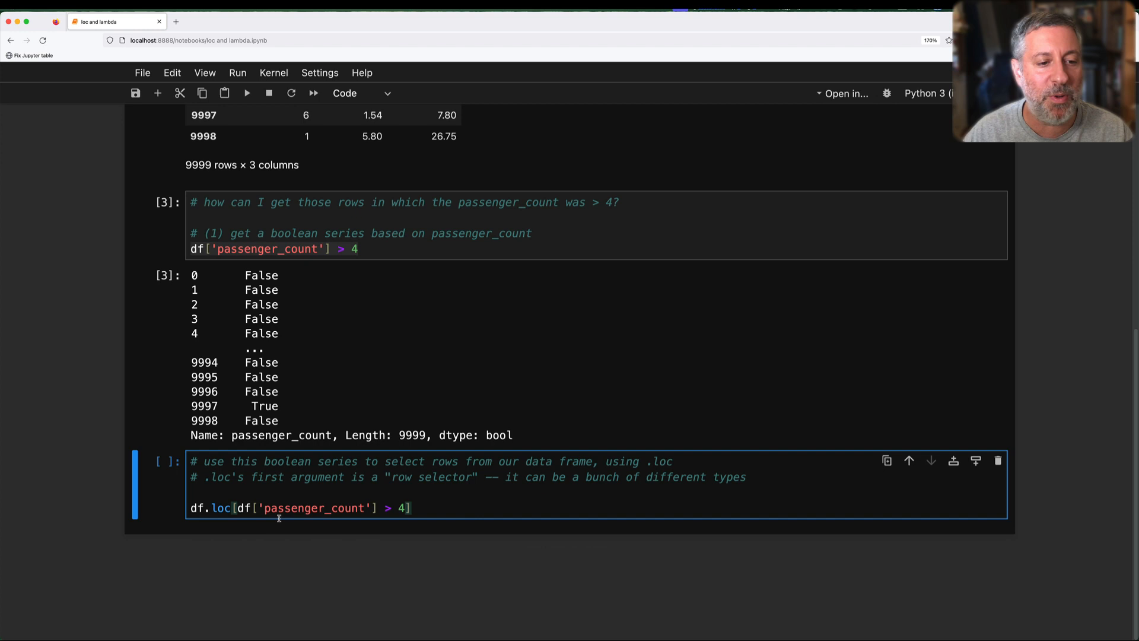
pyautogui.write('"   "')
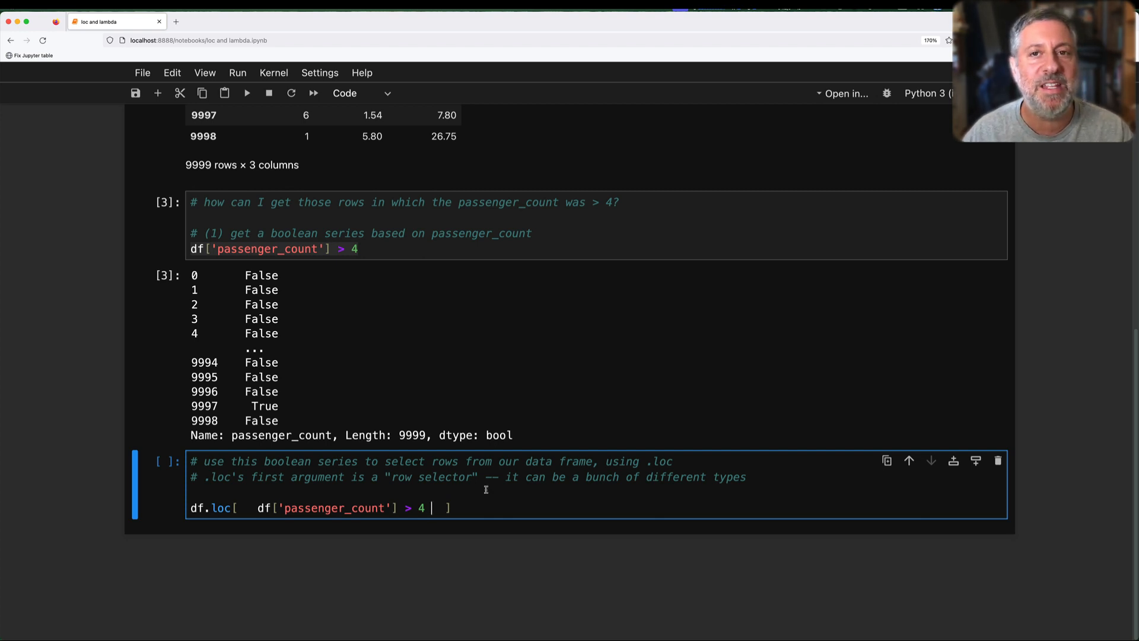
pyautogui.moveTo(228, 532)
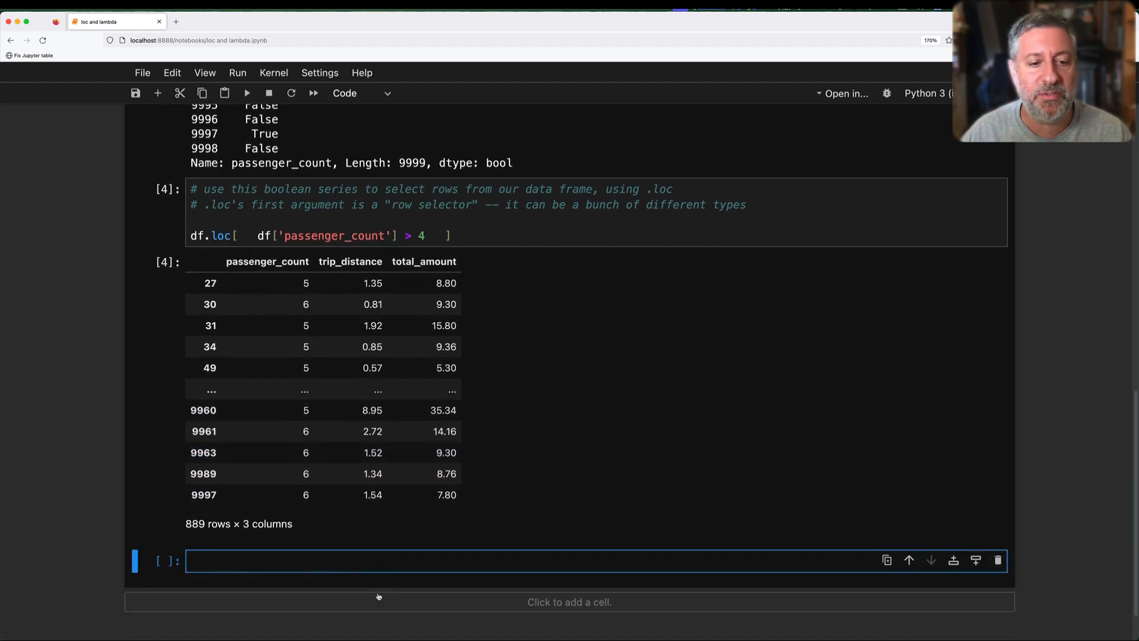
# Step: Write a comment noting that .loc can also be used with a lambda
pyautogui.write('# it turns out')
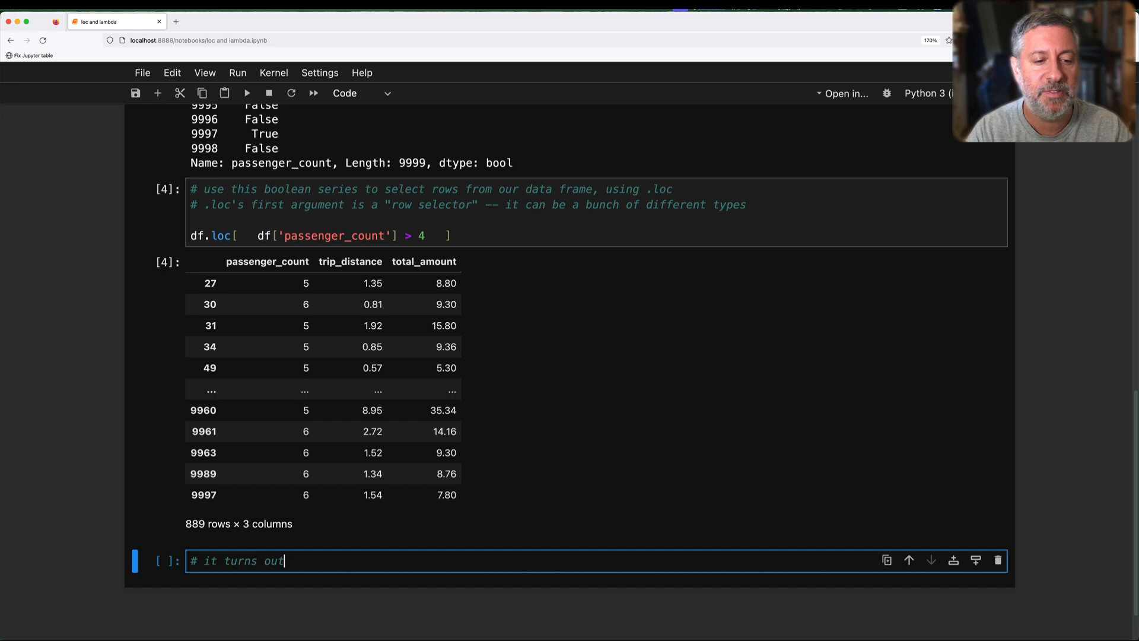
pyautogui.write('that .loc can also be u')
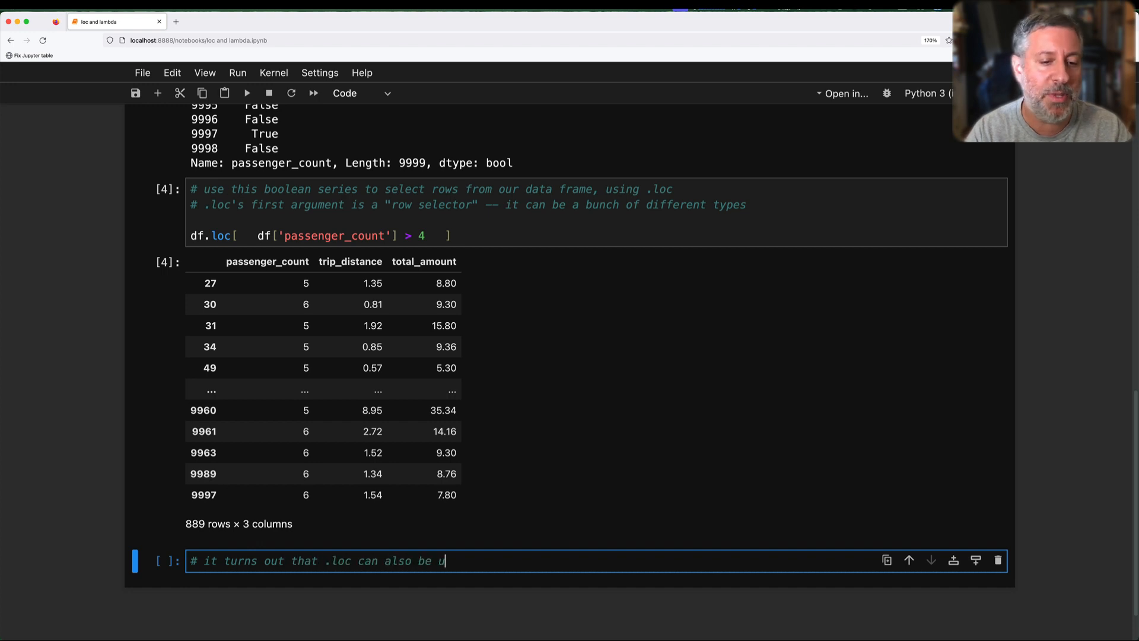
pyautogui.write('sed with a lambda')
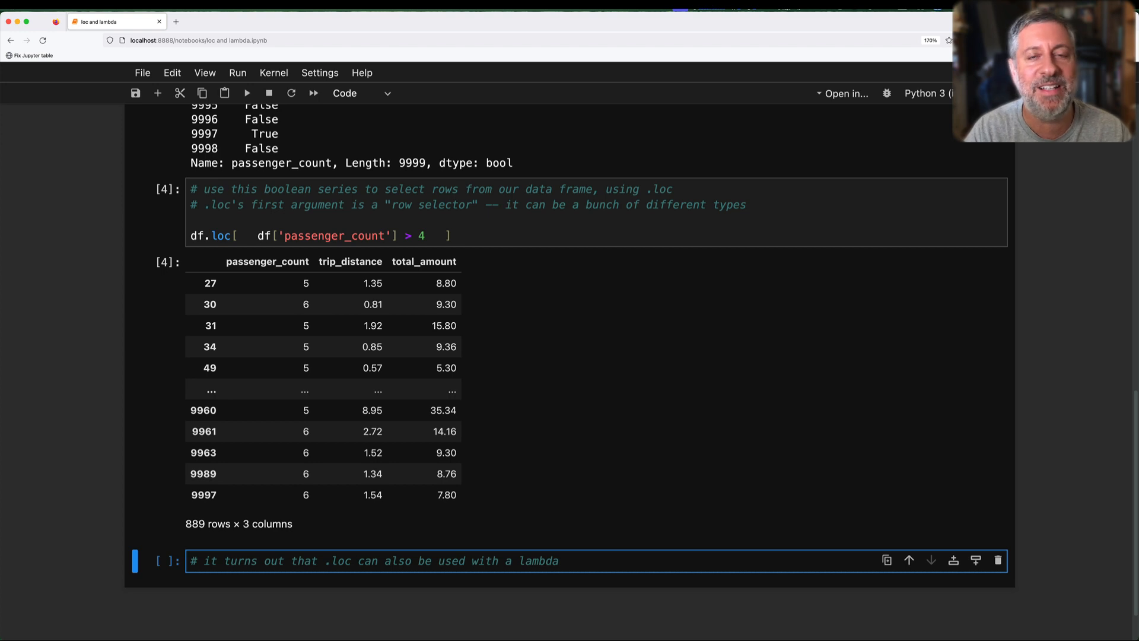
# Step: Write comments that def creates a function object and assigns it to a variable
pyautogui.write('# when we define a f')
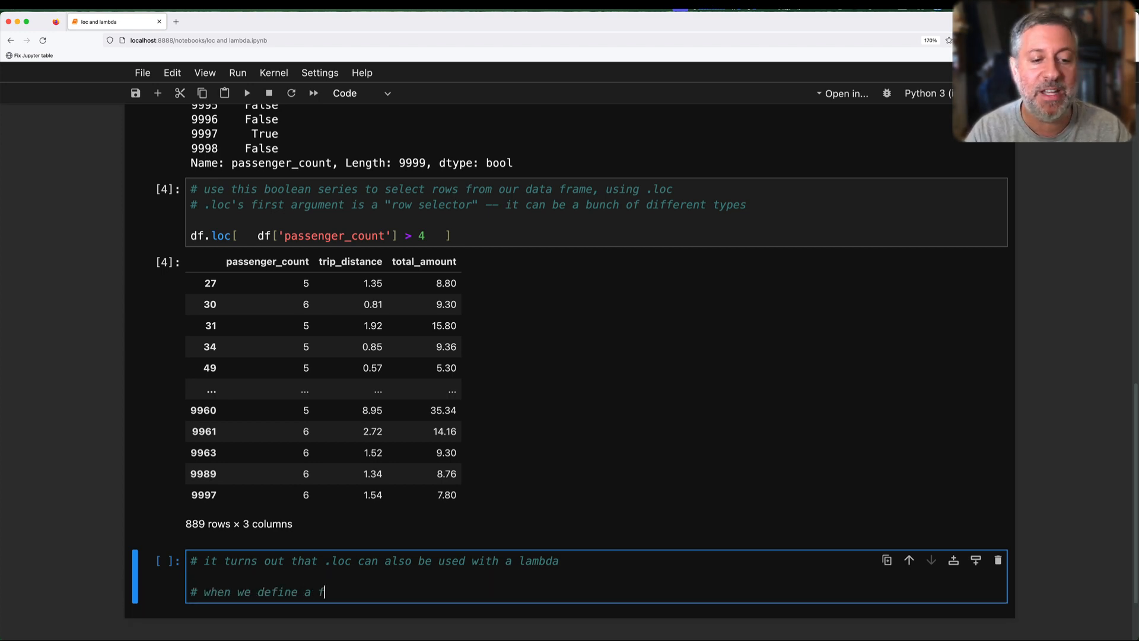
pyautogui.write('unction in')
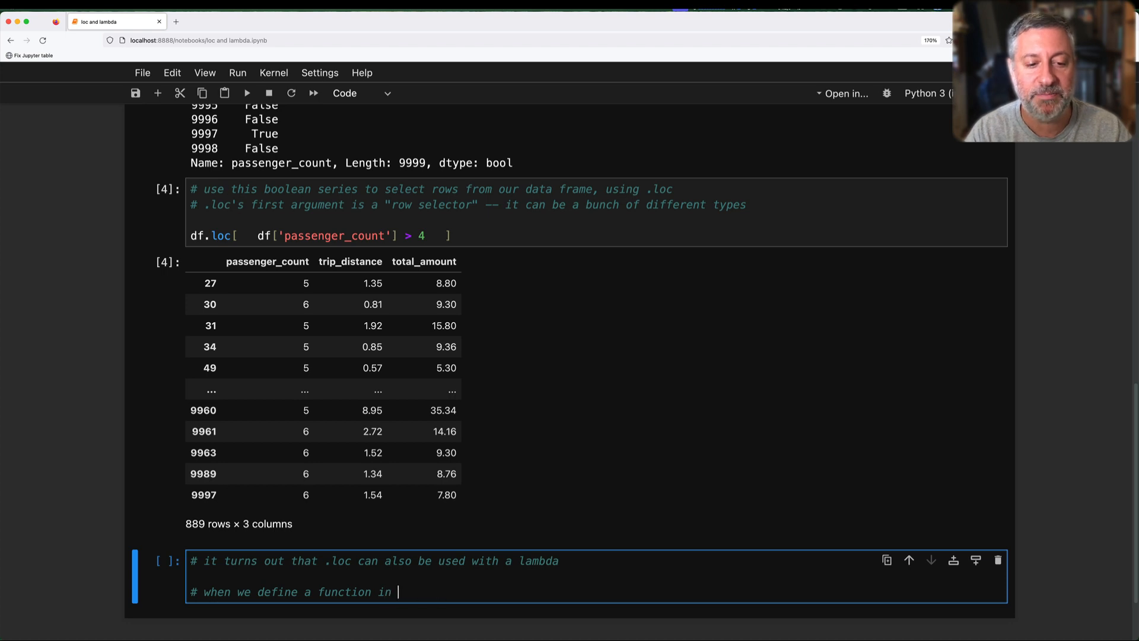
pyautogui.write('Python')
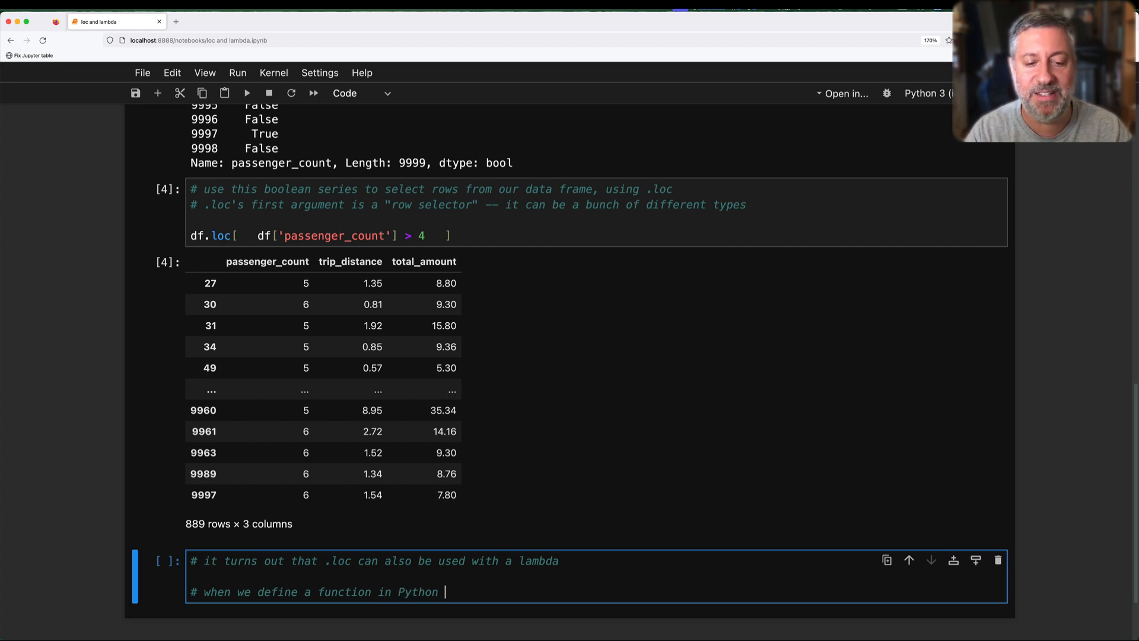
pyautogui.write('using')
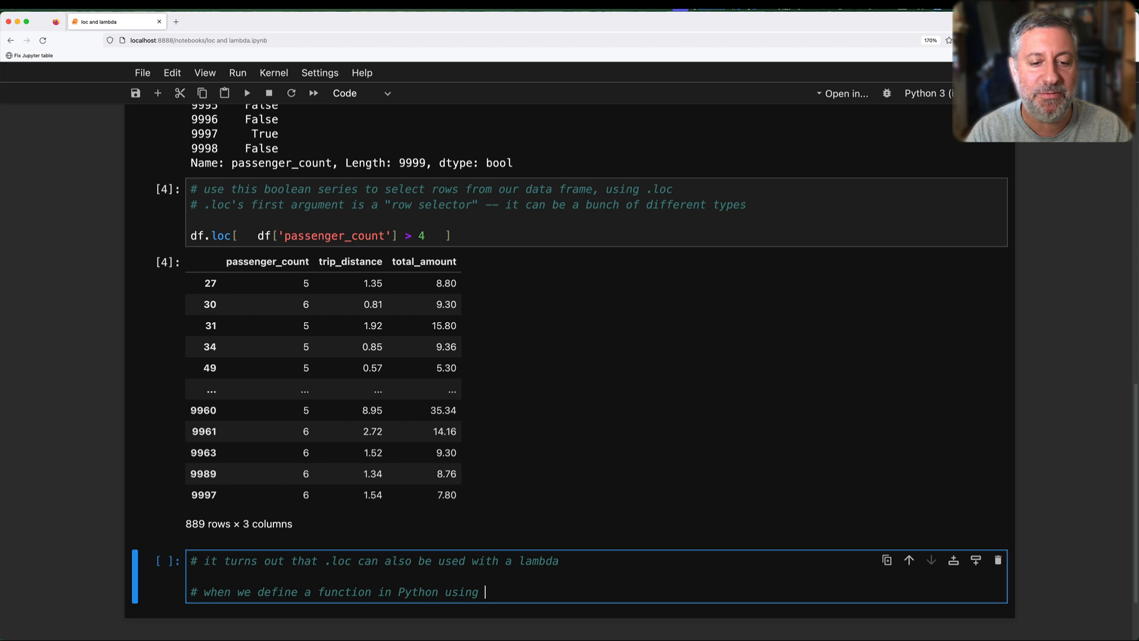
pyautogui.write('"def", we\'re realy doing two things:')
pyautogui.write('# (')
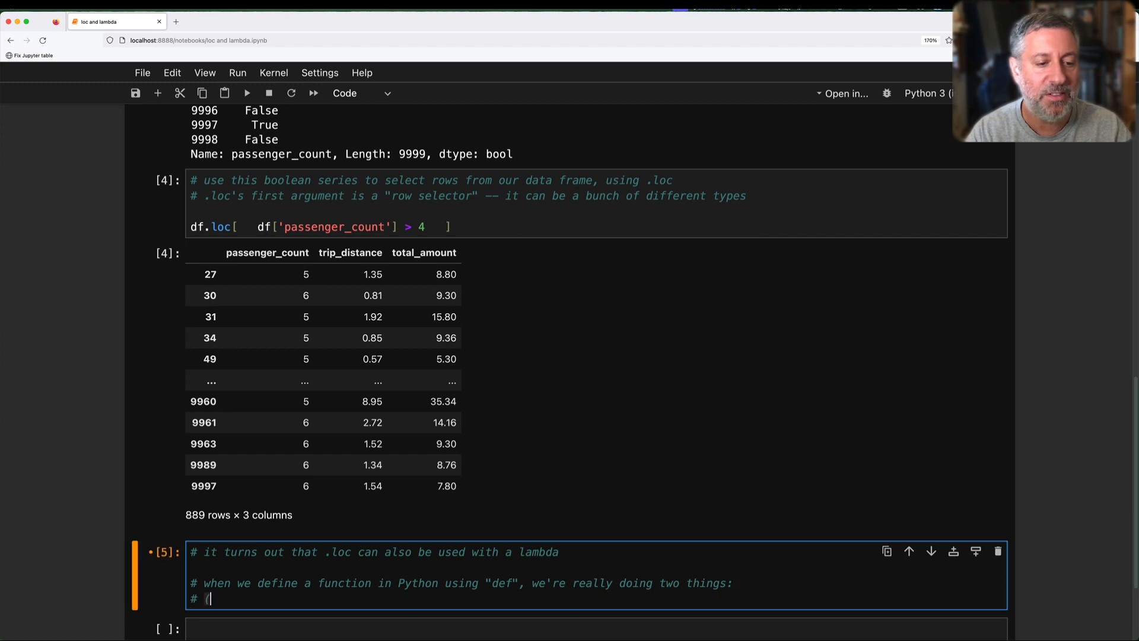
pyautogui.write('1) creating a function object')
pyautogui.write('# (2) assigning that fu')
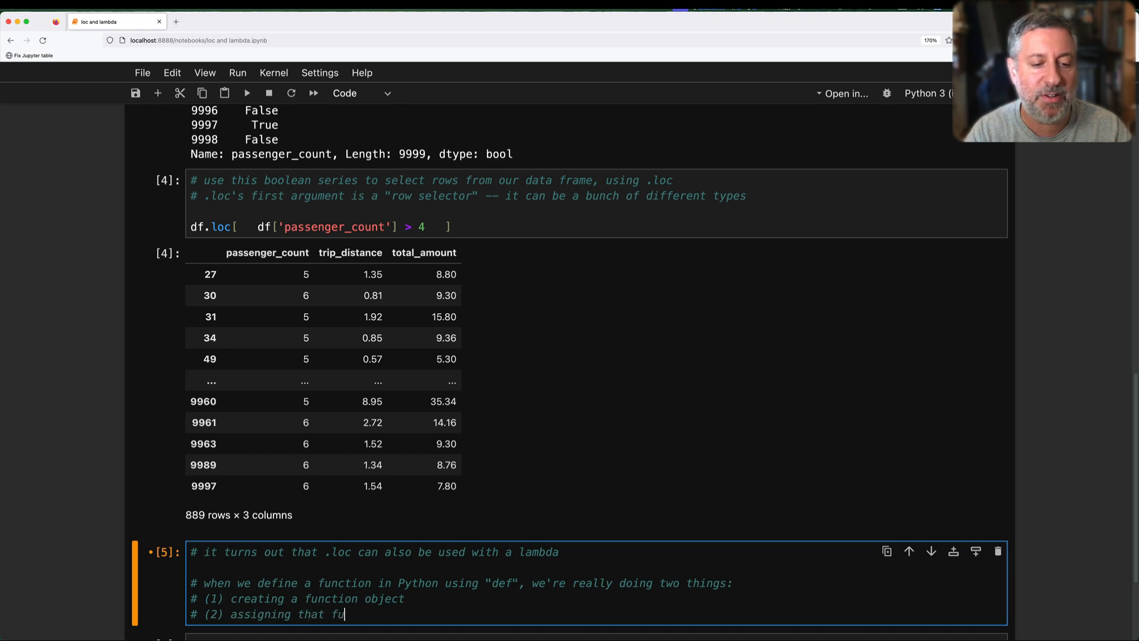
pyautogui.write('nction object to a variable')
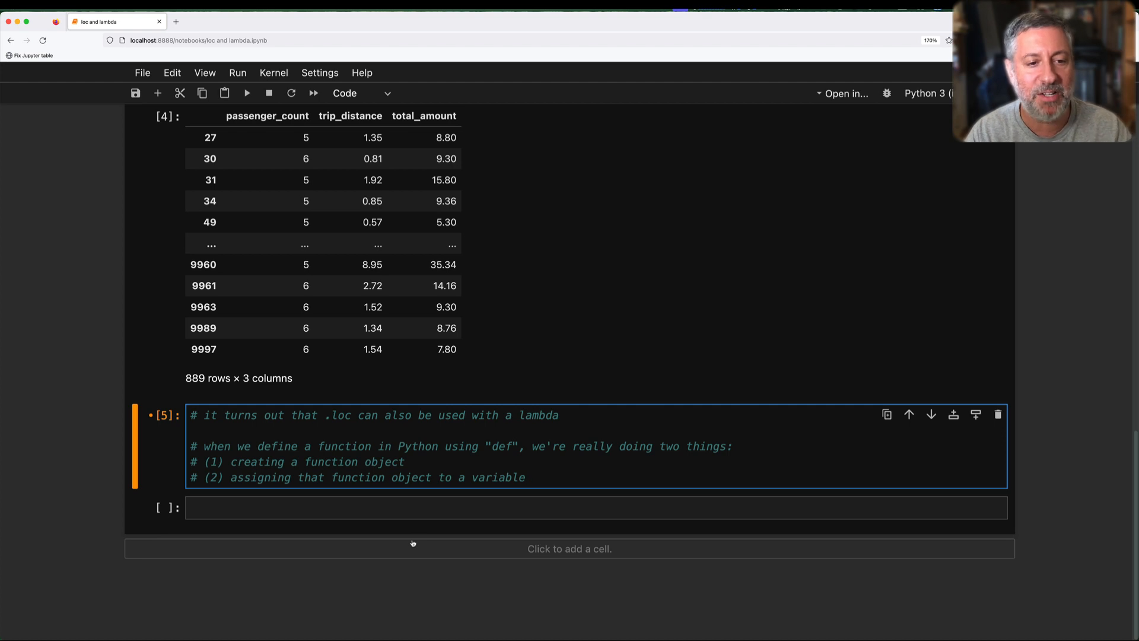
# Step: Define def square(x): return x ** 2 and call square(5) to get 25
pyautogui.click(363, 494)
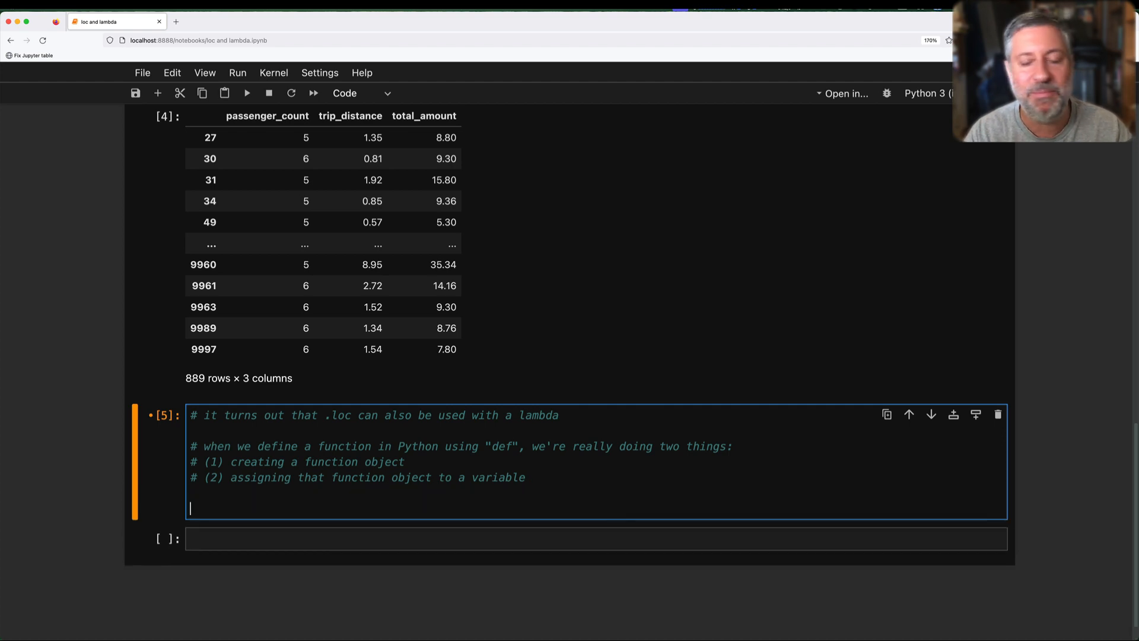
pyautogui.write('def square(x):')
pyautogui.write('return x')
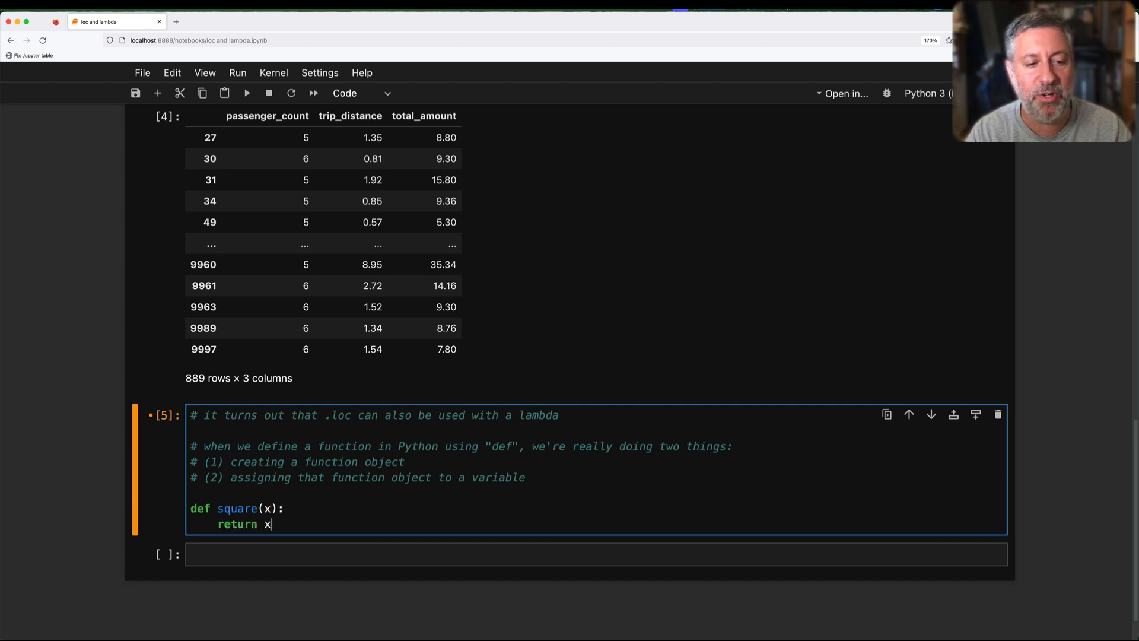
pyautogui.write('** 2')
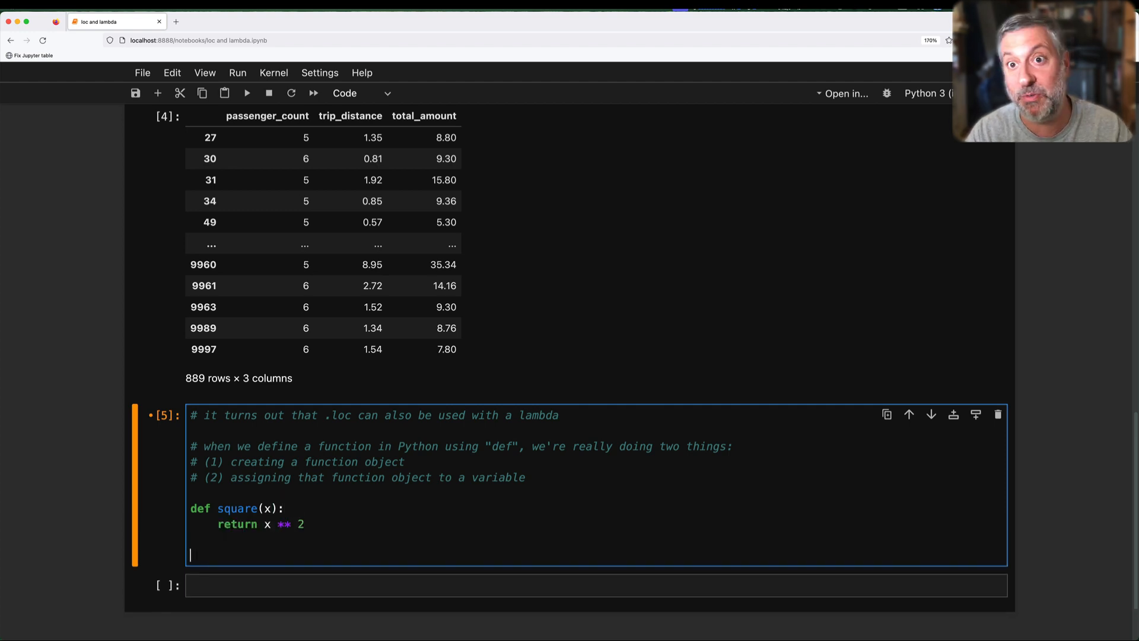
pyautogui.write('square(5)')
pyautogui.click(595, 585)
pyautogui.write('# if we want,')
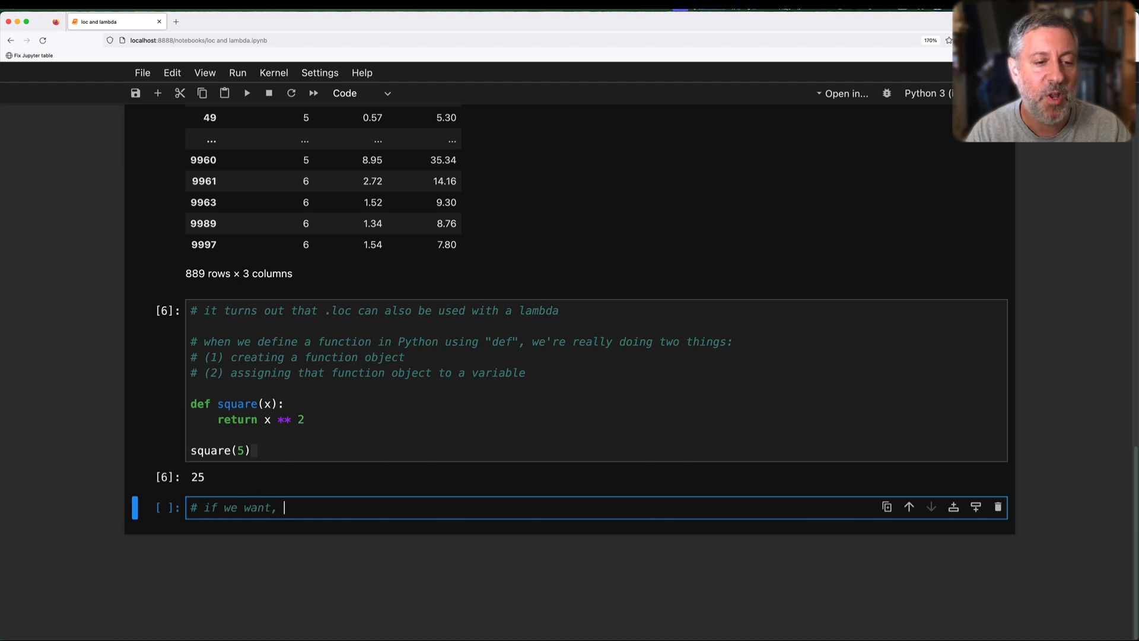
# Step: Comment that lambda creates a function WITHOUT assigning it, then evaluate bare lambda x: x**2
pyautogui.write('we can create the function object *W')
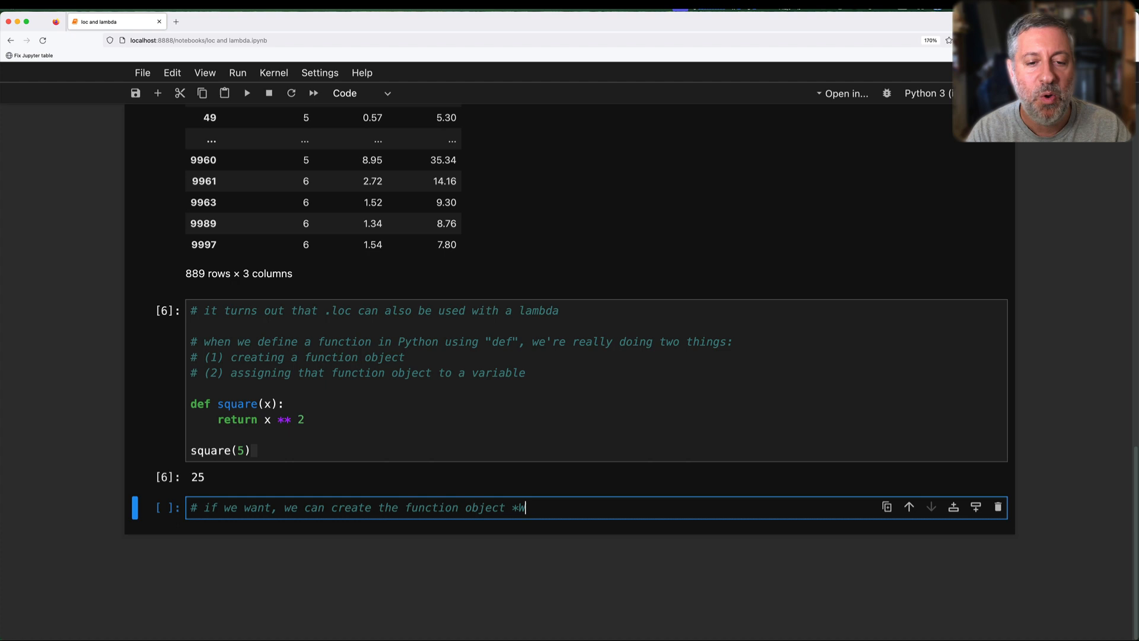
pyautogui.write('ITHOUT* assi')
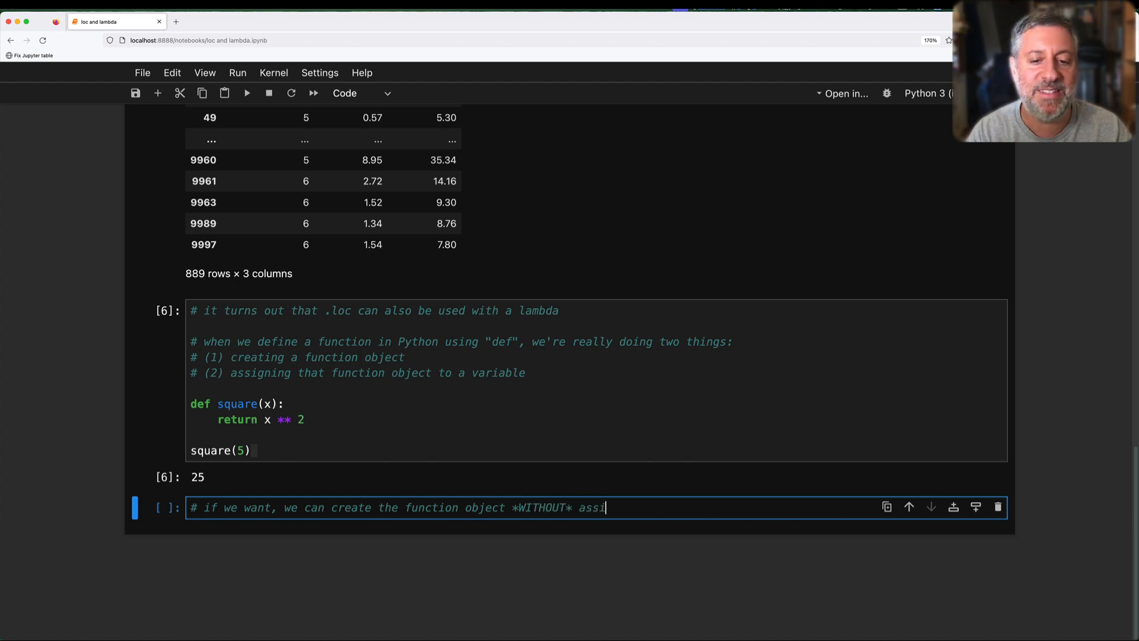
pyautogui.write('gning it to any variable')
pyautogui.write('# that is done with "a')
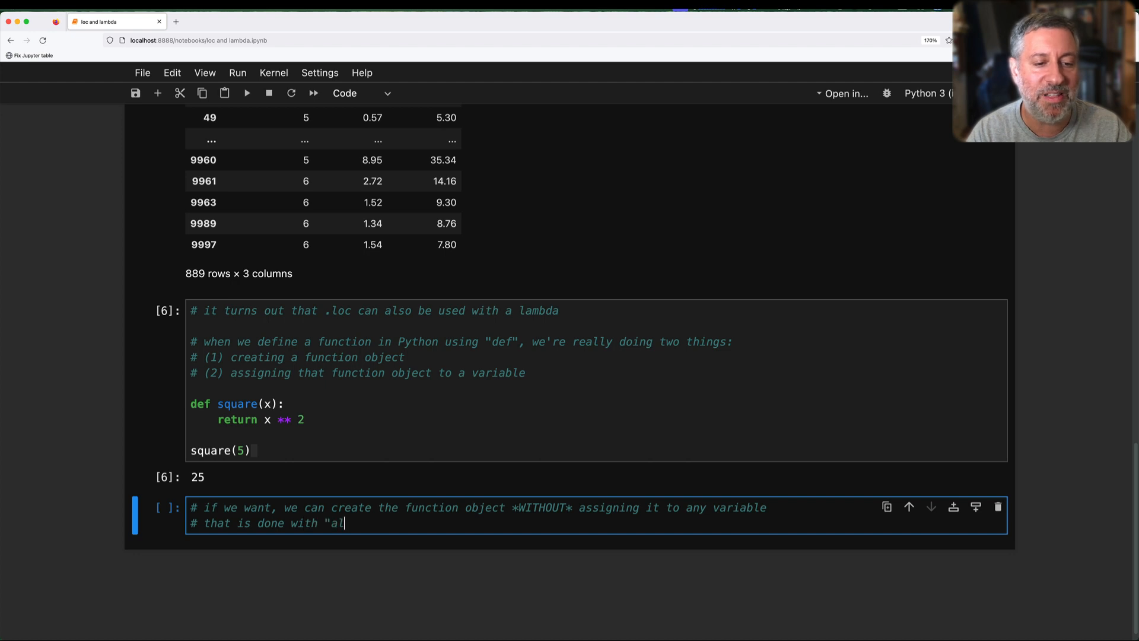
pyautogui.write('lambda"')
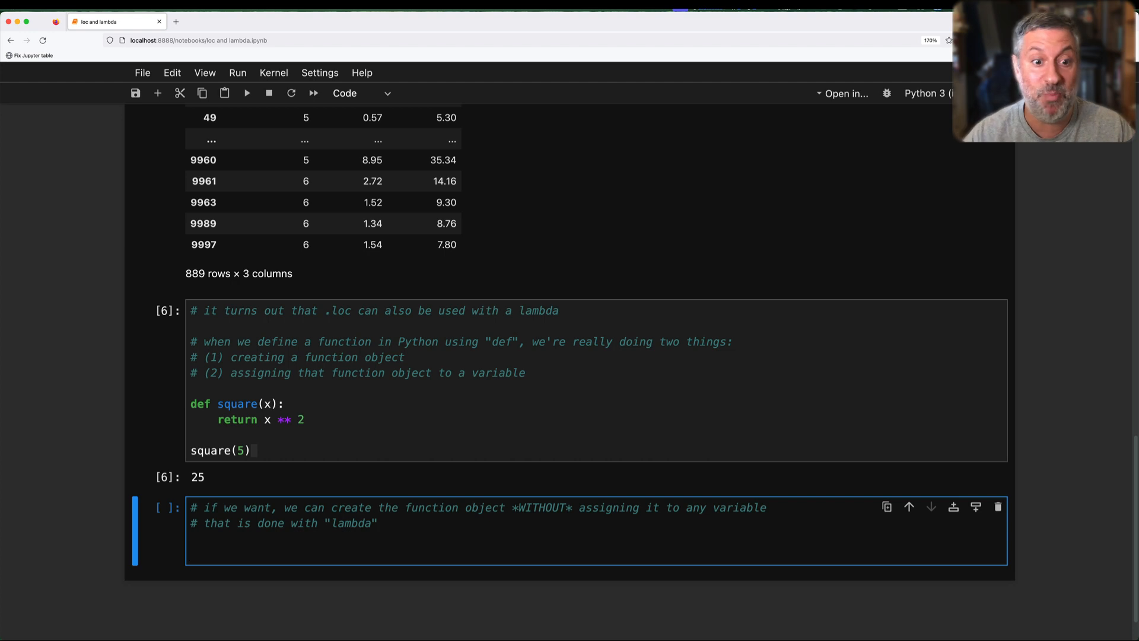
pyautogui.write('lambda x: x**2')
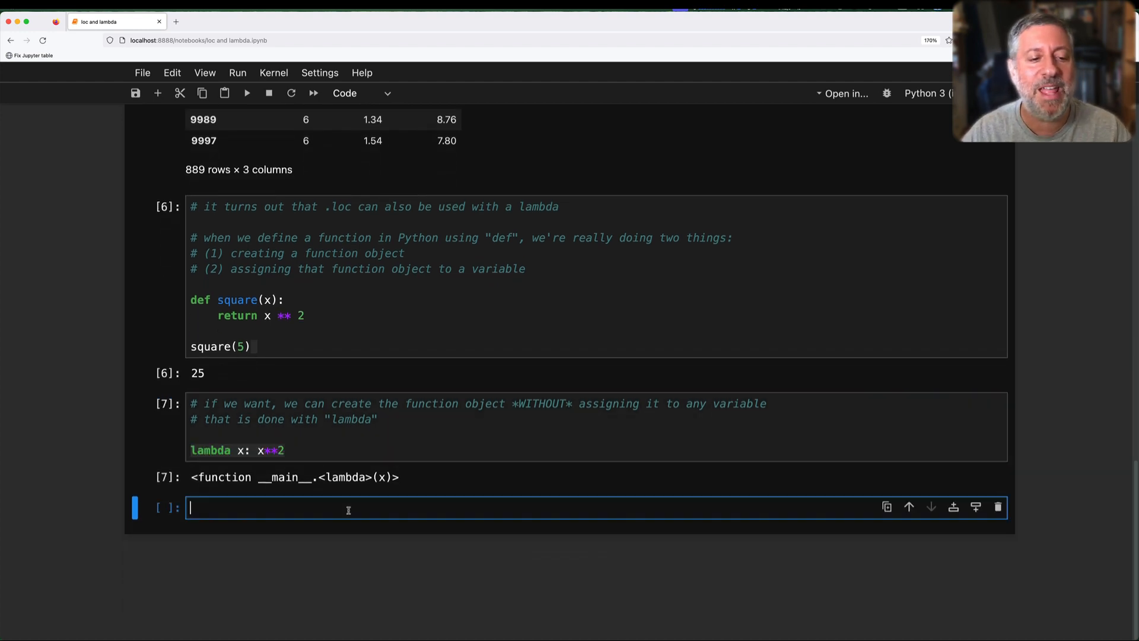
# Step: Write a comment that lambda returns a function object known as an anonymous function
pyautogui.write('# lambda retur')
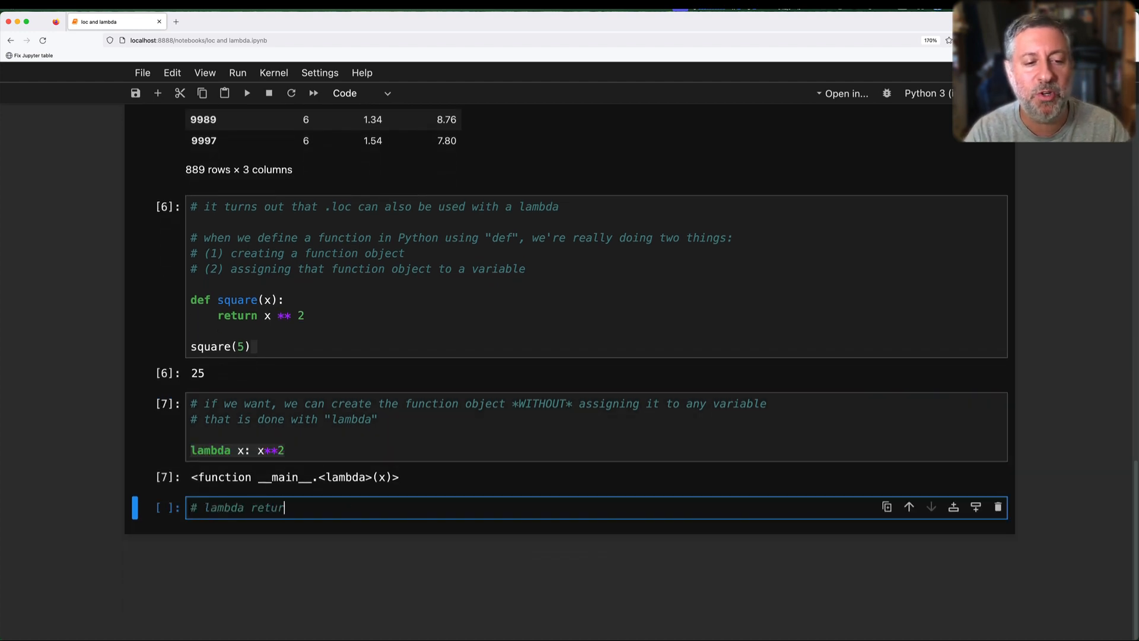
pyautogui.write('ns a function object -- we refer to this')
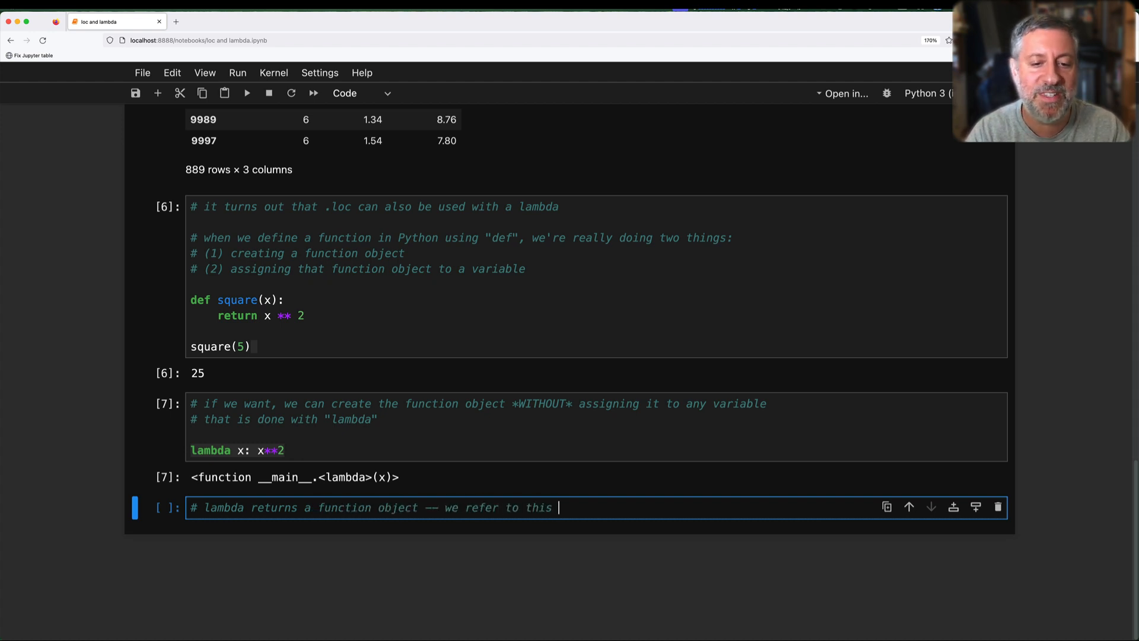
pyautogui.write('as an anonymous')
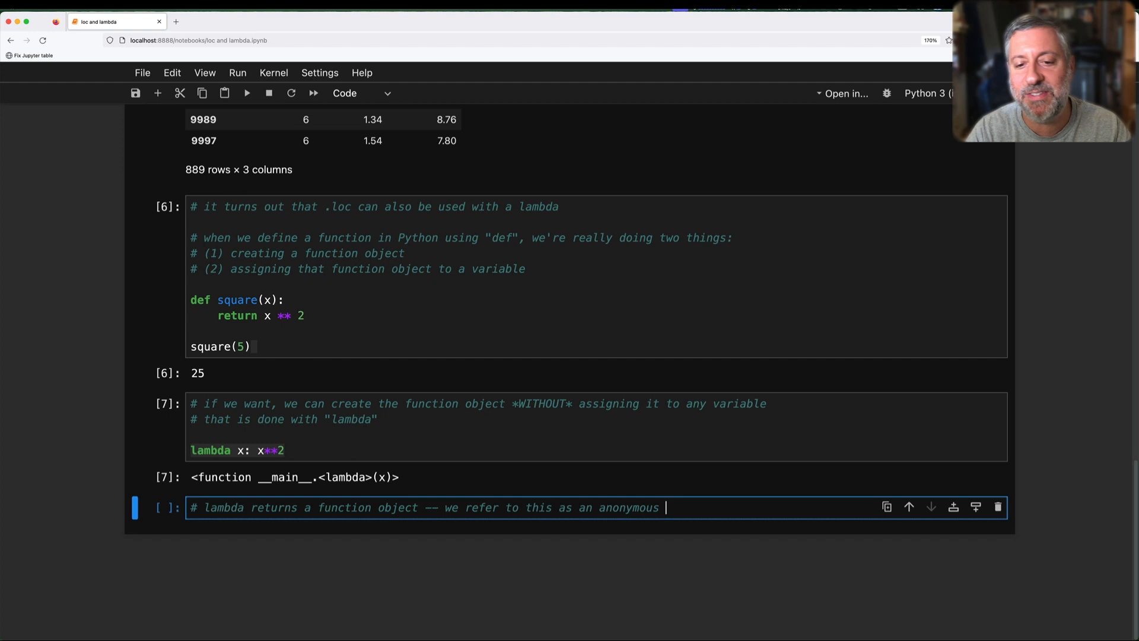
pyautogui.write('function')
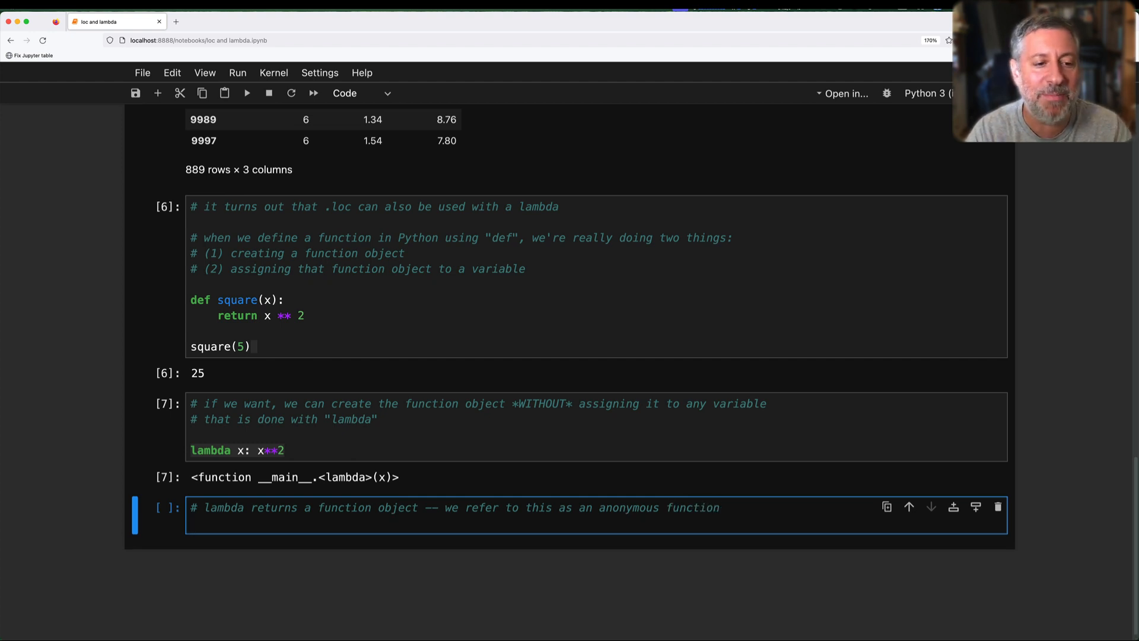
# Step: Assign square2 = lambda x: x**2 and call square2(6) to get 36
pyautogui.write('square2 = lambda x: x**2')
pyautogui.write('# you r')
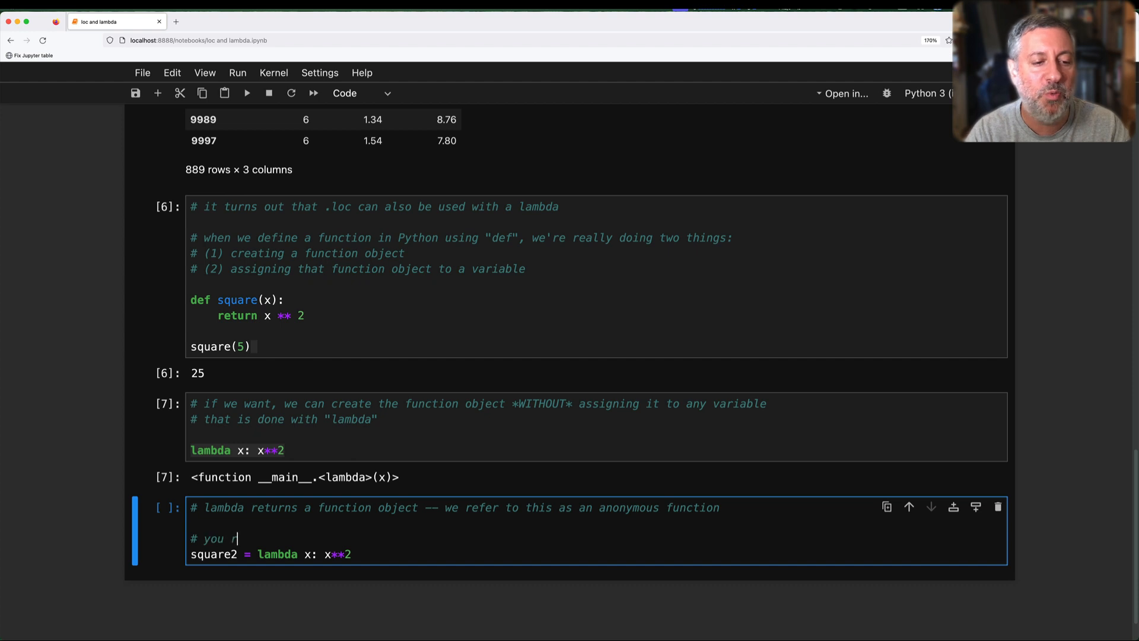
pyautogui.write("eally aren't supposed to do thi")
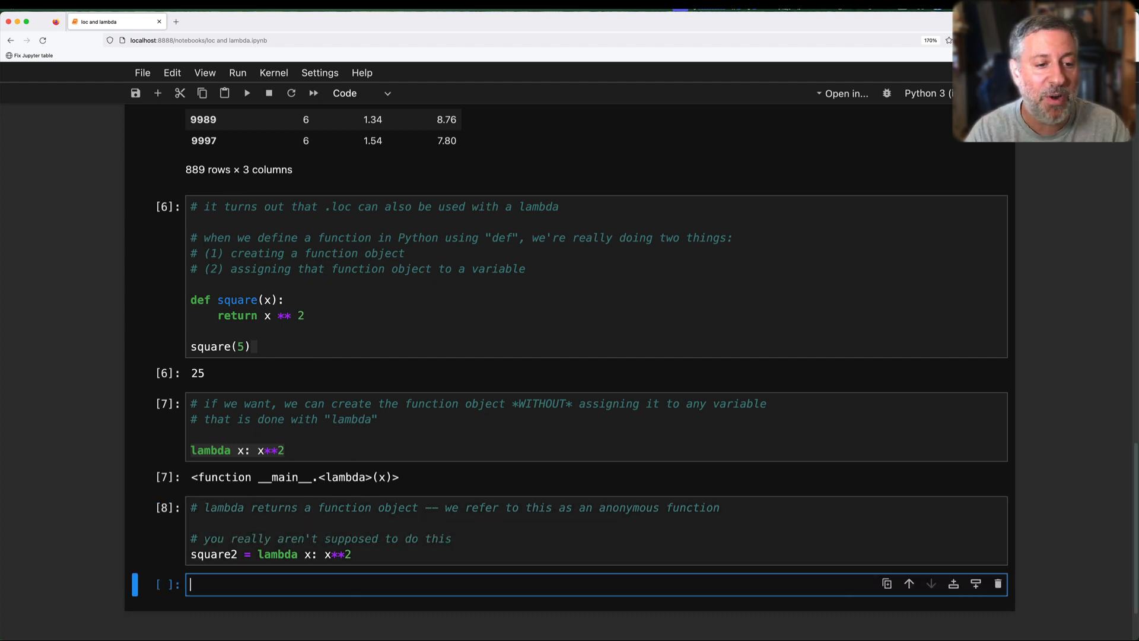
pyautogui.write('square2(6')
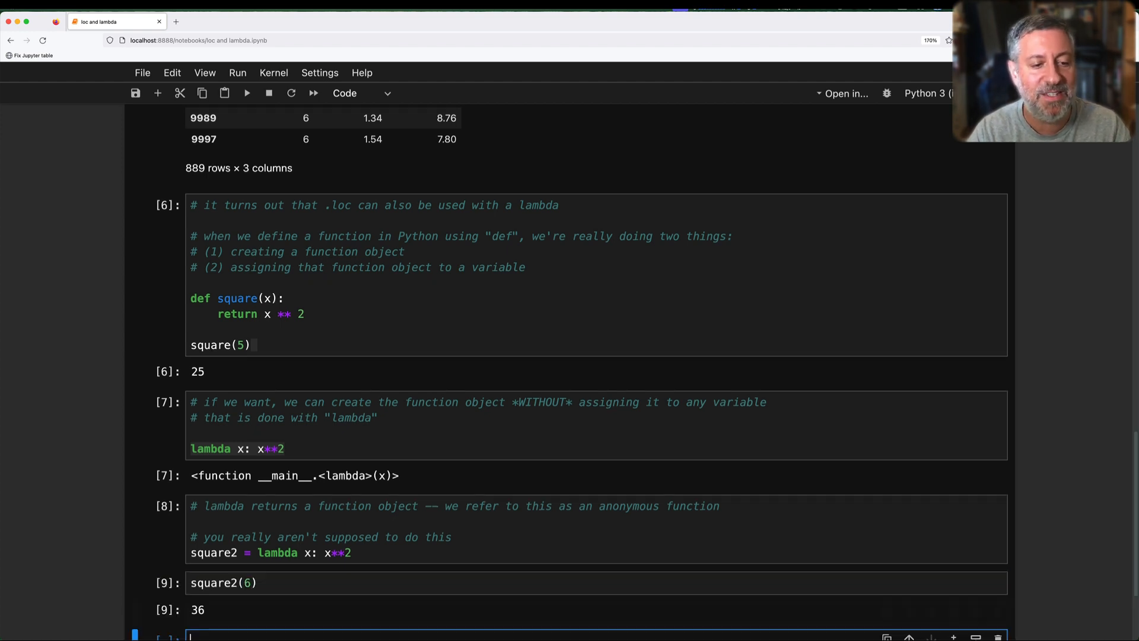
pyautogui.scroll(-3)
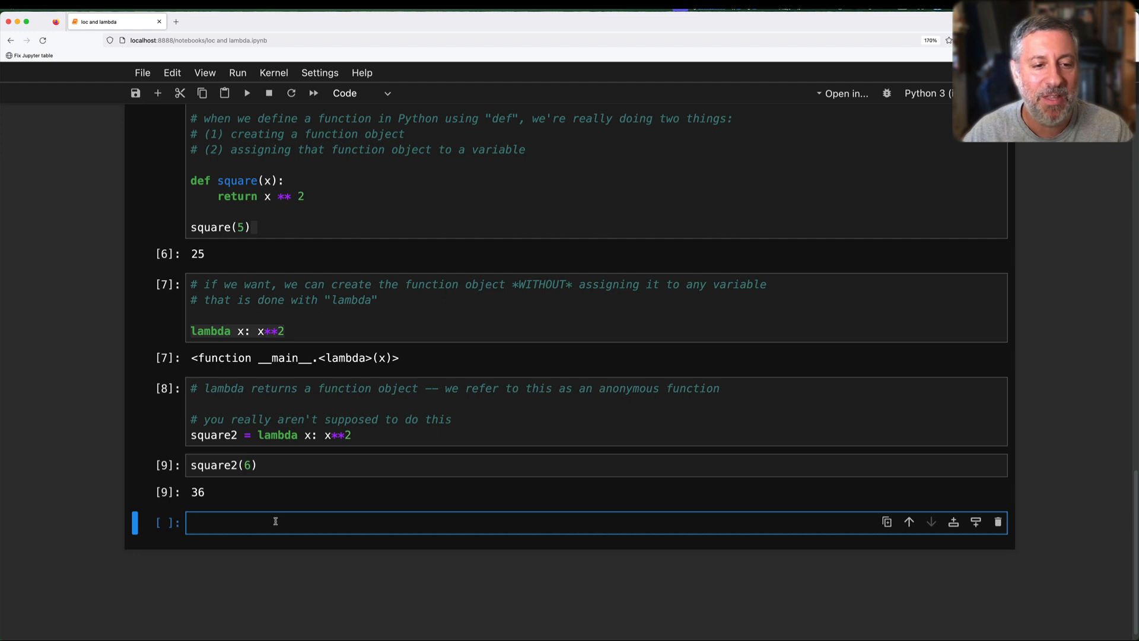
# Step: Write a comment asking whether an unassigned lambda can be invoked, then (lambda x: x**2)(7)
pyautogui.write("# what if I don't want to")
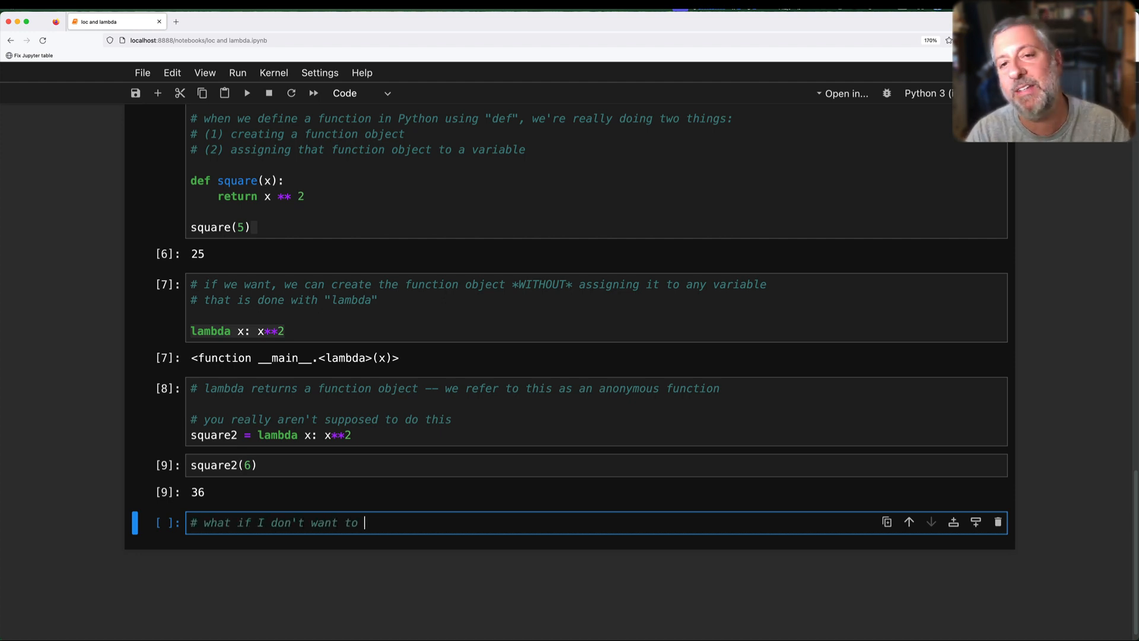
pyautogui.write('asisgn i')
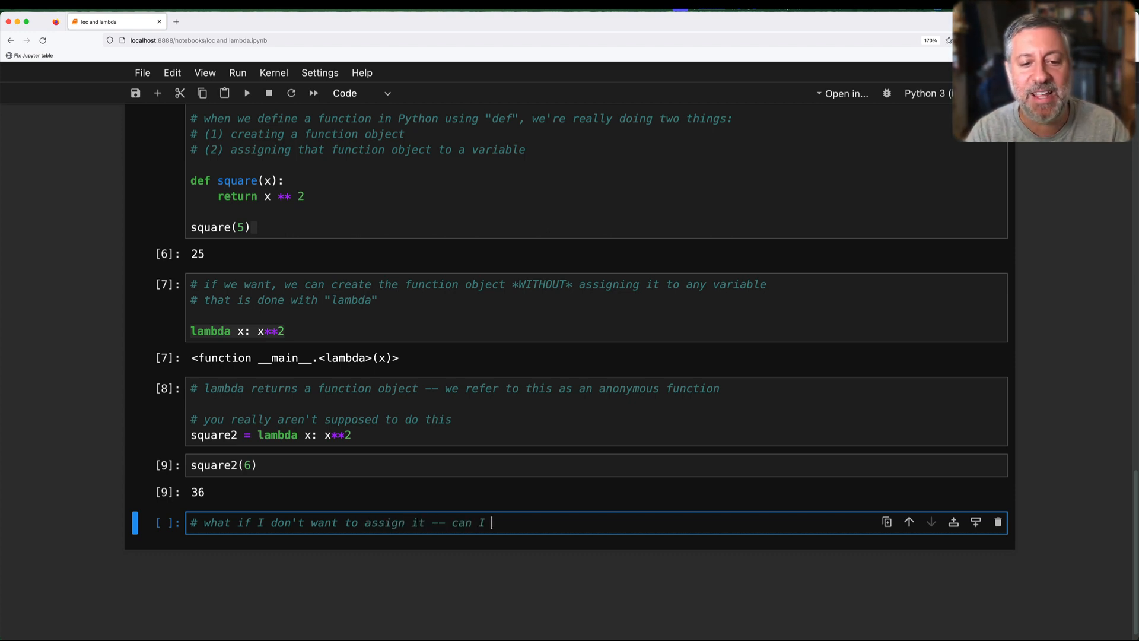
pyautogui.write('invoke it?')
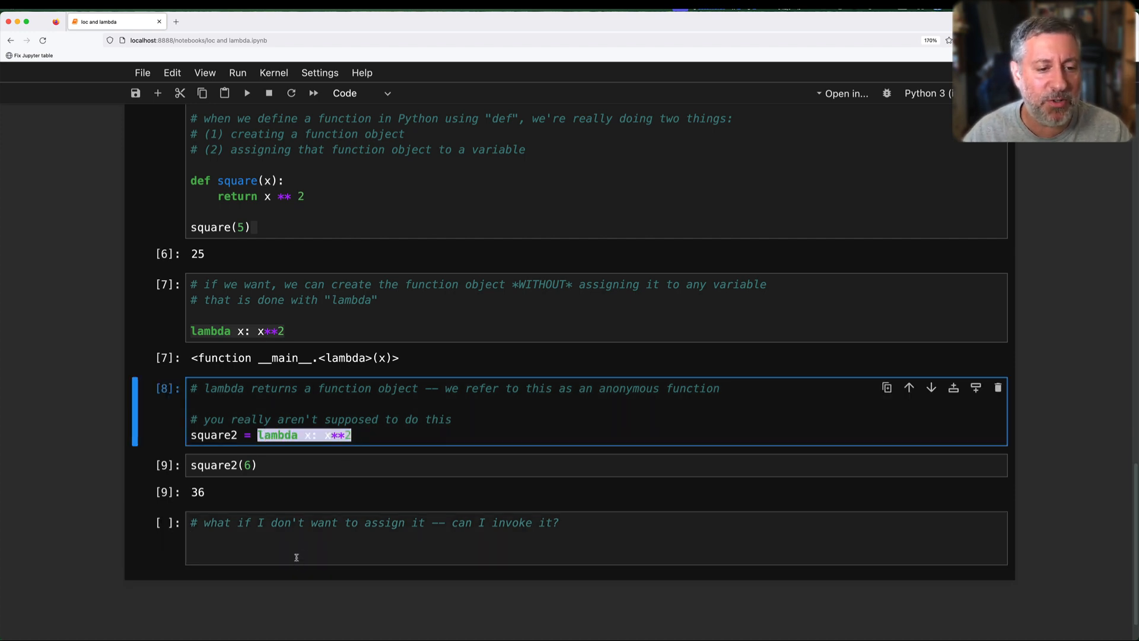
pyautogui.write('lambda x: x**2(')
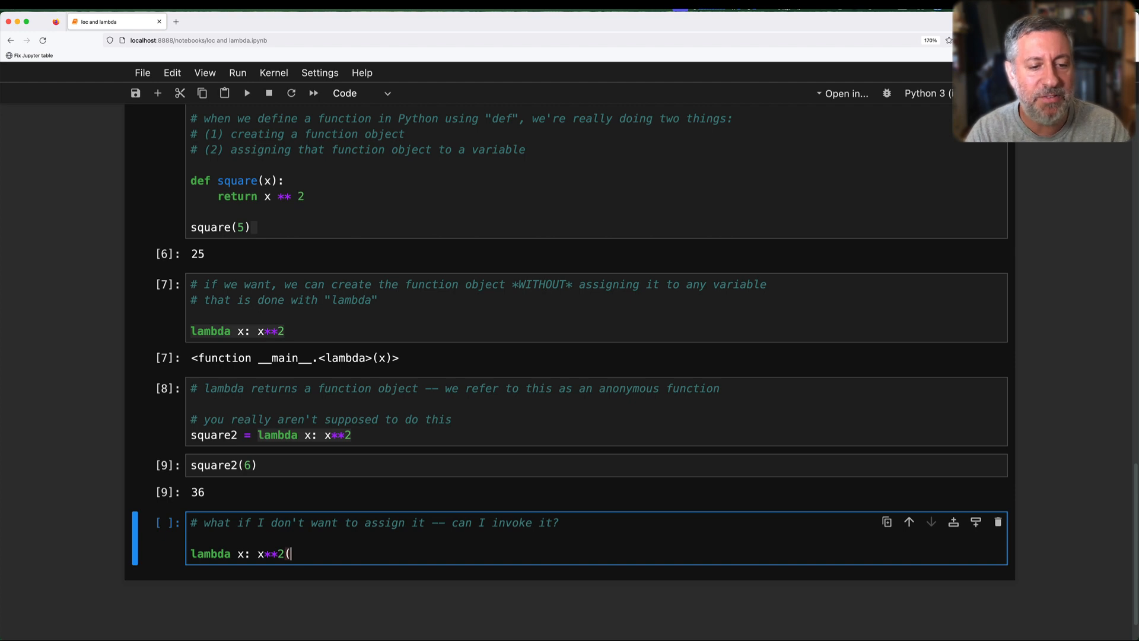
pyautogui.write('7)')
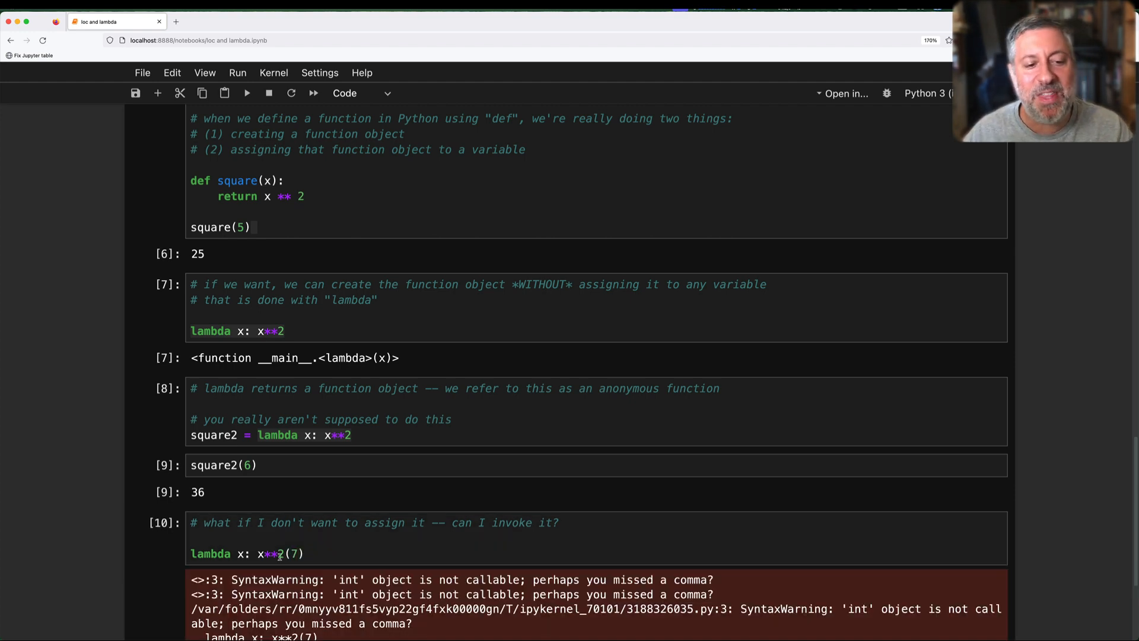
# Step: Fix the inline lambda call and run it to get 49
pyautogui.click(277, 555)
pyautogui.write('(')
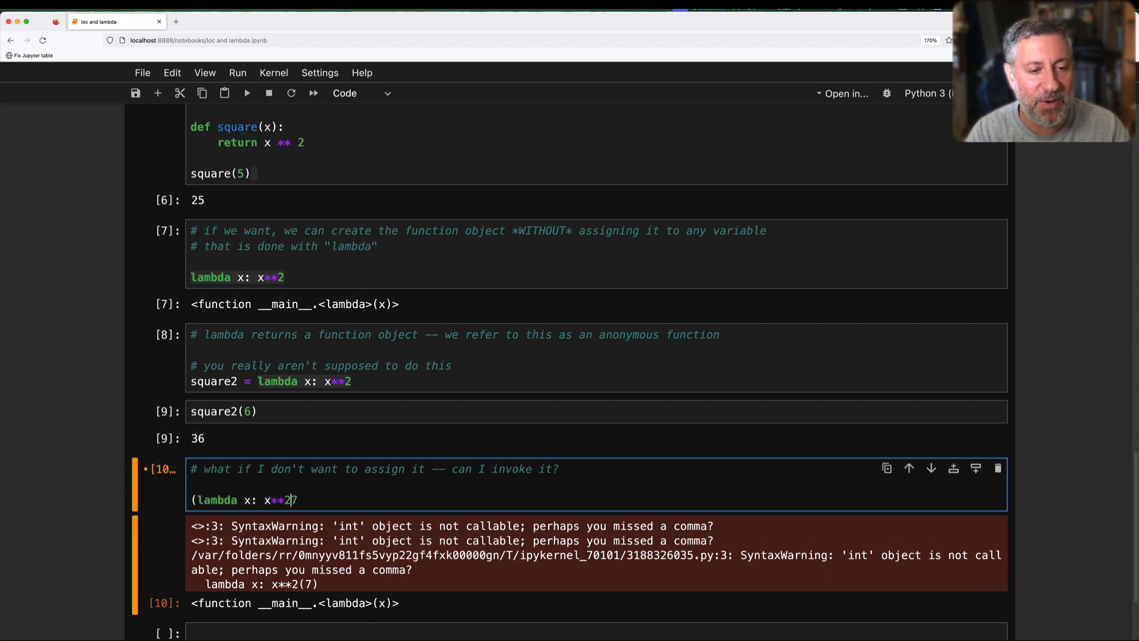
pyautogui.press('shift+enter')
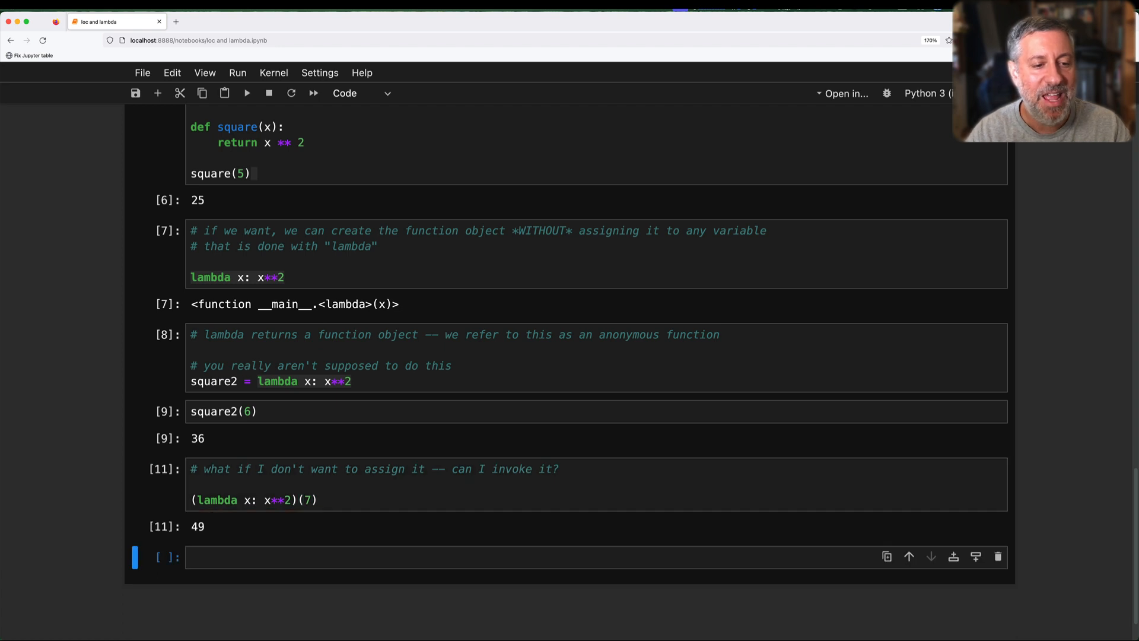
pyautogui.click(313, 500)
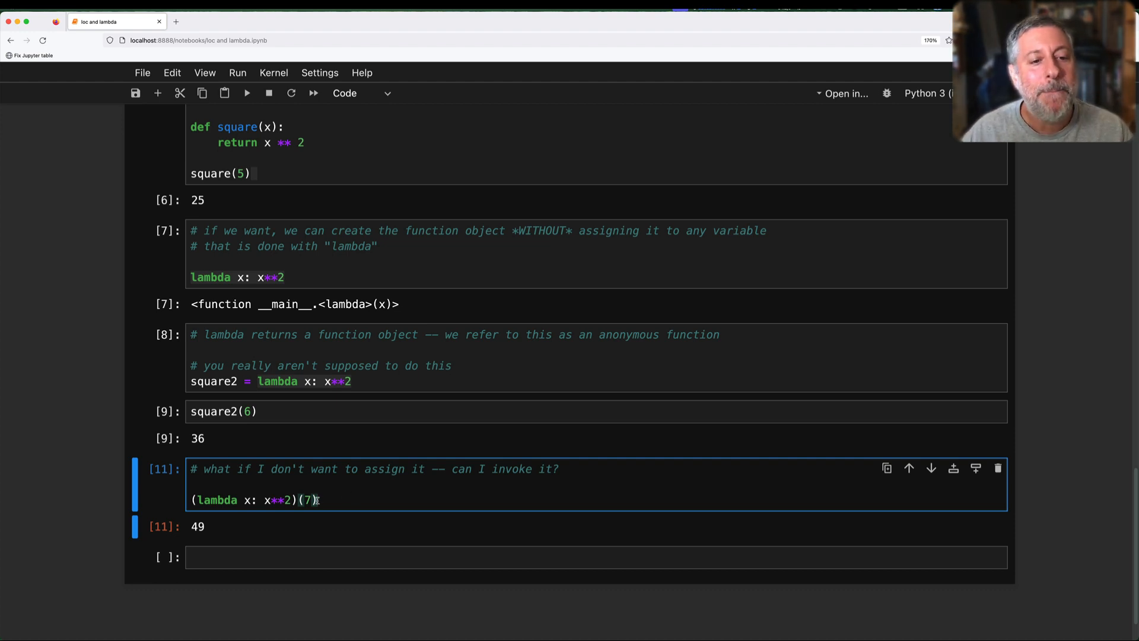
# Step: Comment that lambda creates a function to pass to .loc and start df.loc[
pyautogui.write('# lambda is really useful when I want to cr')
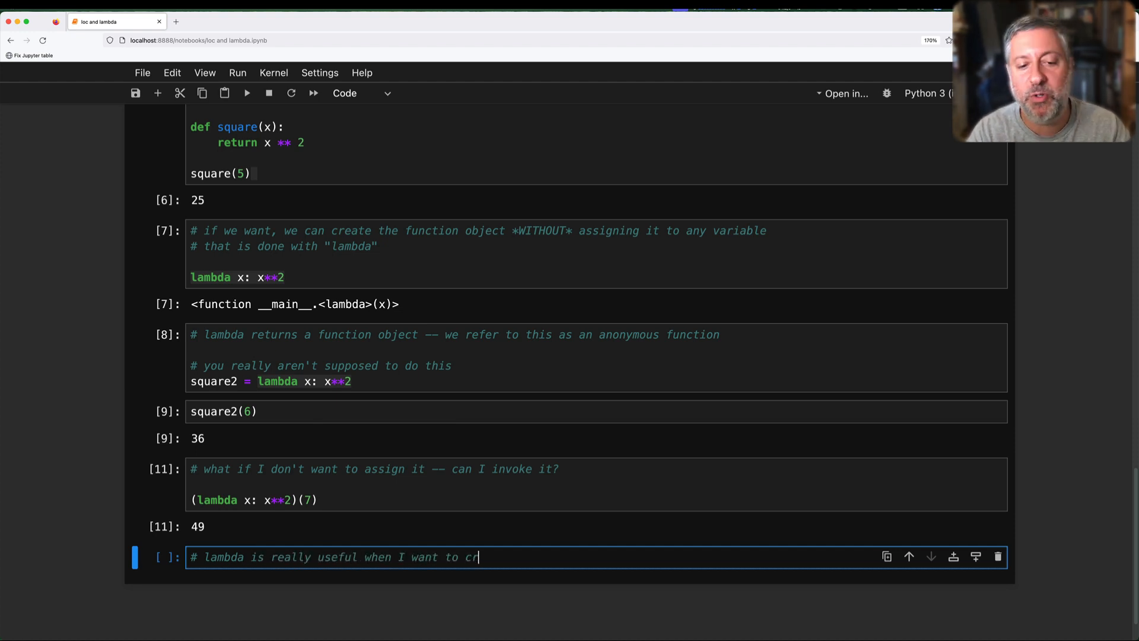
pyautogui.write('eate a fu')
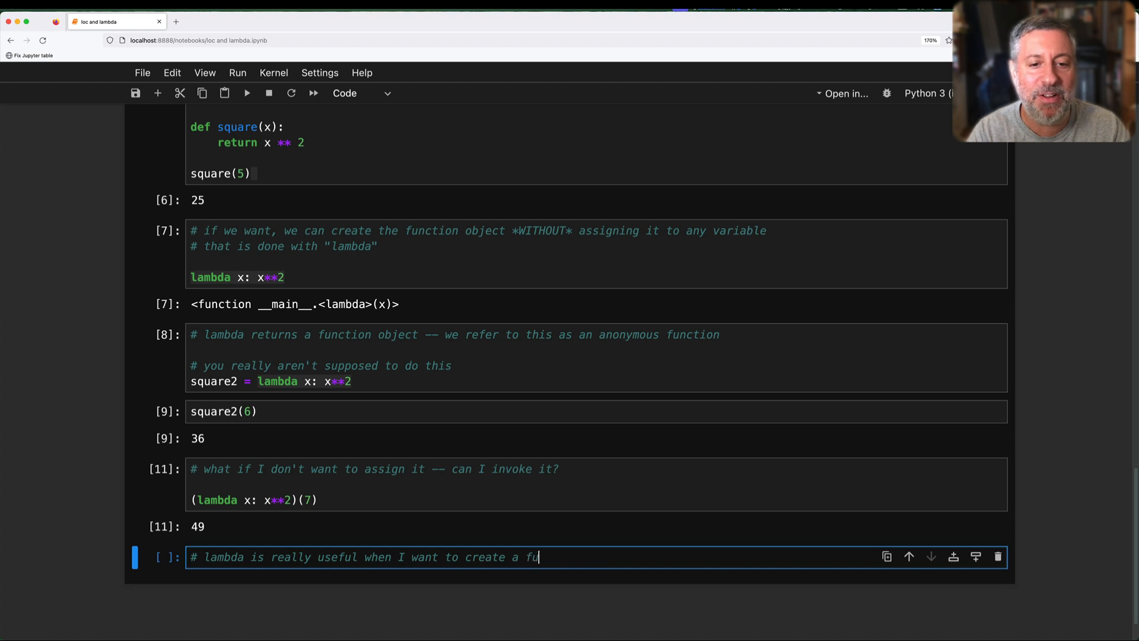
pyautogui.write("nction that'll be passed to another function,")
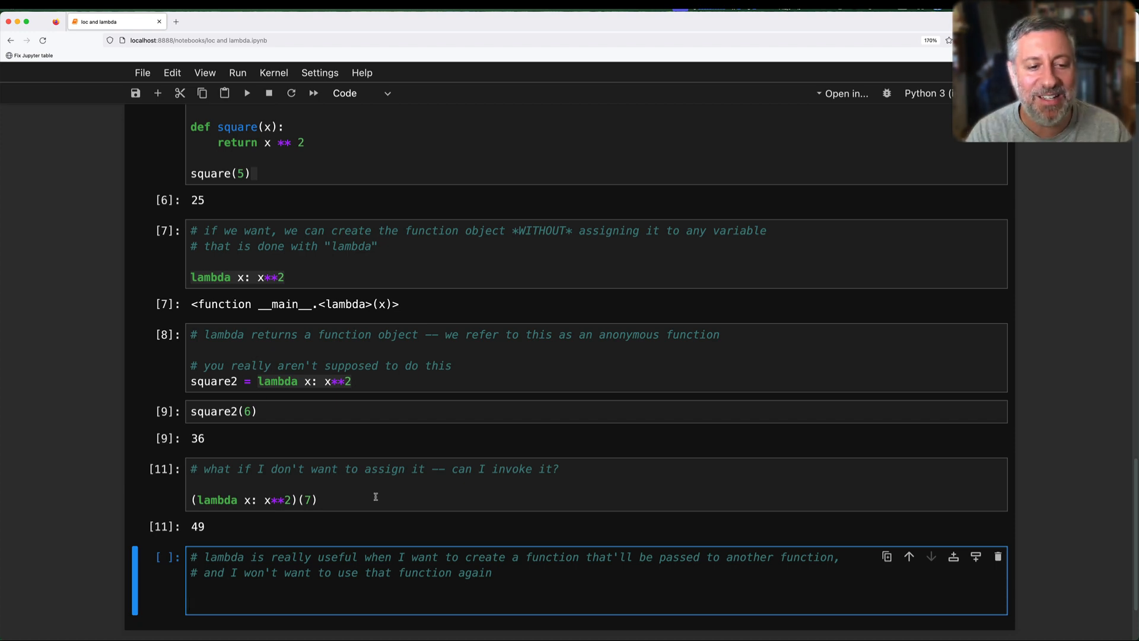
pyautogui.write('df.loc[')
pyautogui.write('# inside of .loc, I can pa')
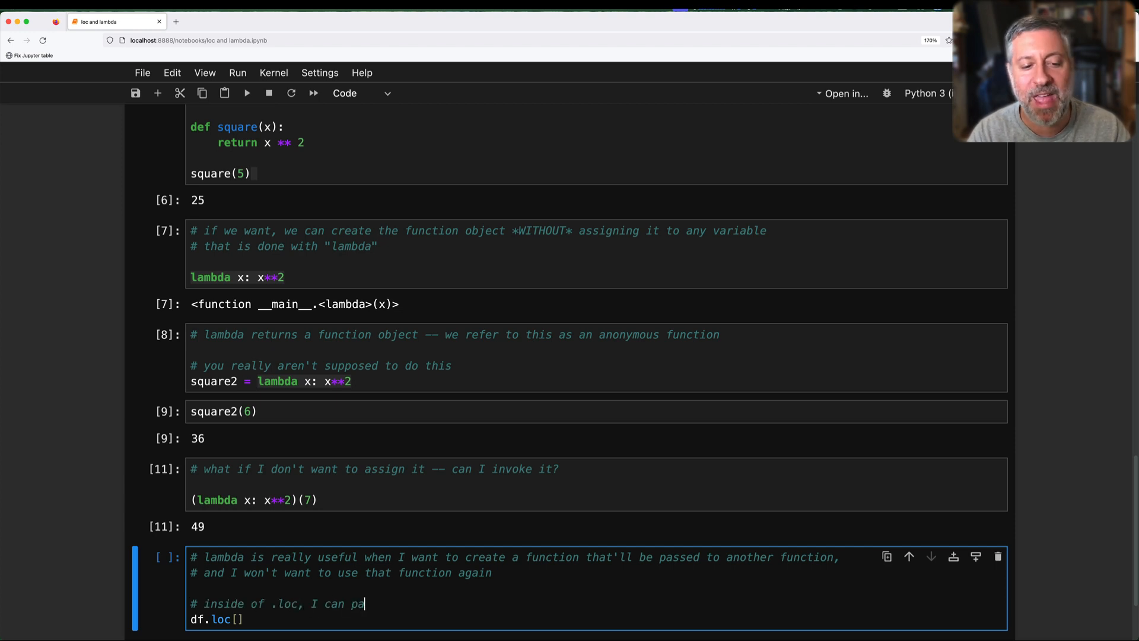
# Step: Write comments that .loc takes a function returning a boolean per row indicating whether to keep it
pyautogui.write('ss a function object (')
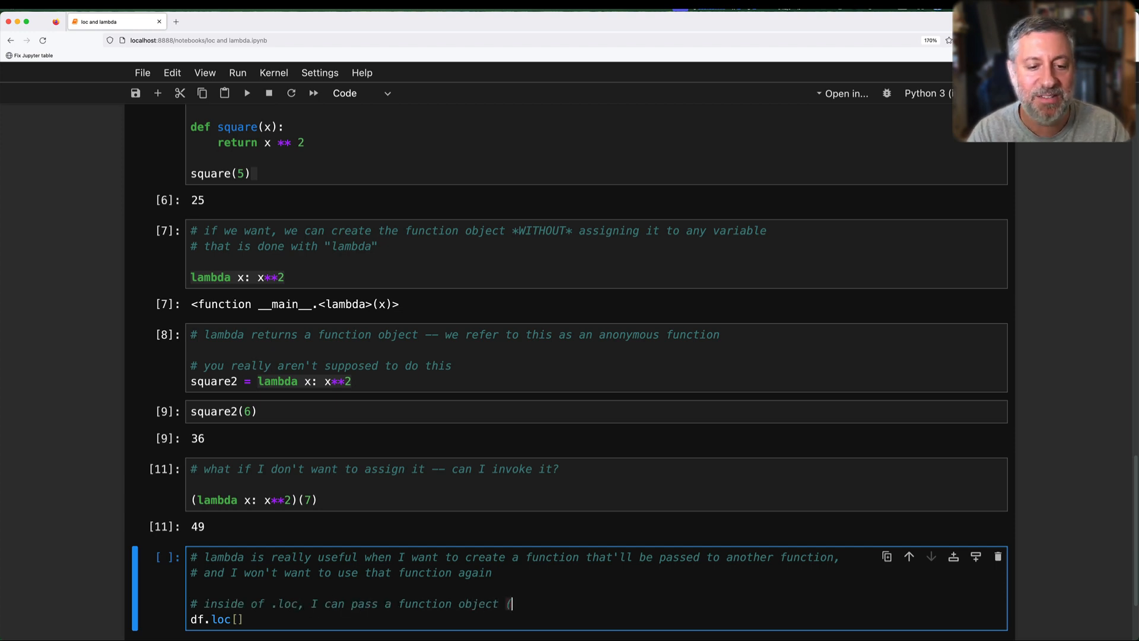
pyautogui.write('normally defined with lambda) that takes one argument (a data frame')
pyautogui.write('# and then ca')
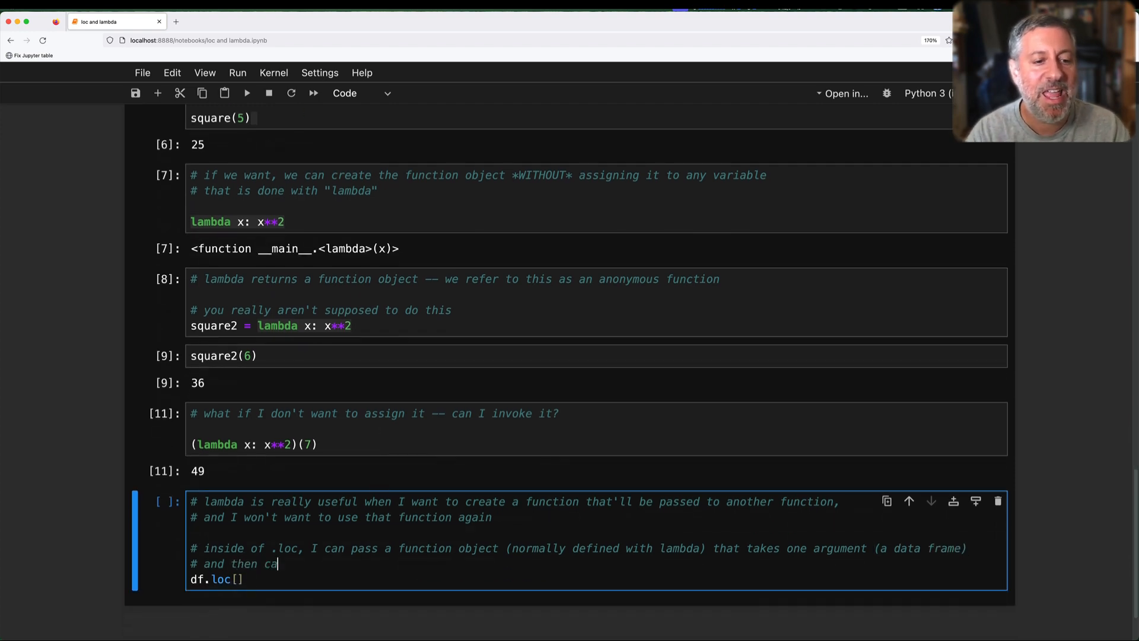
pyautogui.write('n return the v')
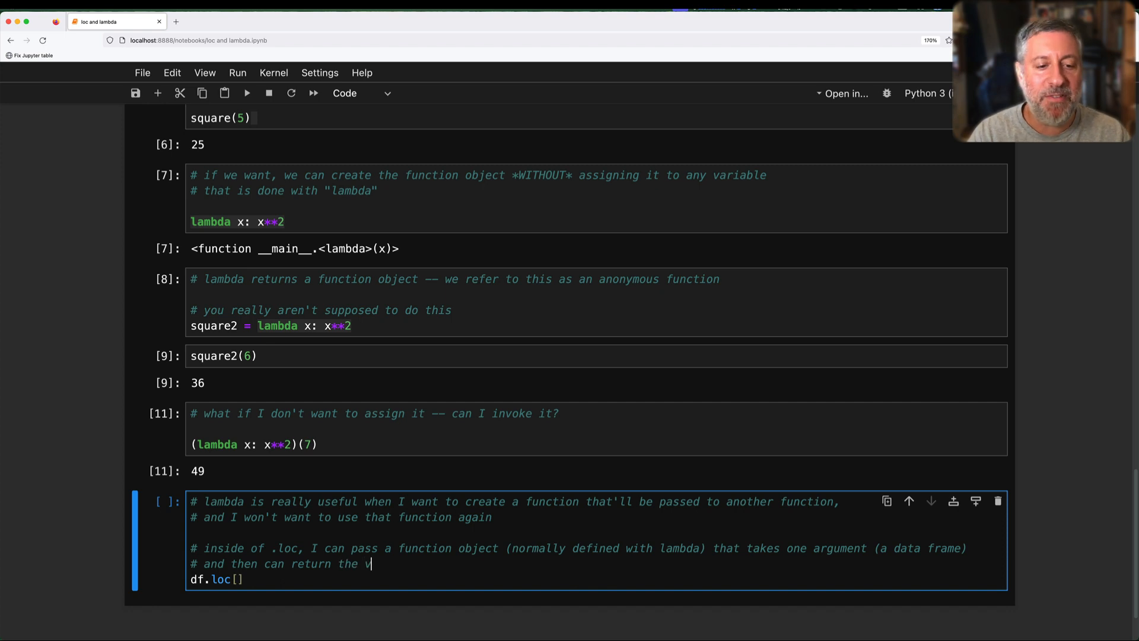
pyautogui.write('a')
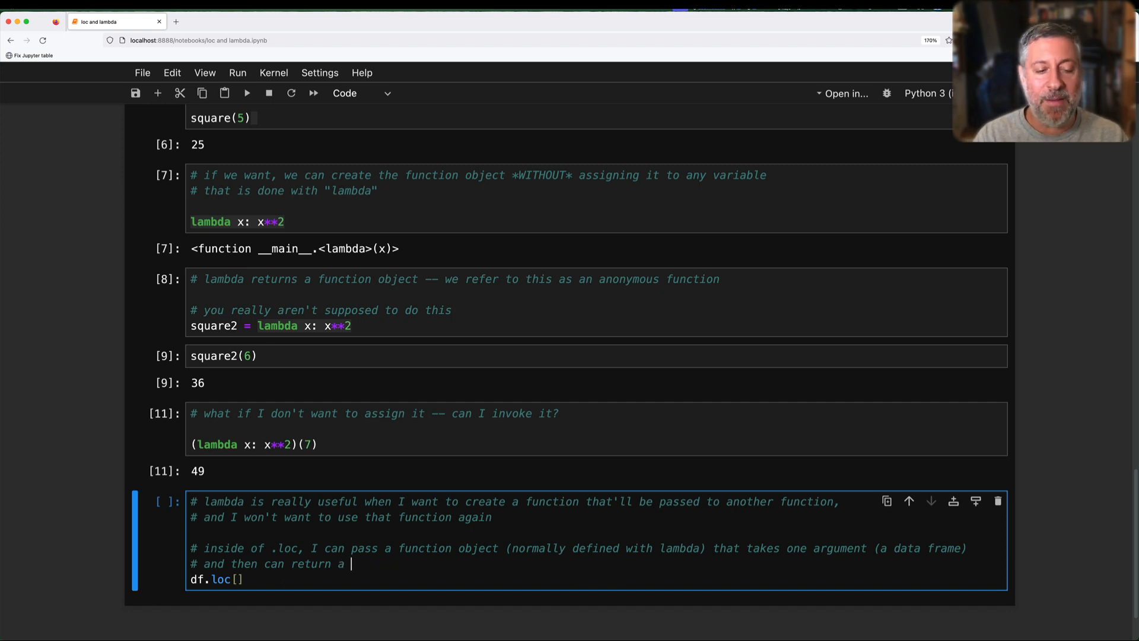
pyautogui.write('boolean value')
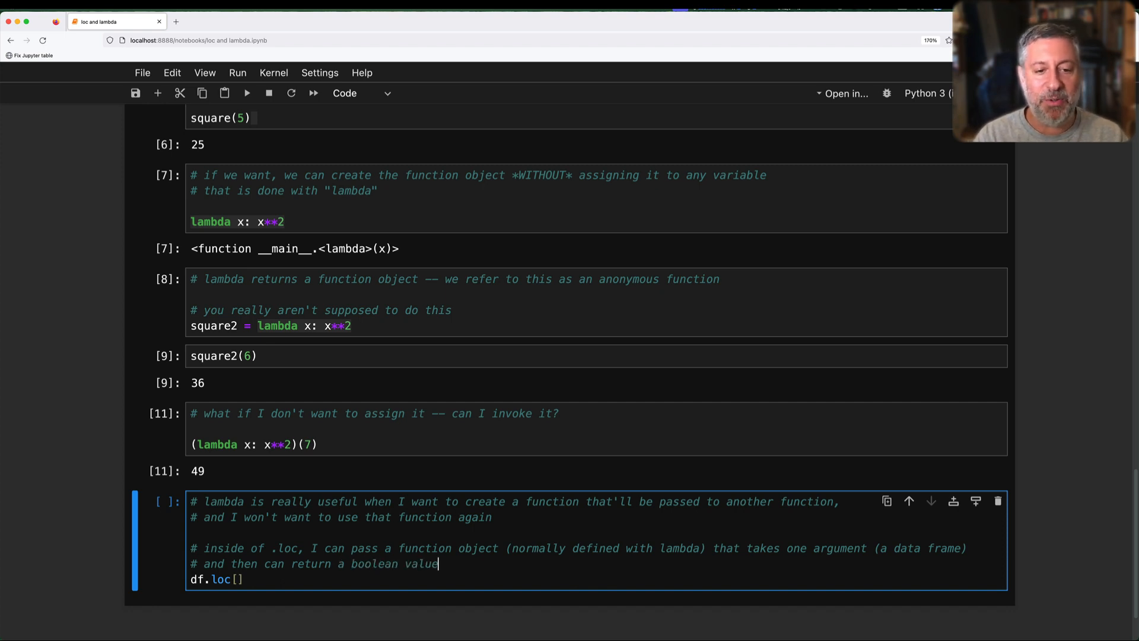
pyautogui.write(', indicating if we want t')
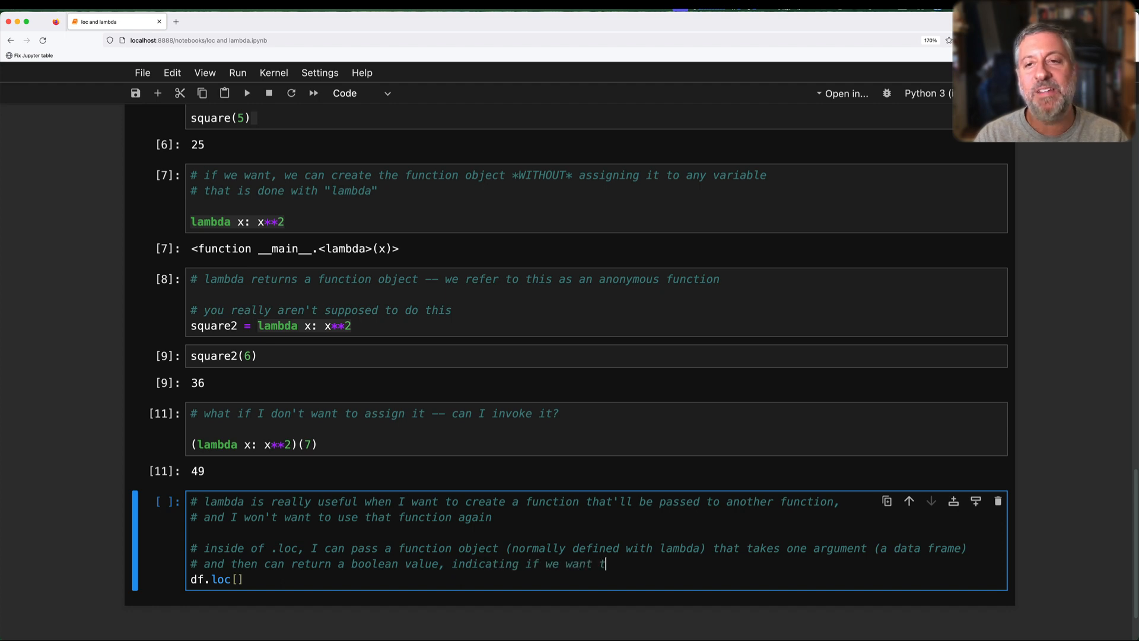
pyautogui.write('he row or not')
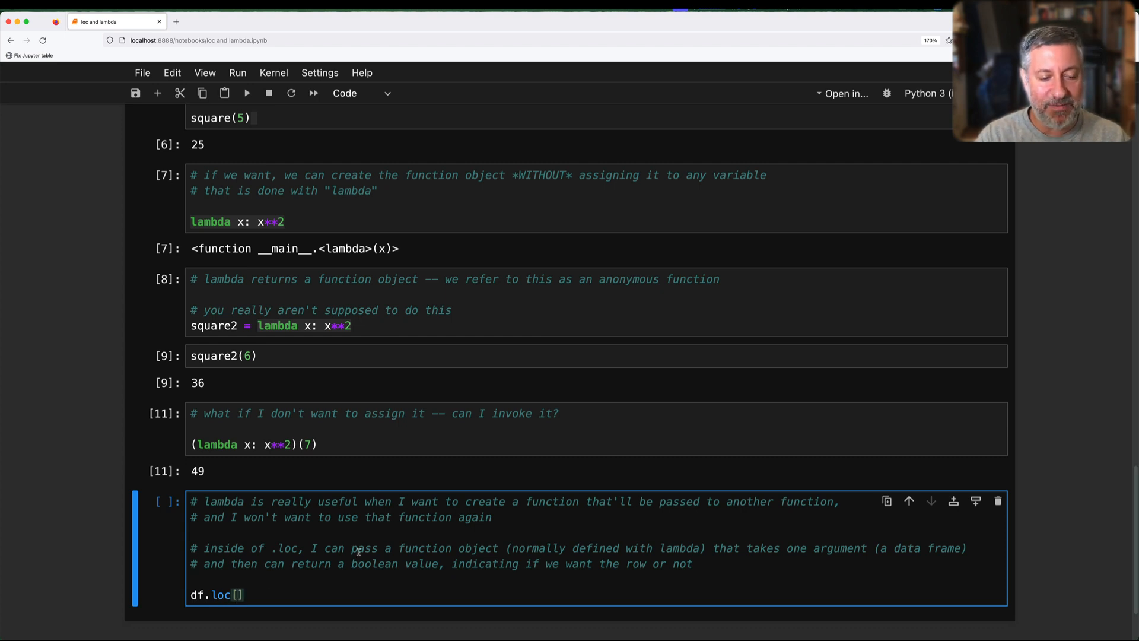
# Step: Filter with df.loc[lambda df_: df_['passenger_count'] > 4], returning 889 rows
pyautogui.write('lambda')
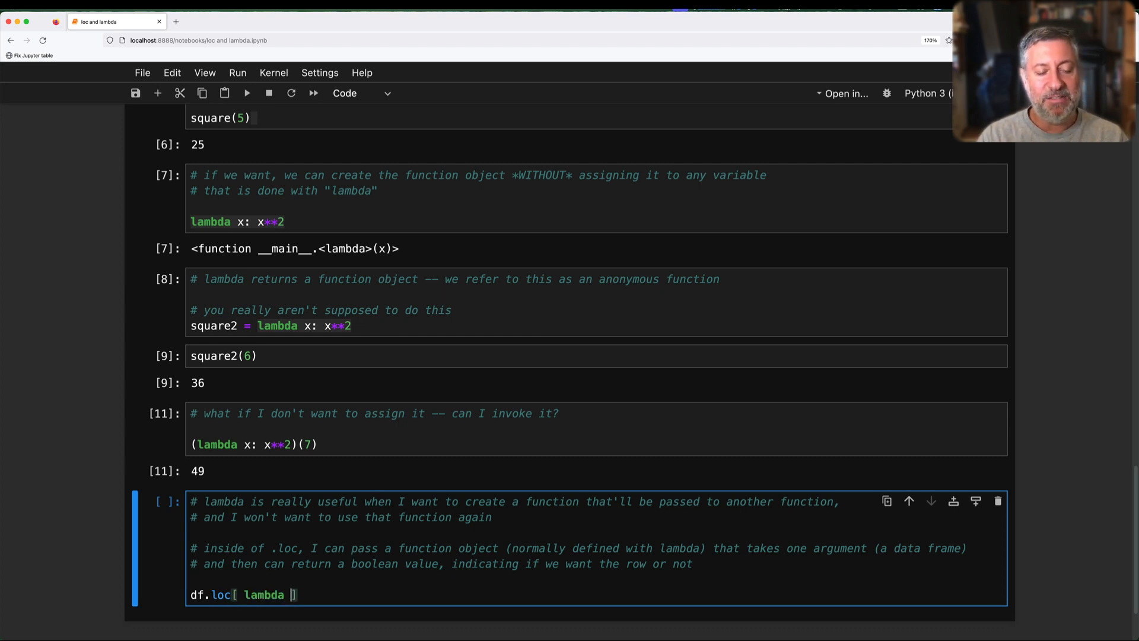
pyautogui.write('df')
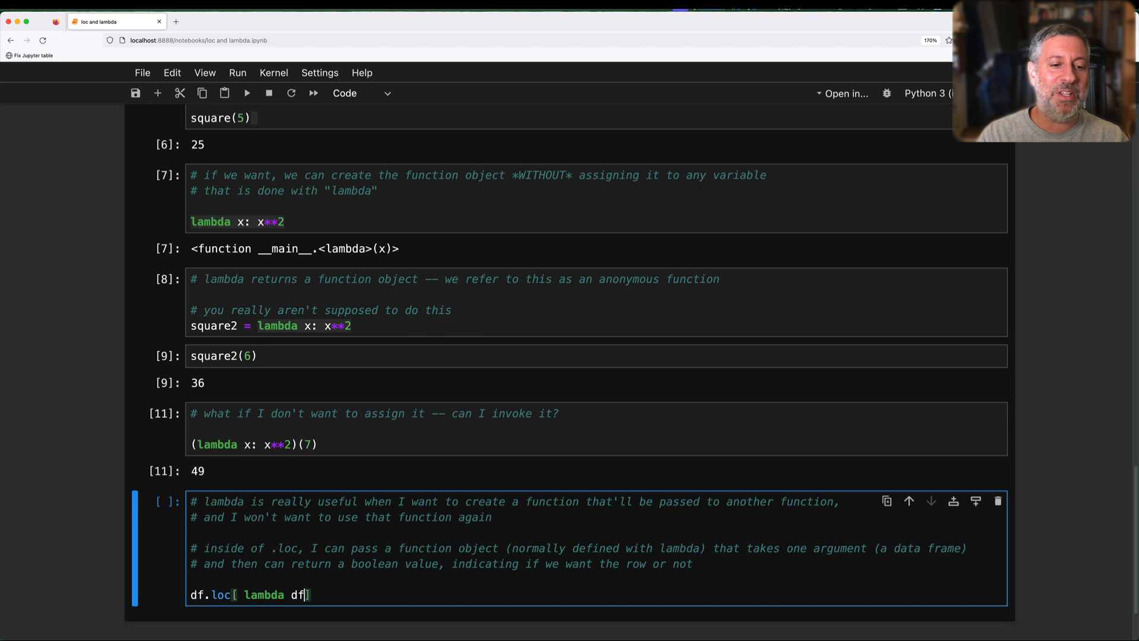
pyautogui.write('_:')
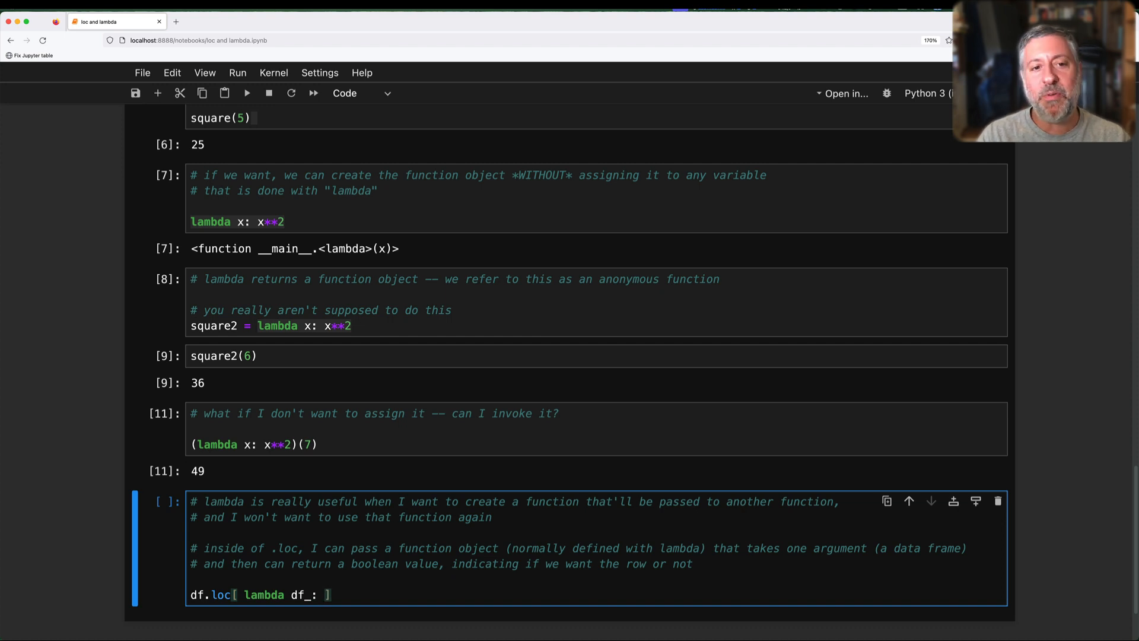
pyautogui.write('df_')
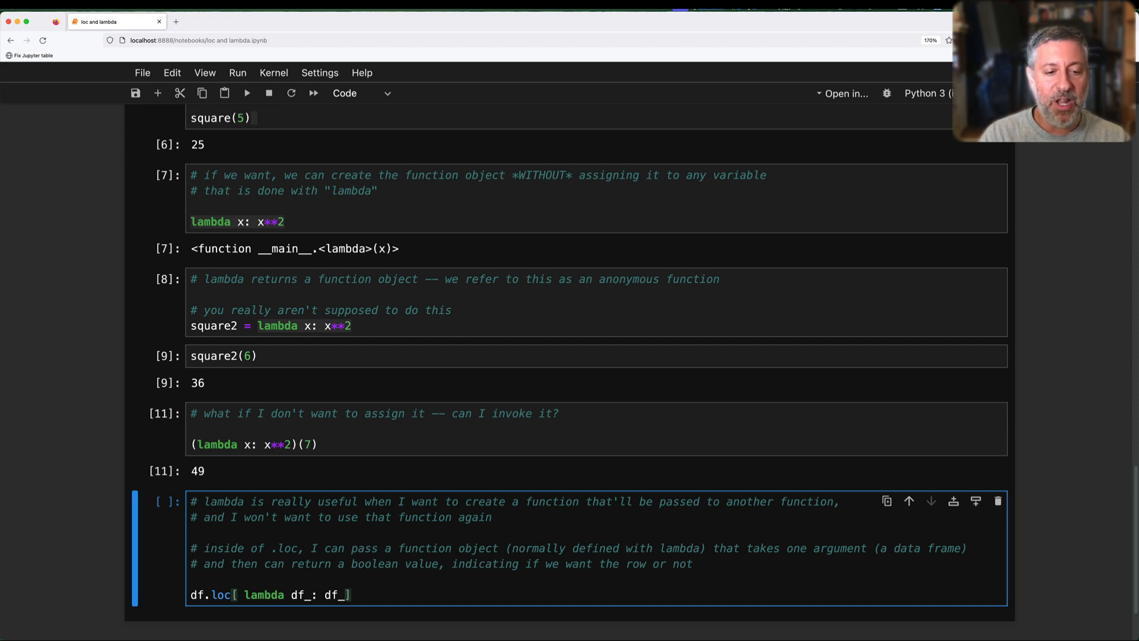
pyautogui.write("'passenger_co")
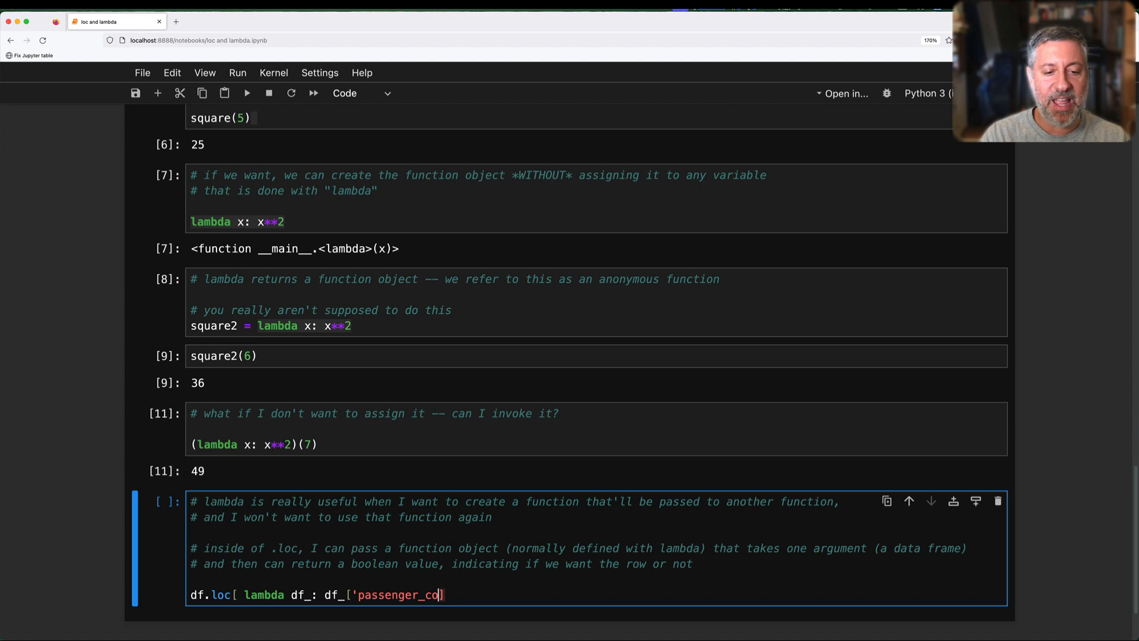
pyautogui.write("unt'] > 4 ]")
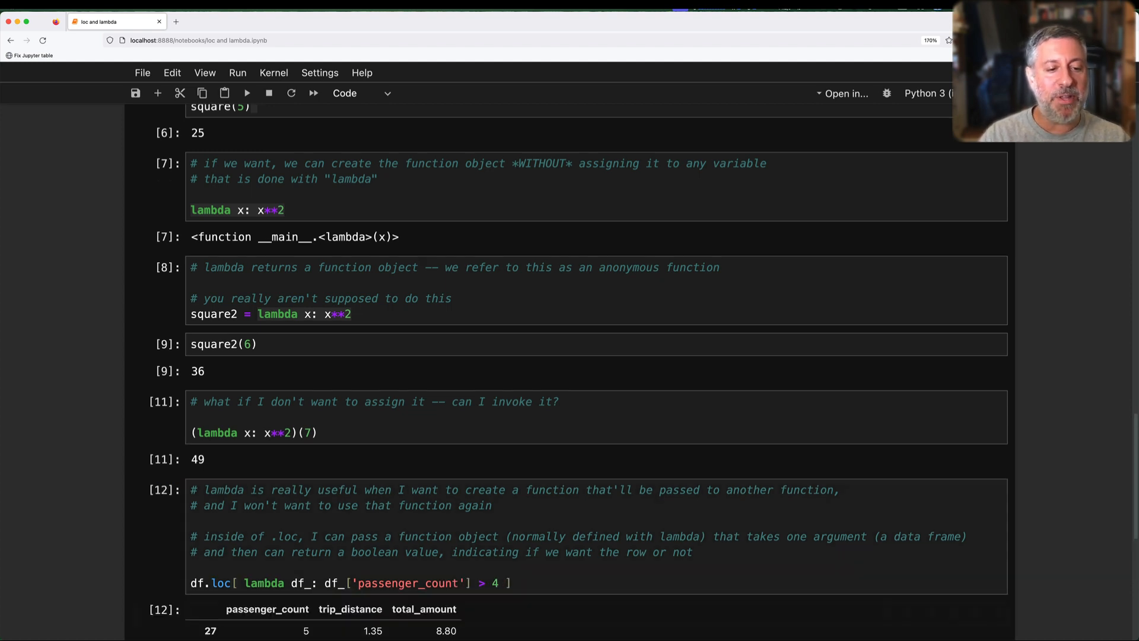
pyautogui.scroll(-3)
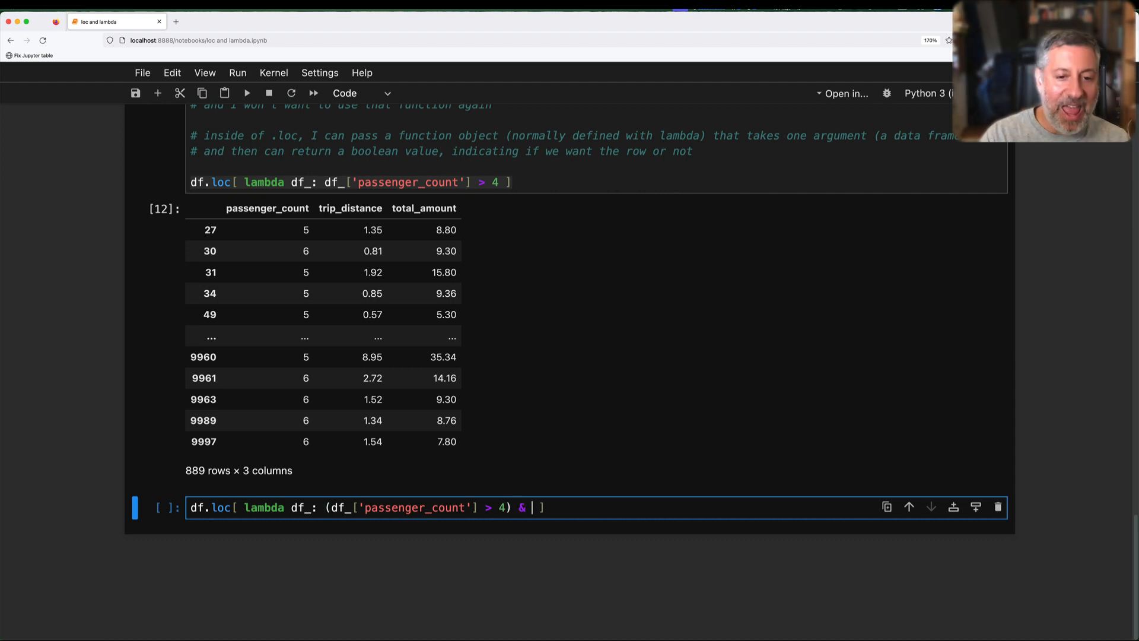
# Step: Add (df_['trip_distance'] < 10) to the df.loc condition and run it, returning 826 rows
pyautogui.write('(df_')
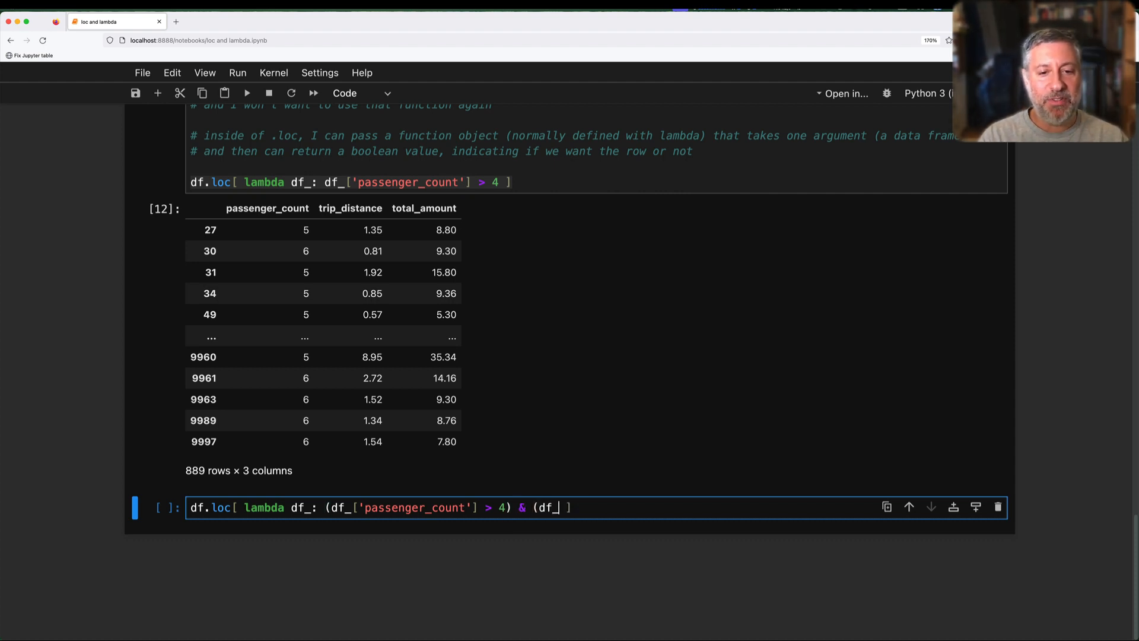
pyautogui.write("trip_distance'] < 10")
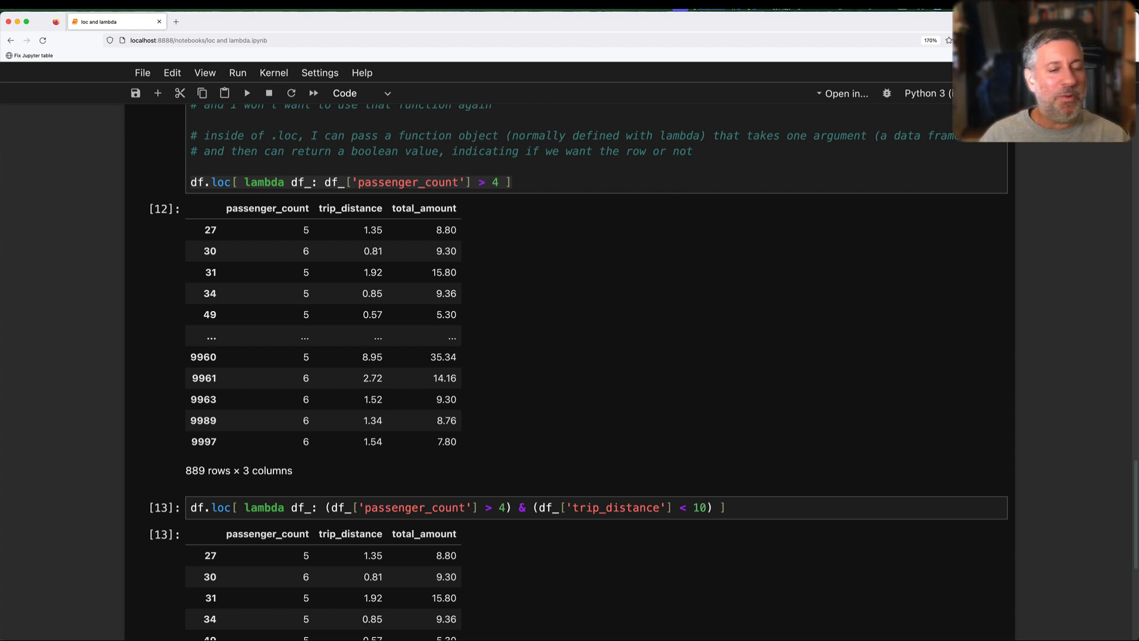
pyautogui.scroll(-3)
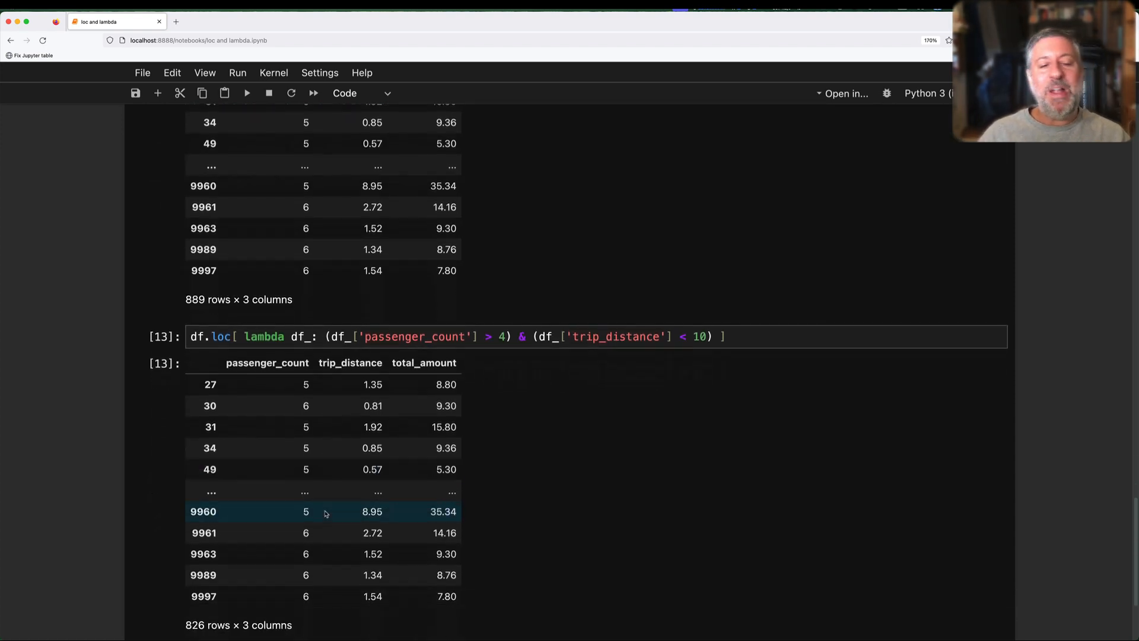